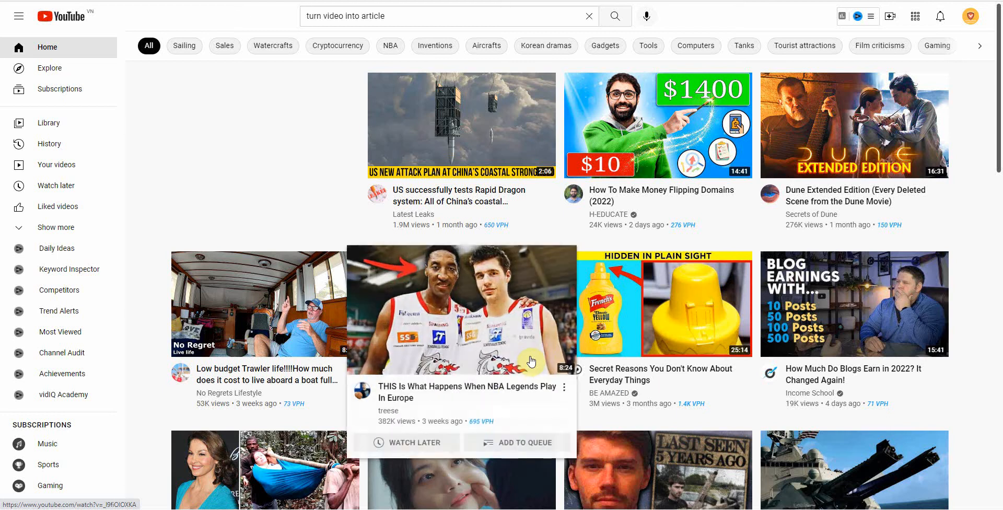
mouse_move(979, 268)
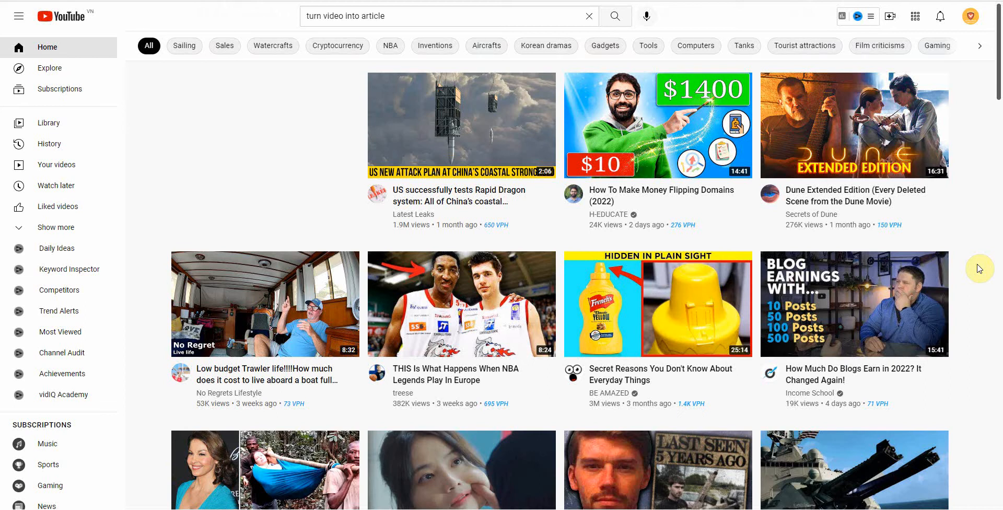
Step: Replace the previous search with 'weight loss for men over 40' and run it
scroll("down", 3)
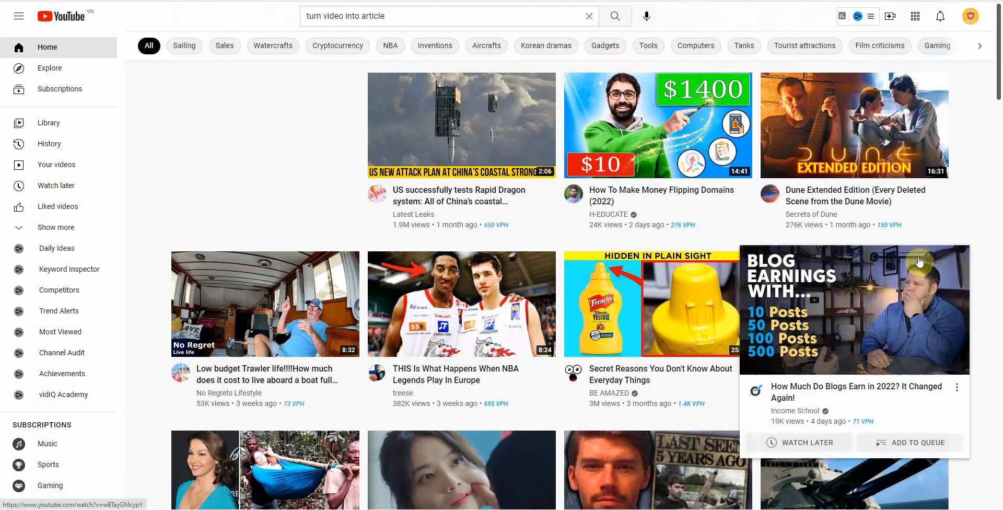
mouse_move(509, 120)
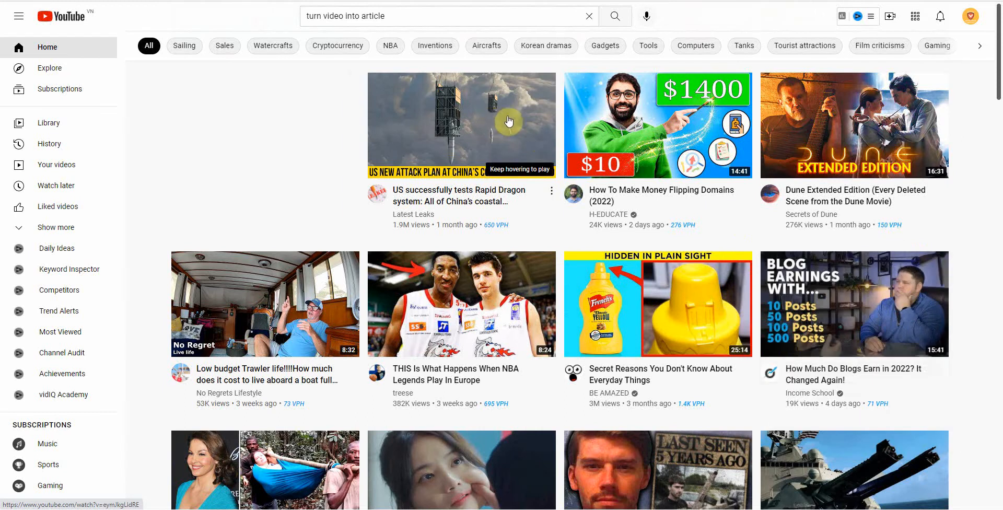
mouse_move(971, 142)
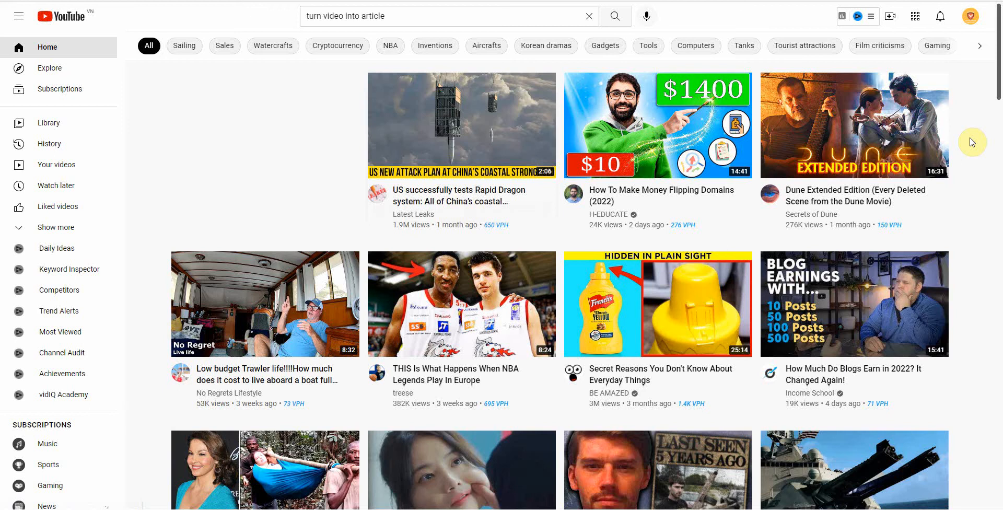
left_click(441, 15)
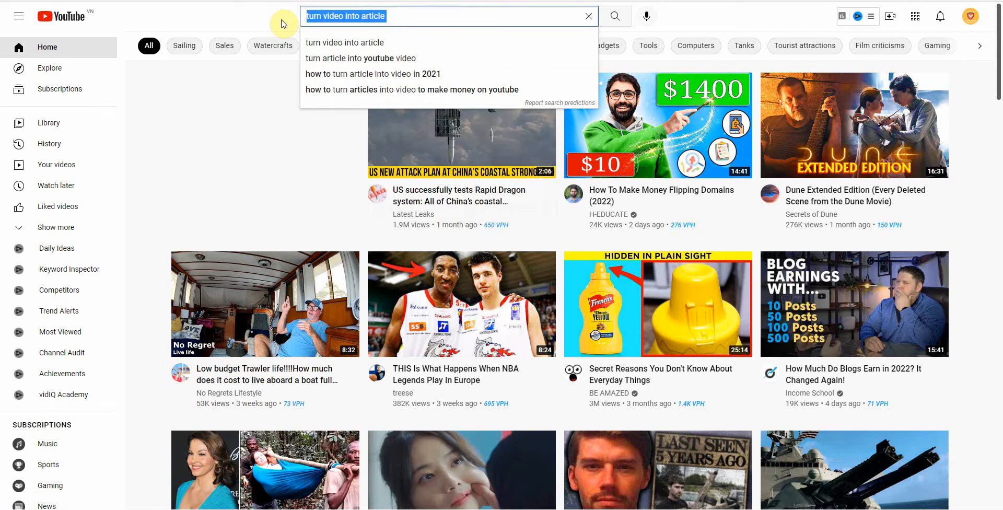
type("weightloss")
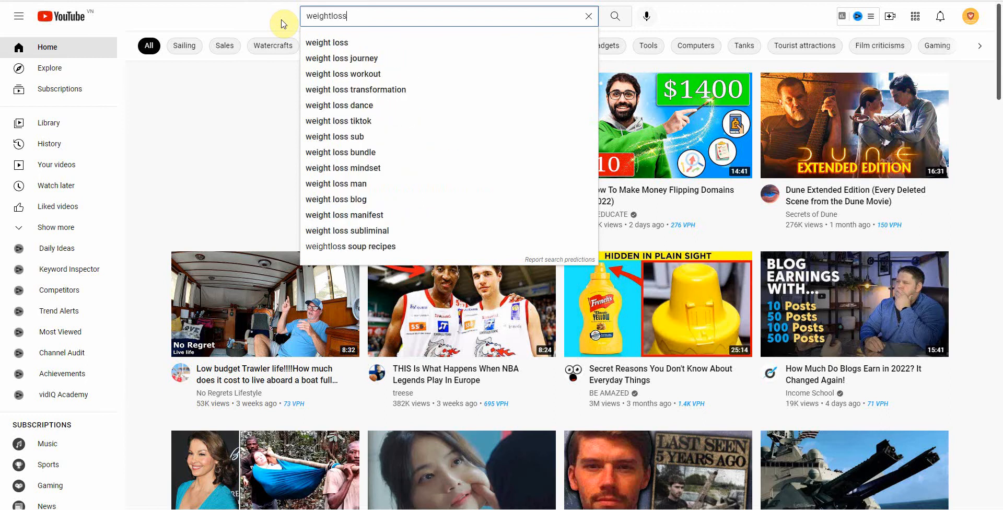
type("for men over 40")
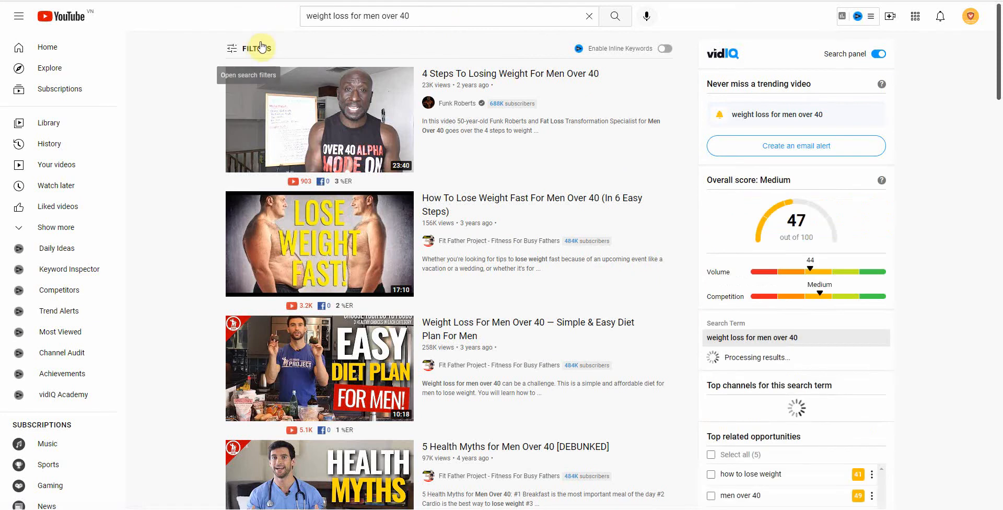
Step: Apply the Subtitles/CC feature filter to the results and confirm it is active
left_click(249, 48)
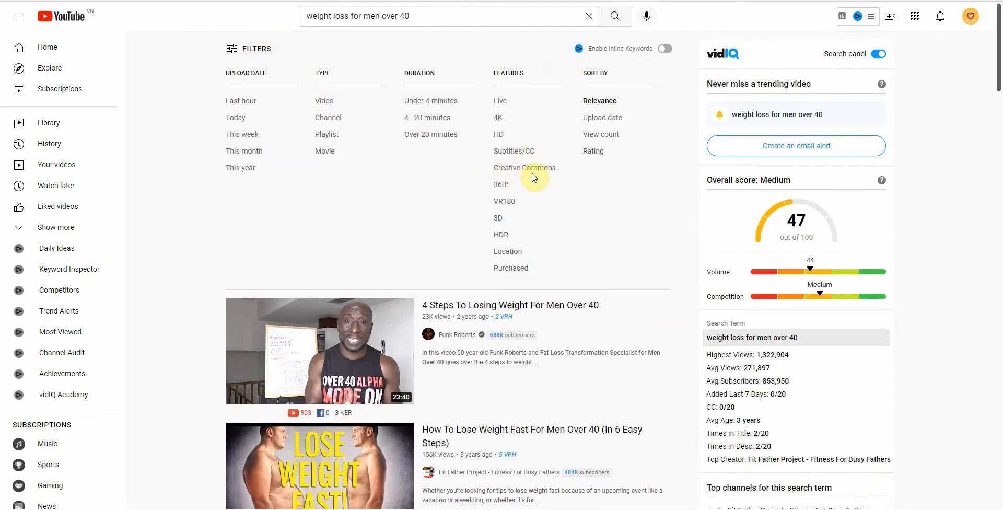
mouse_move(518, 154)
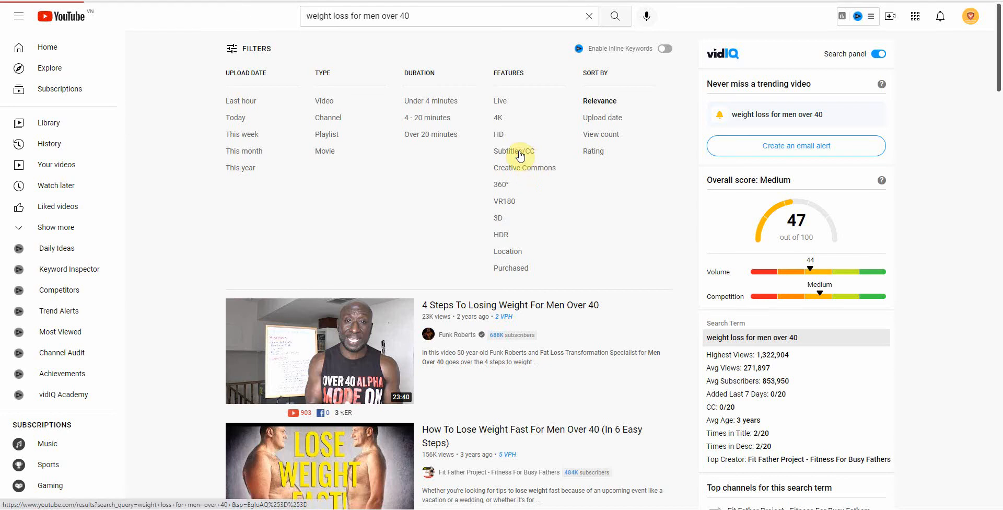
left_click(514, 152)
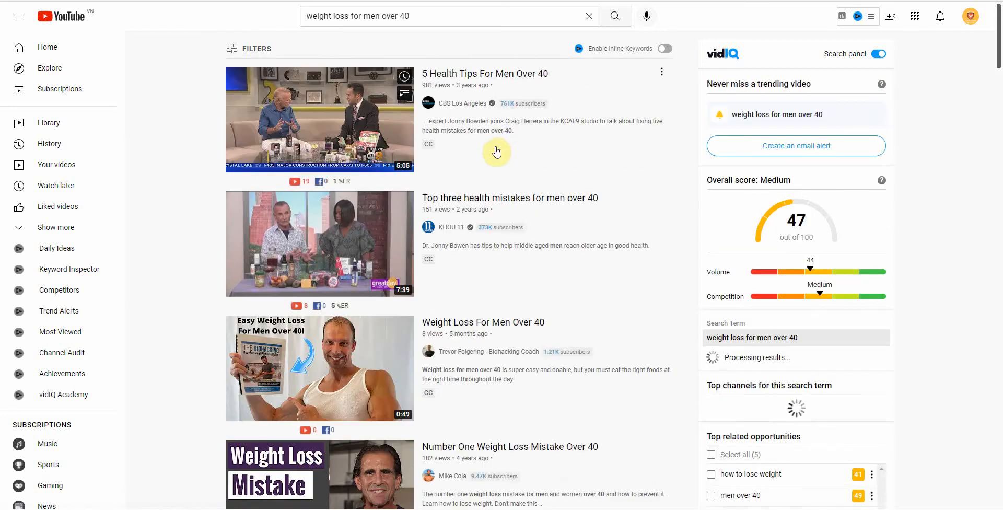
mouse_move(529, 178)
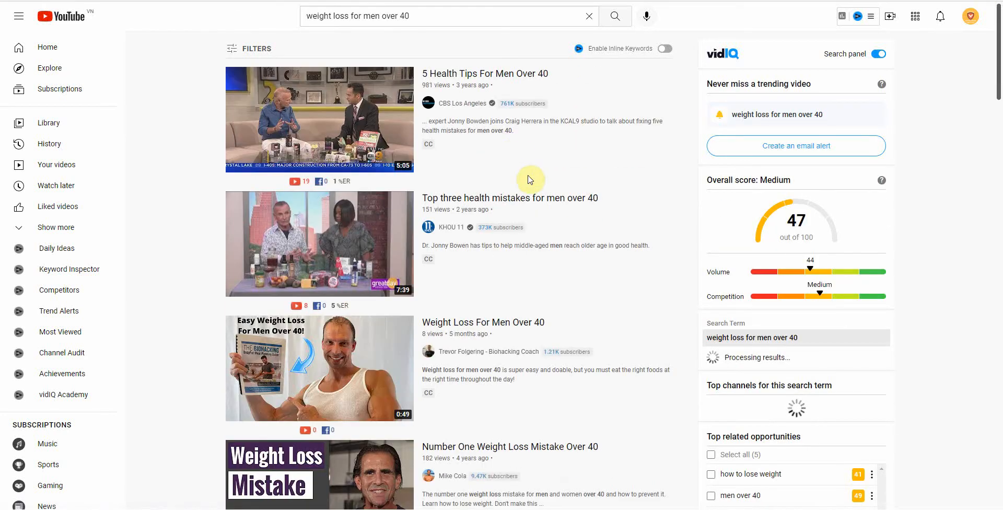
scroll("down", 3)
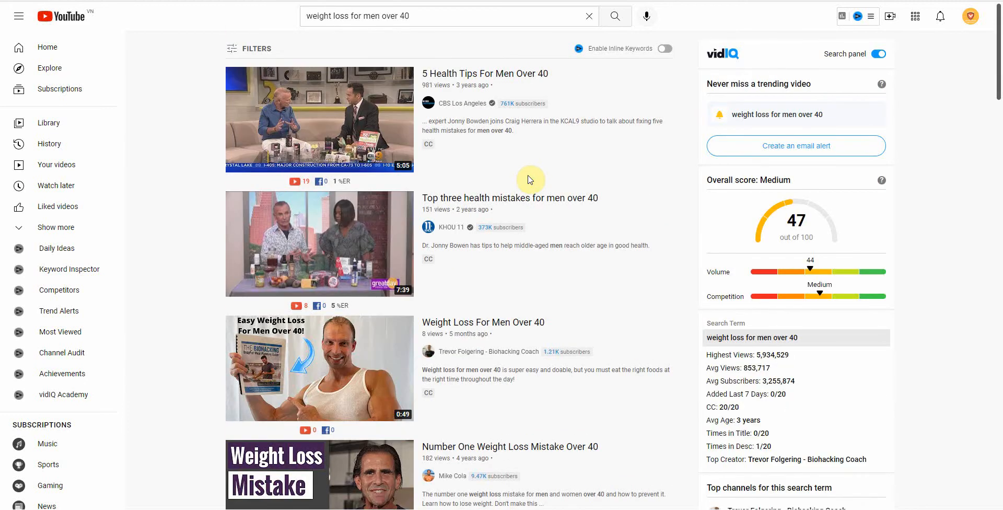
mouse_move(445, 131)
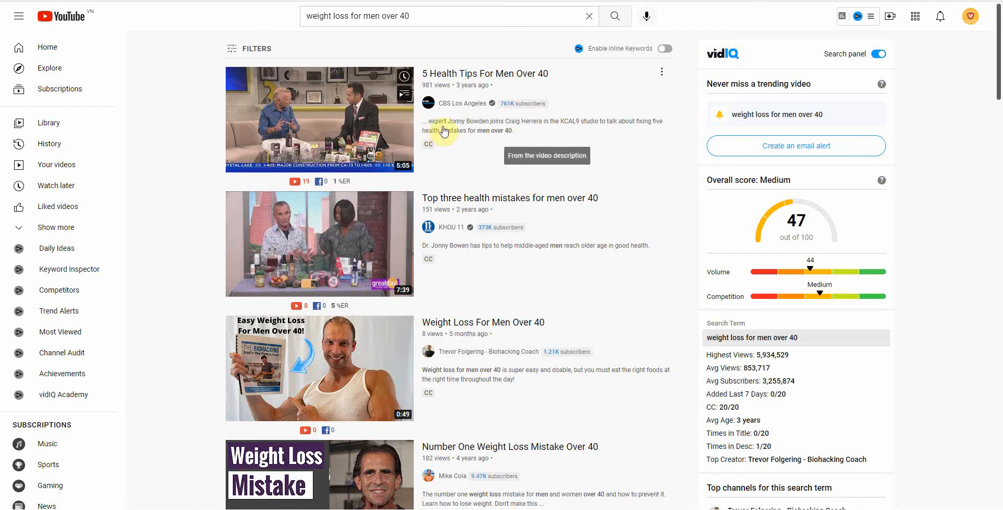
mouse_move(452, 135)
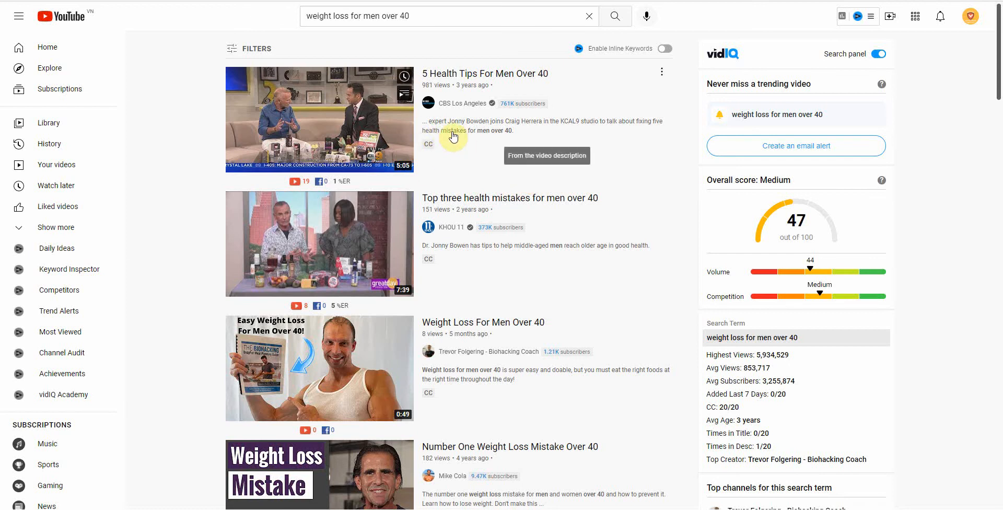
mouse_move(498, 163)
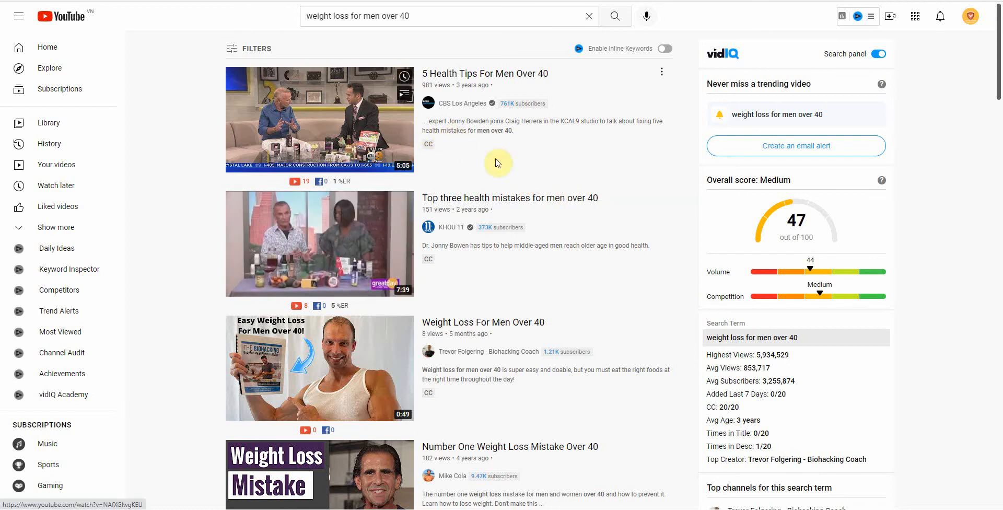
mouse_move(452, 141)
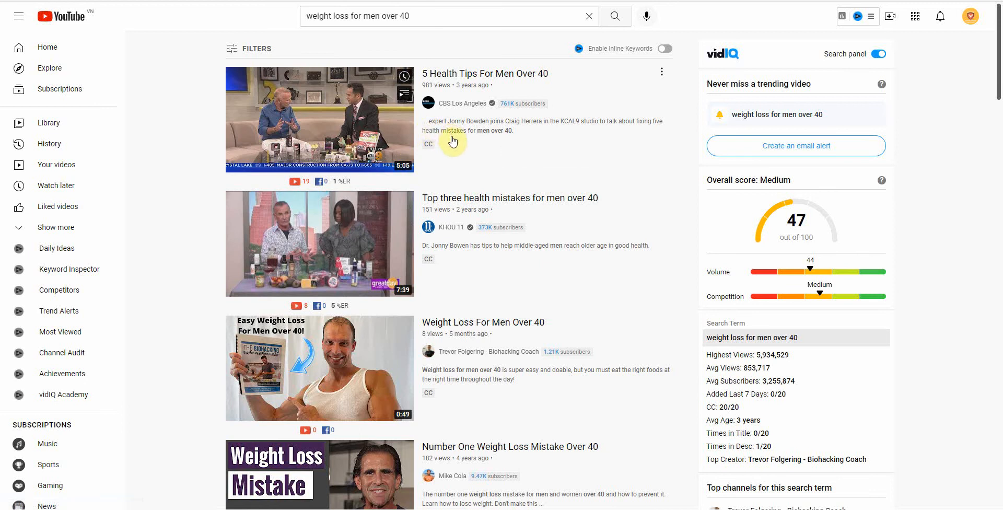
mouse_move(462, 140)
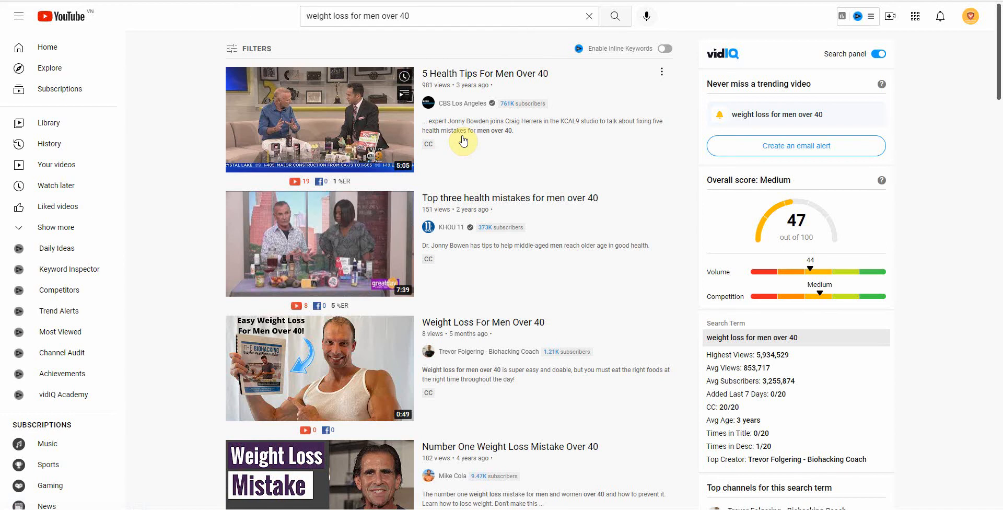
mouse_move(255, 49)
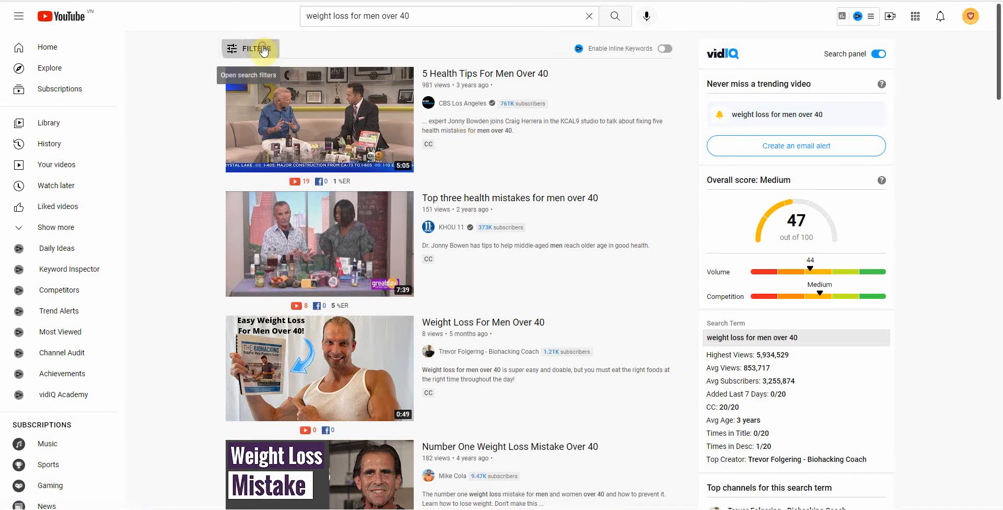
left_click(250, 49)
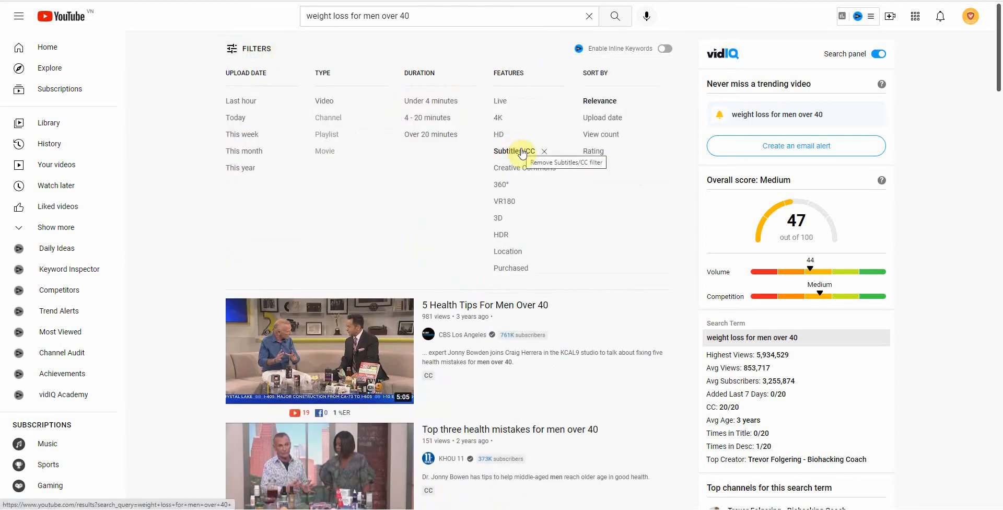
mouse_move(519, 155)
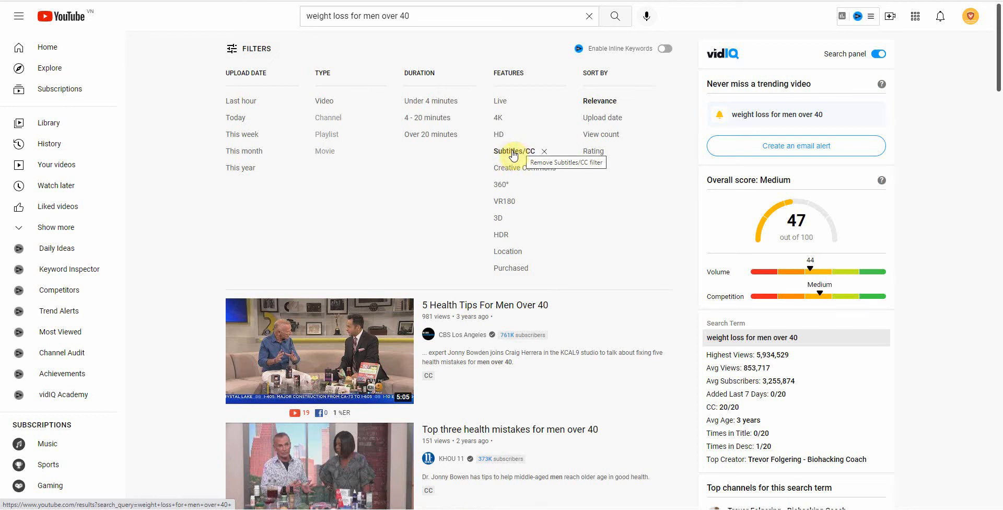
mouse_move(184, 295)
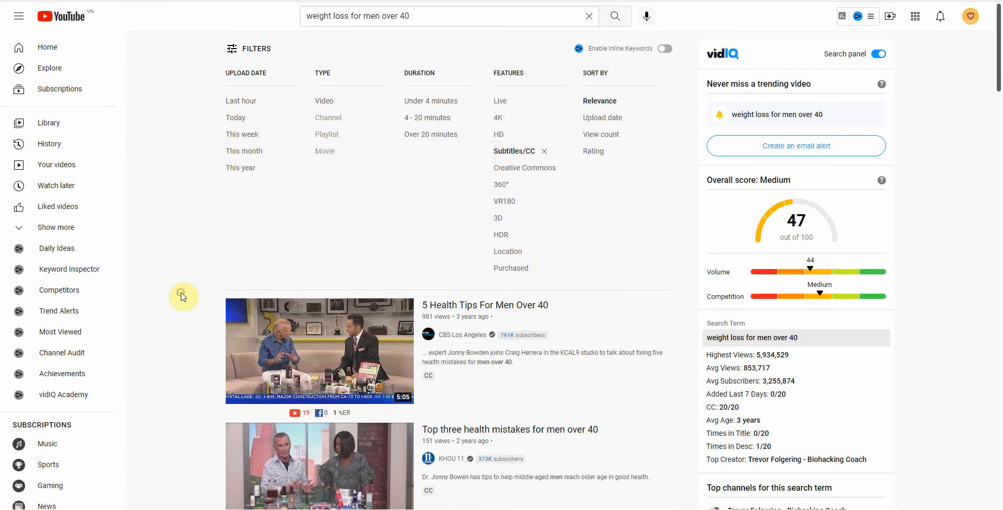
left_click(254, 49)
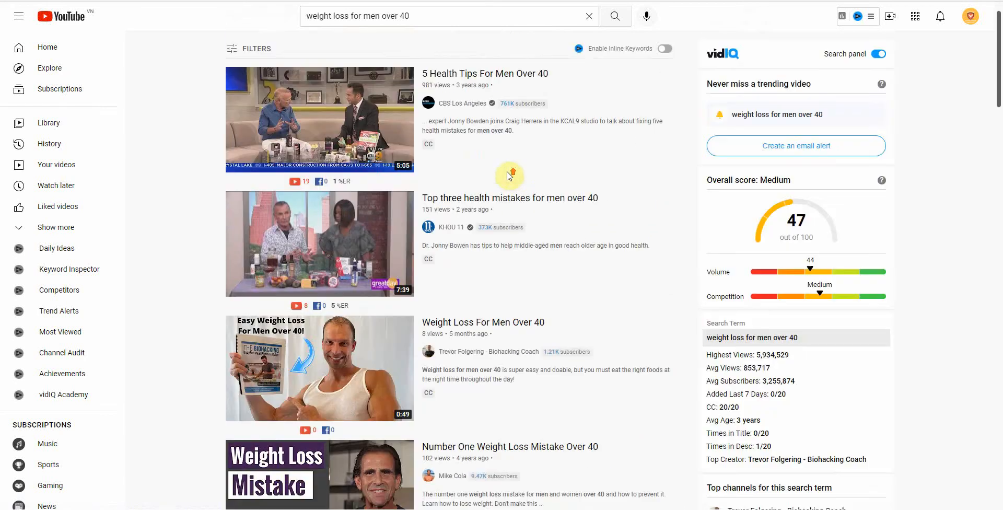
mouse_move(492, 192)
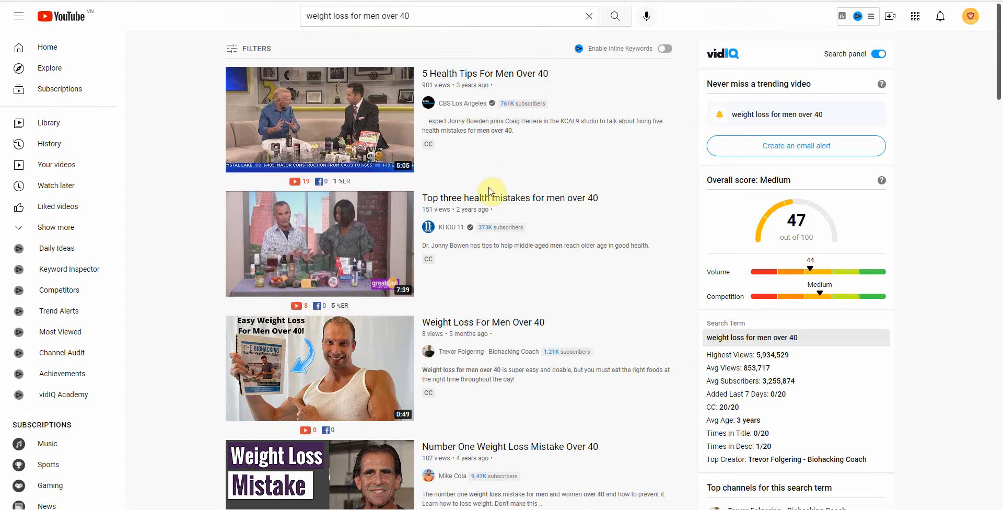
mouse_move(481, 172)
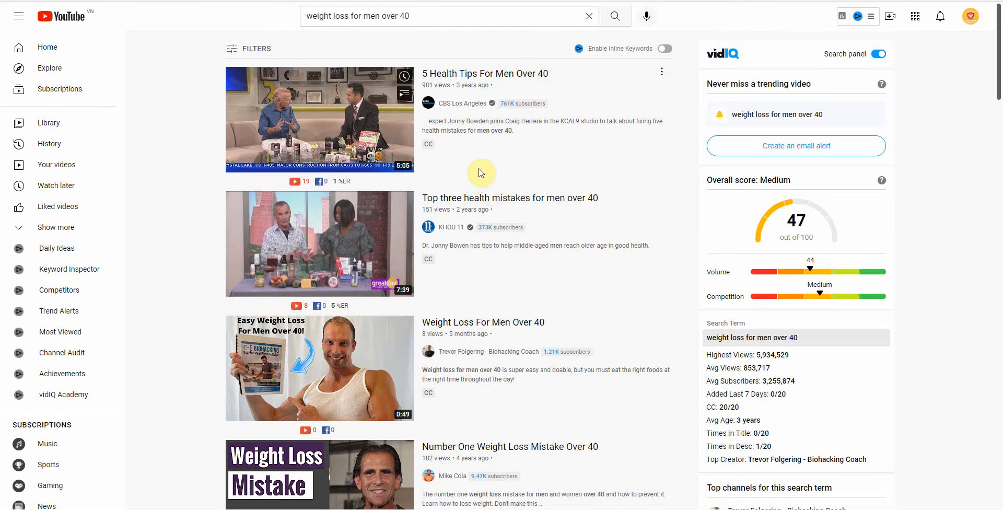
mouse_move(489, 202)
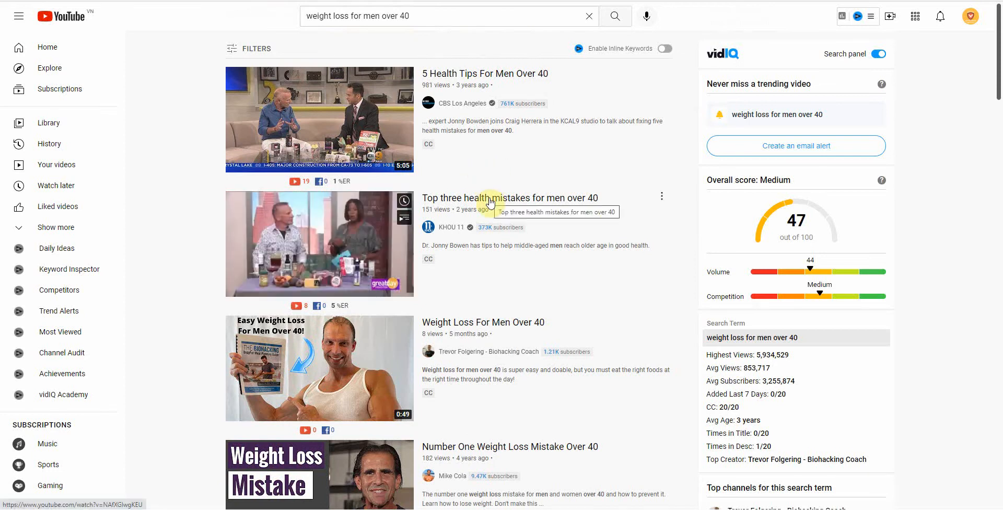
mouse_move(506, 204)
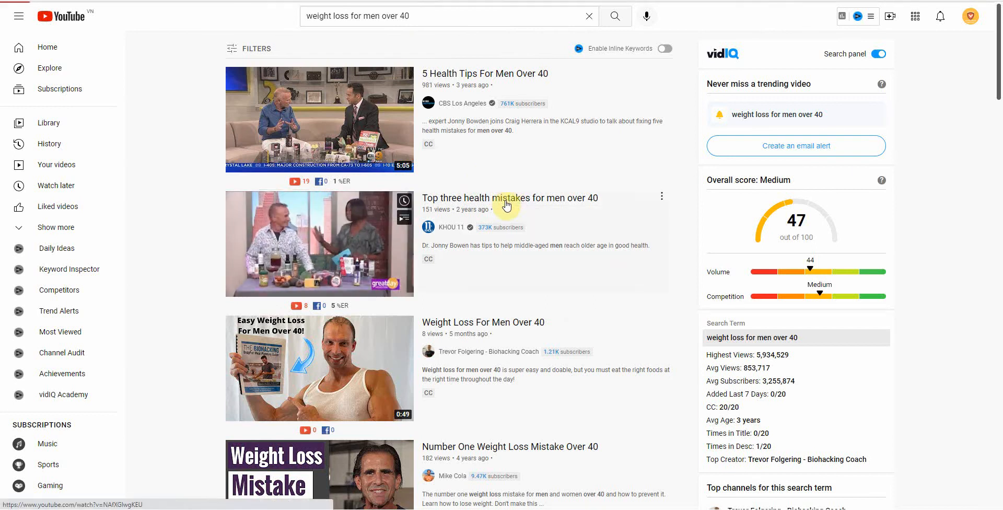
Step: Open 'Top three health mistakes for men over 40' from the filtered results
left_click(320, 243)
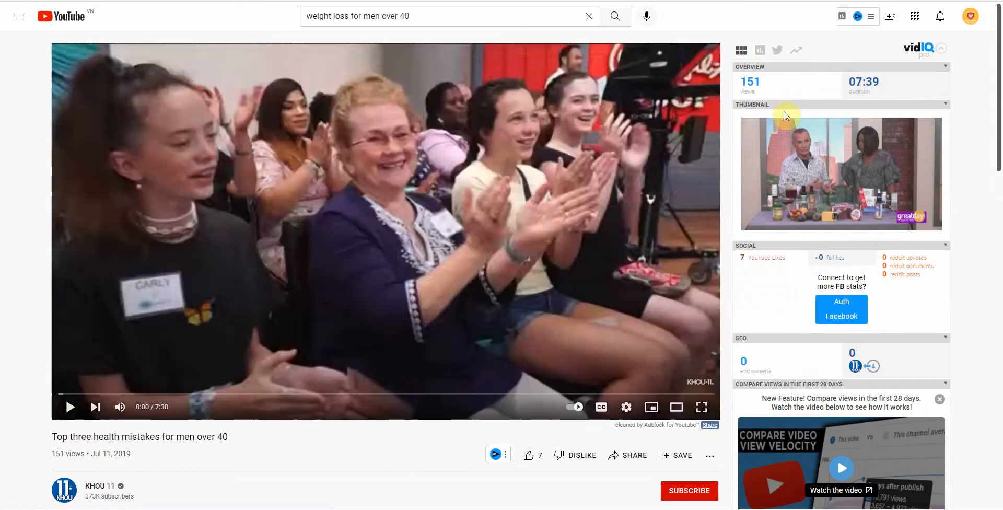
scroll("down", 3)
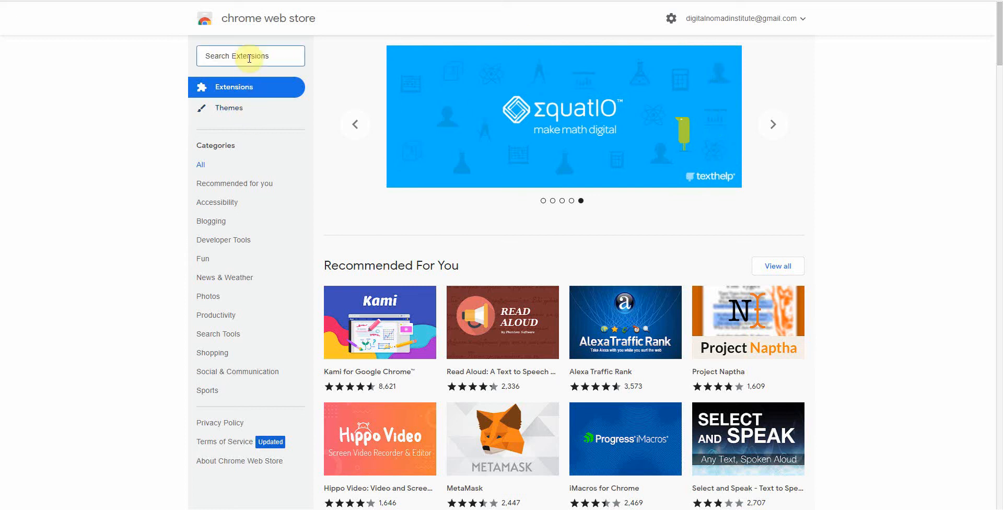
Step: Search the Chrome Web Store for 'yt transcriber' extensions
type("yt")
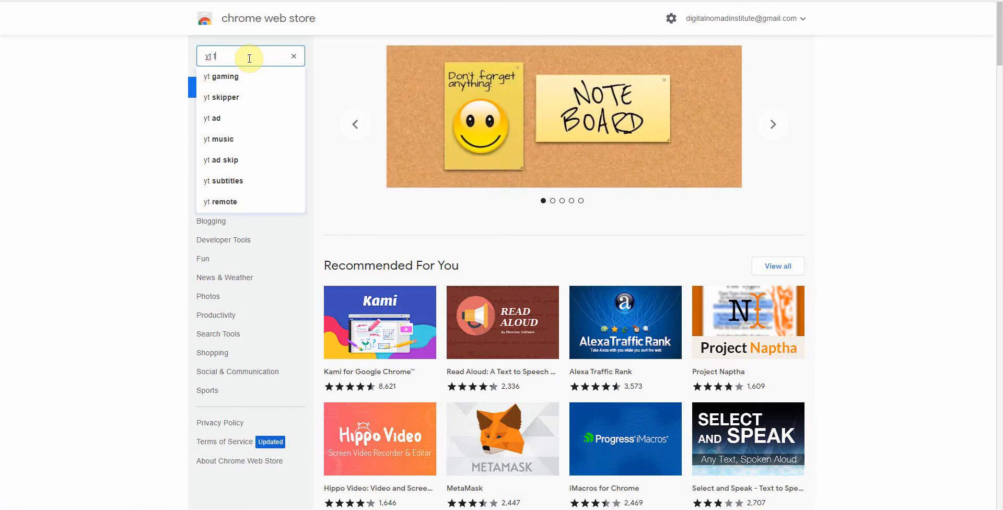
type("tr")
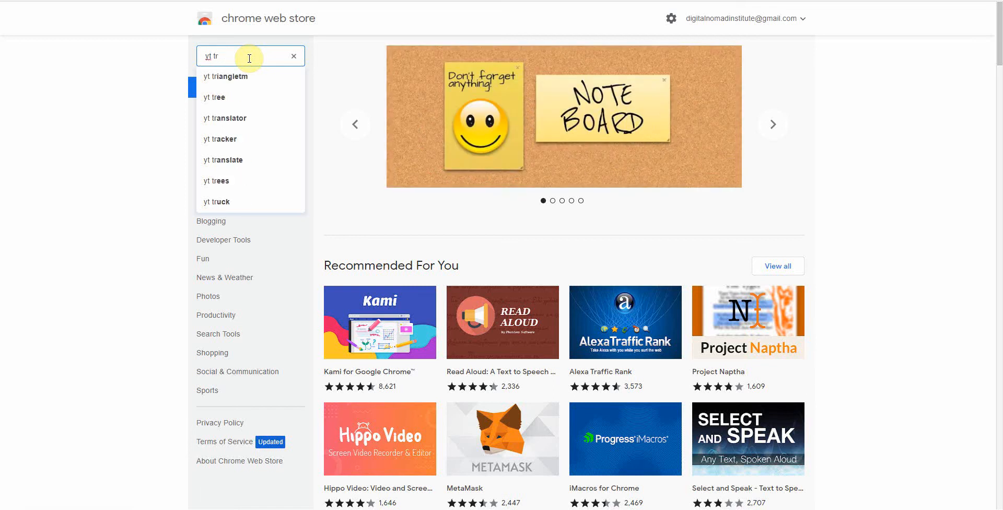
type("anscriber")
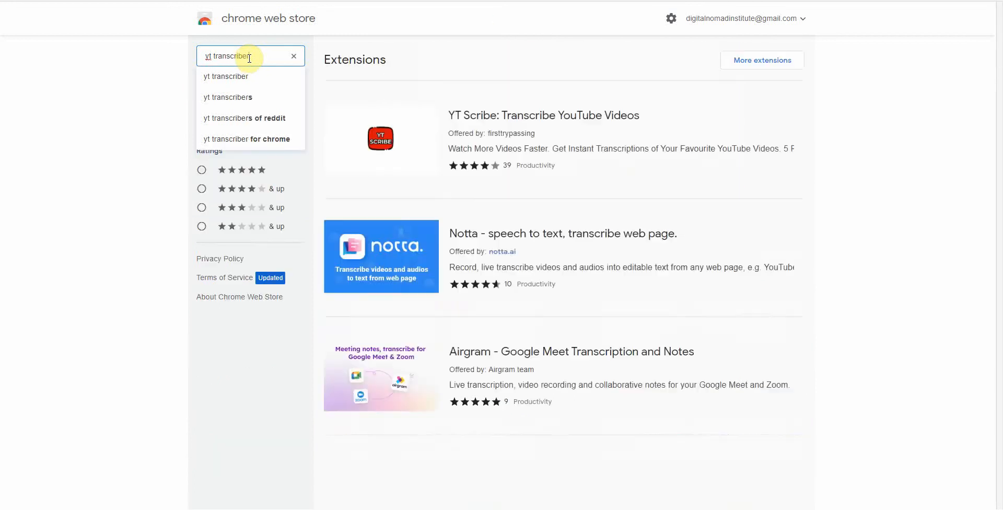
mouse_move(495, 115)
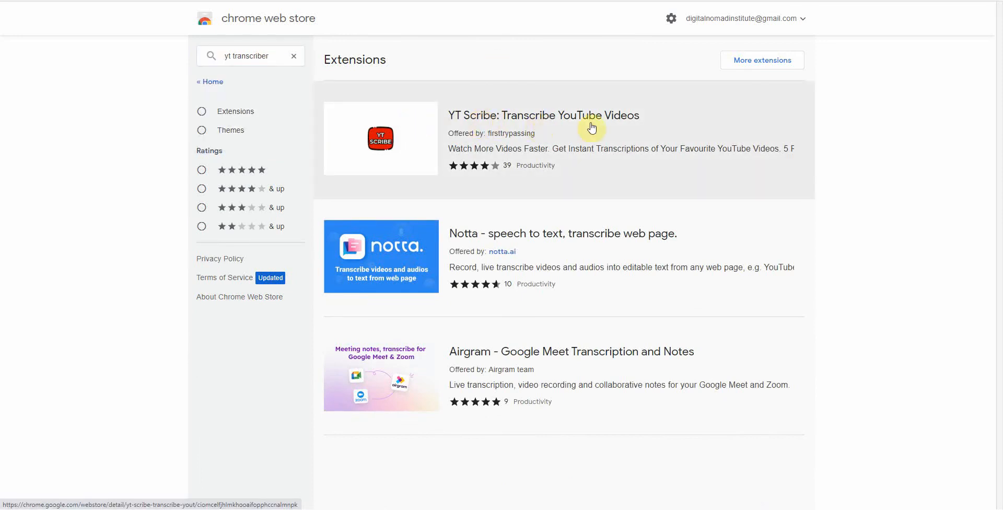
Step: Add YT Scribe from its listing and reload after the interrupted download error
left_click(559, 115)
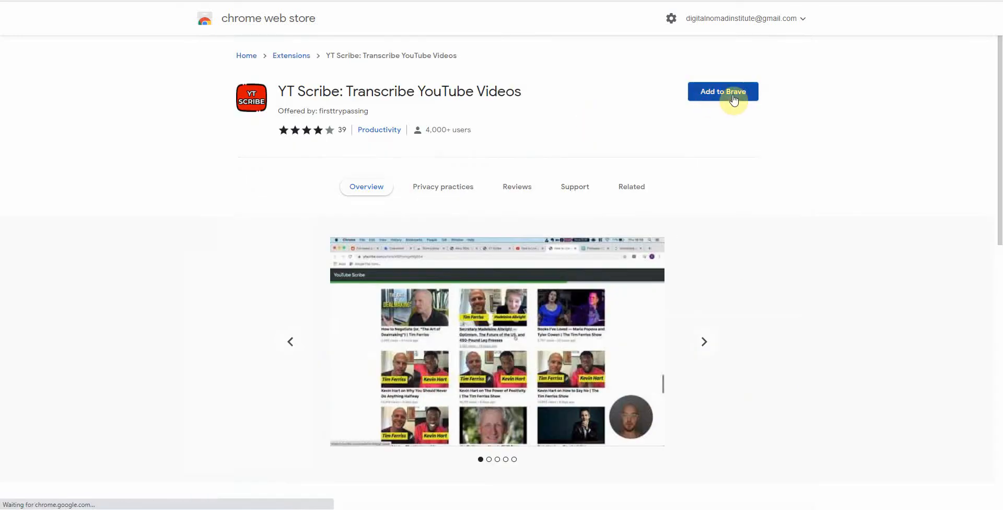
left_click(722, 92)
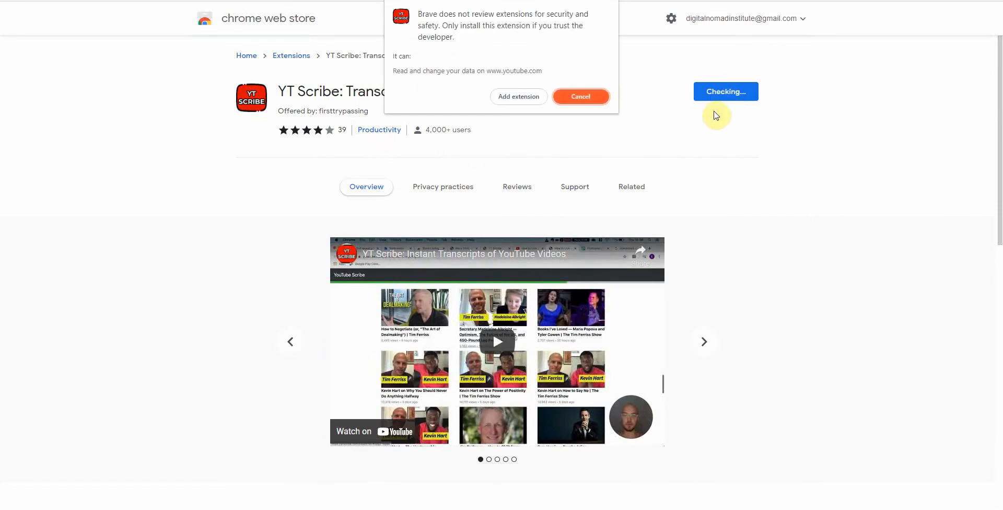
mouse_move(518, 96)
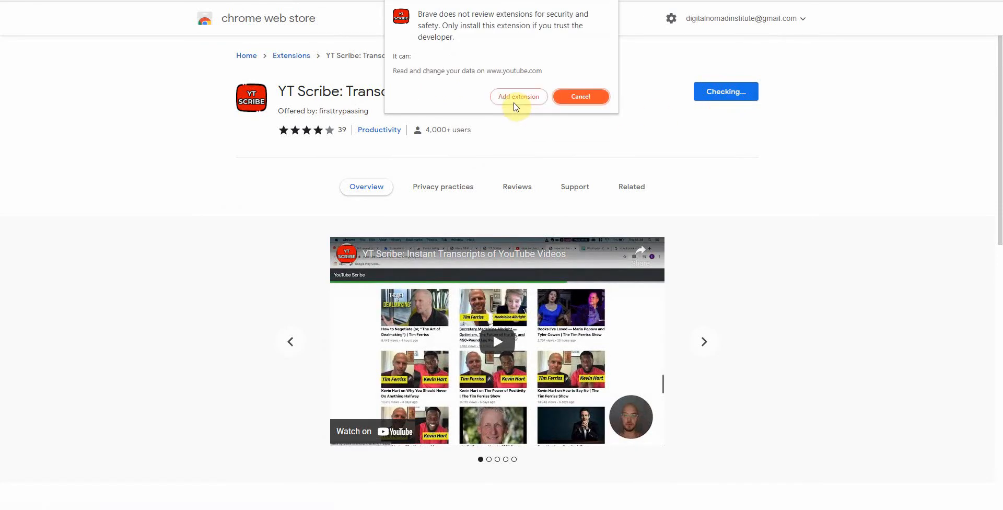
left_click(518, 96)
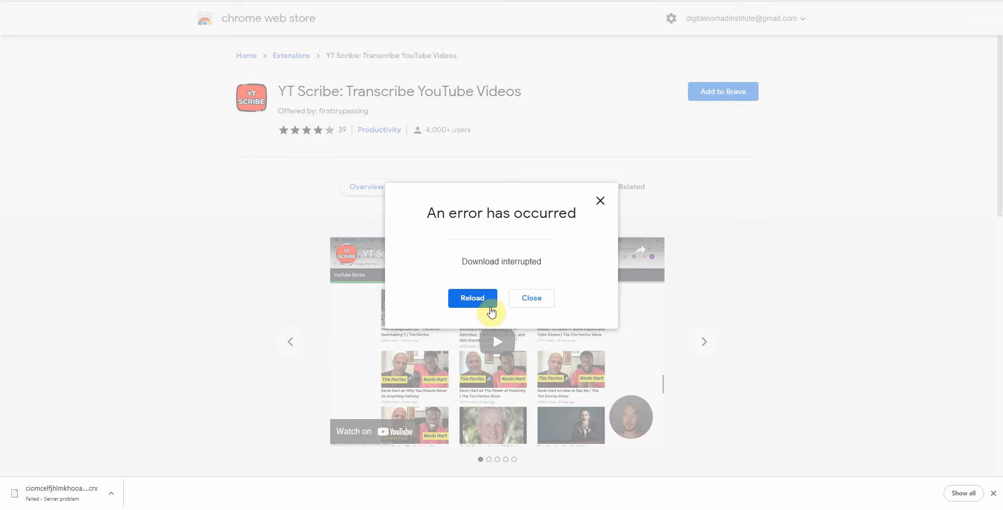
left_click(473, 298)
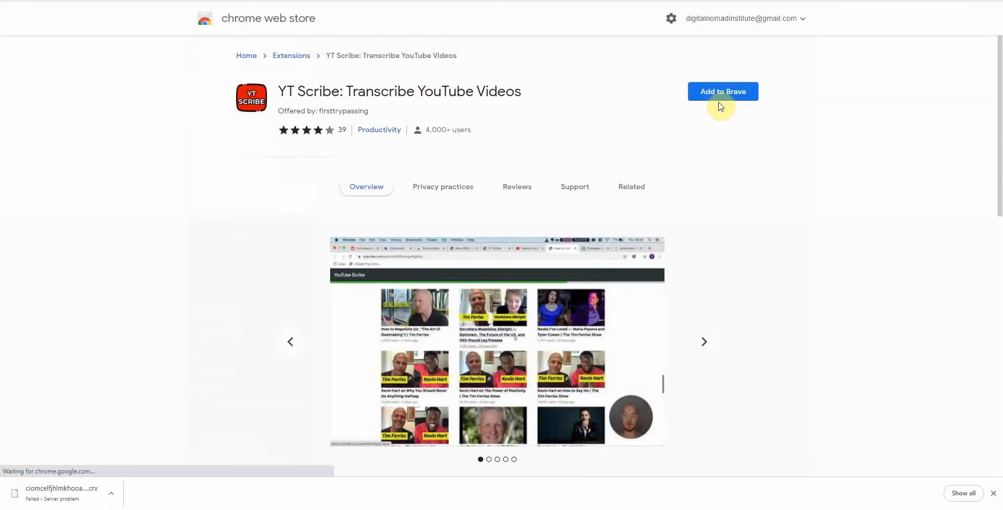
Step: Retry adding YT Scribe and confirm it appears in the installed extensions list
left_click(722, 91)
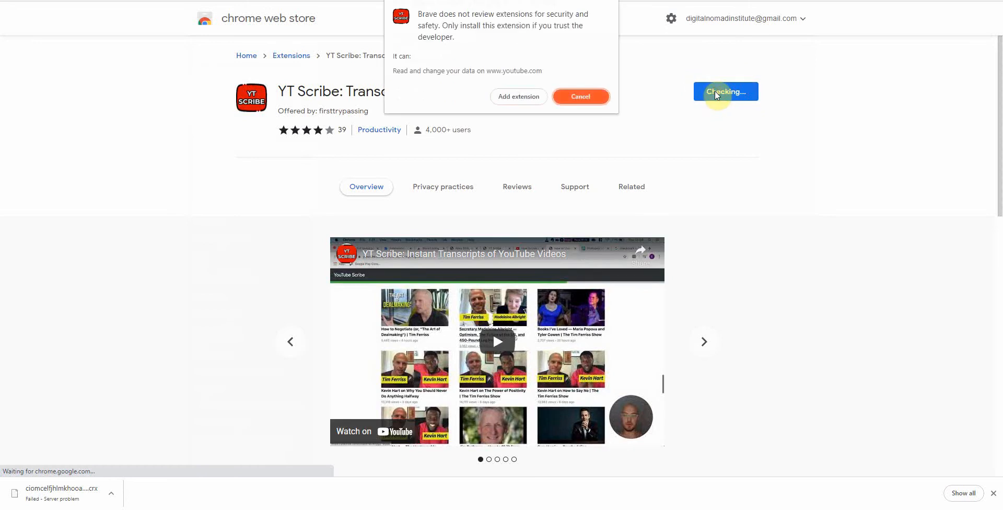
left_click(580, 96)
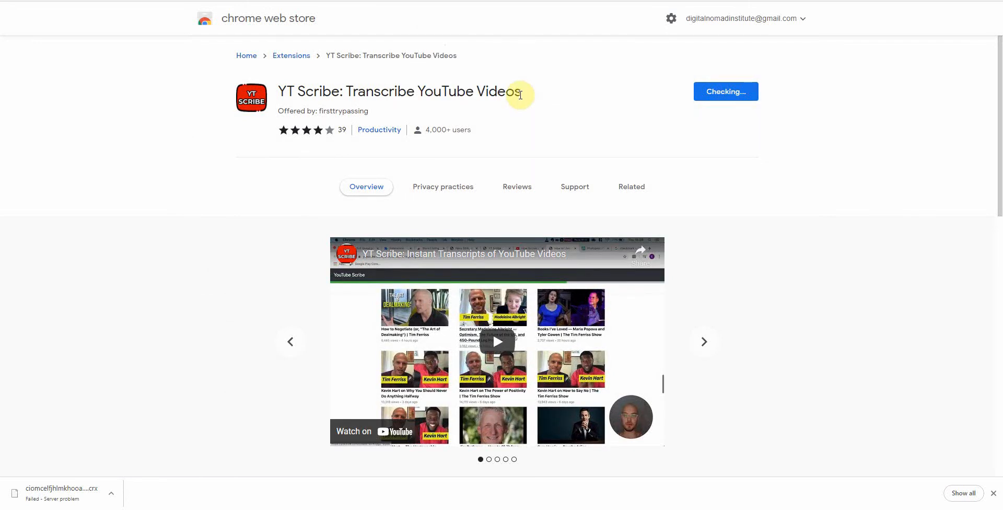
left_click(725, 91)
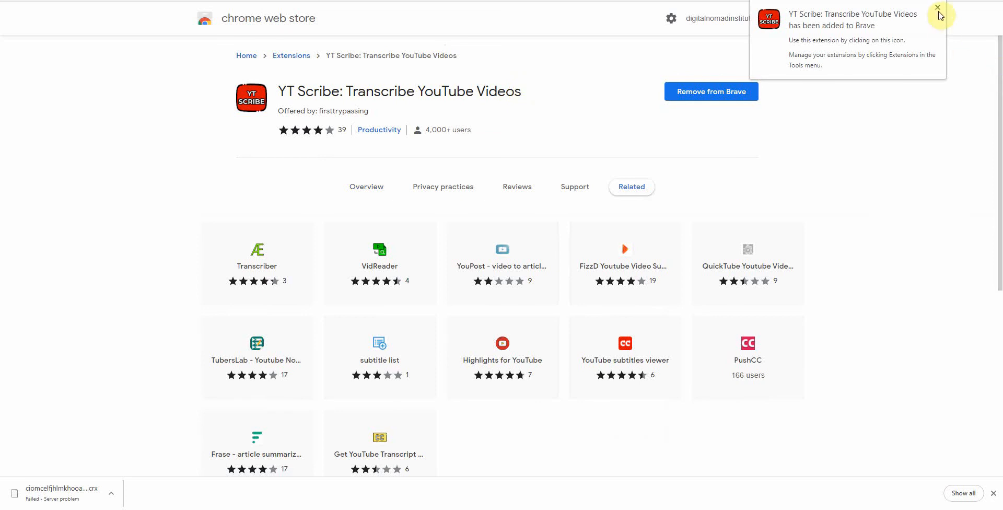
left_click(938, 7)
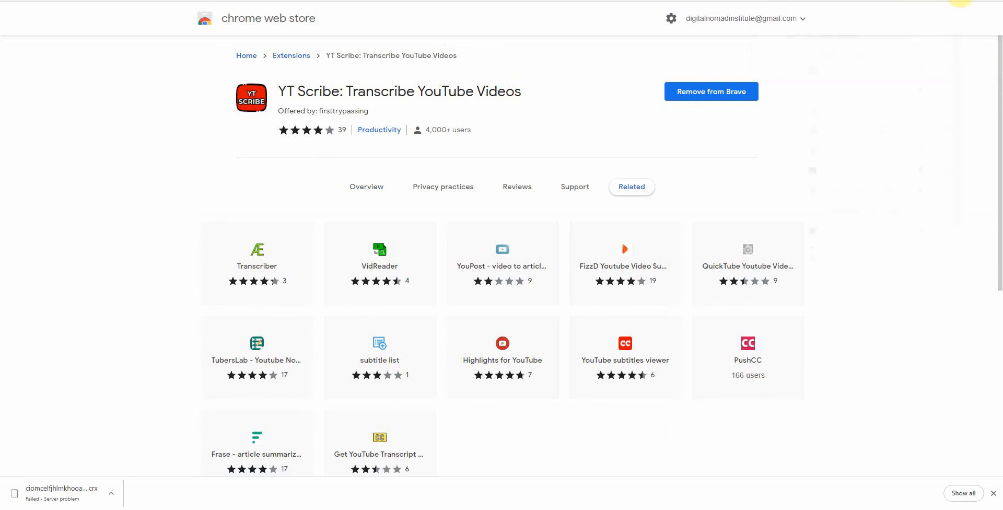
left_click(962, 6)
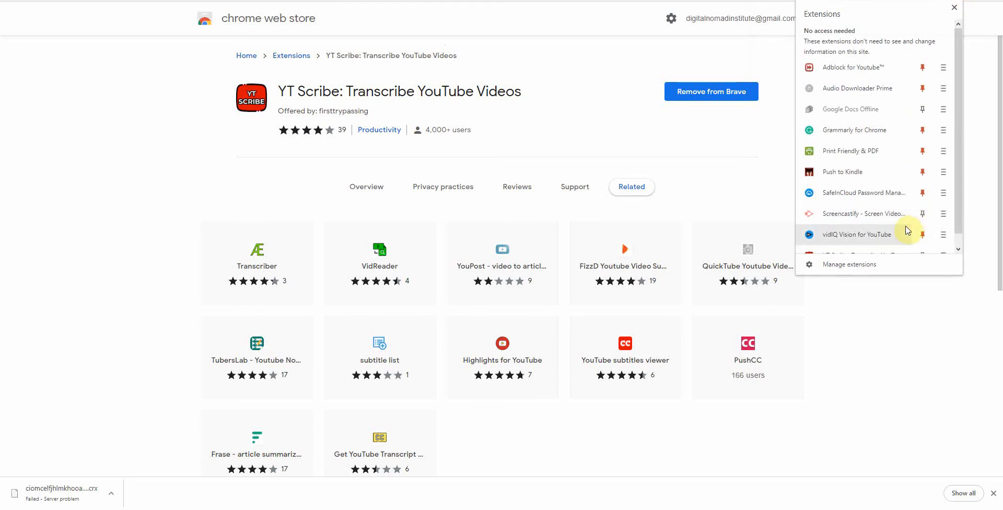
scroll("down", 3)
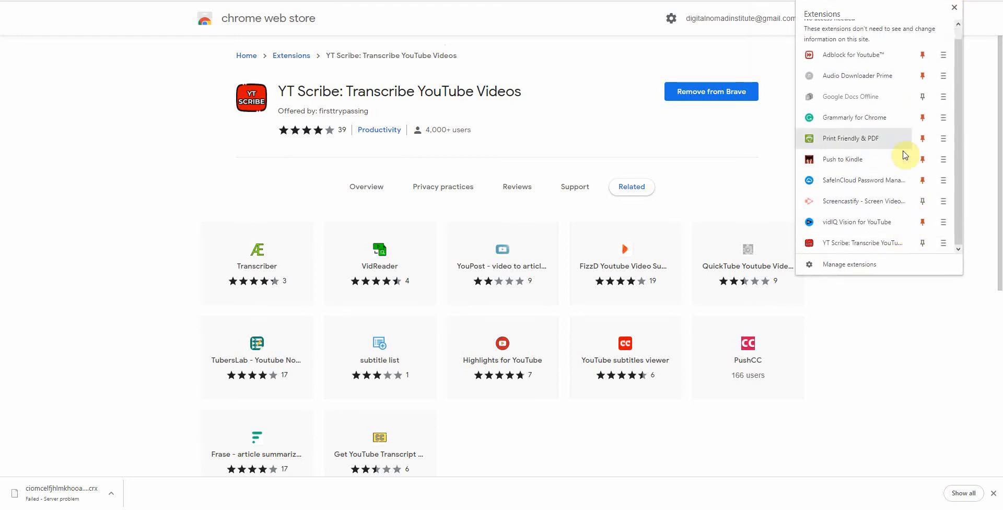
mouse_move(902, 84)
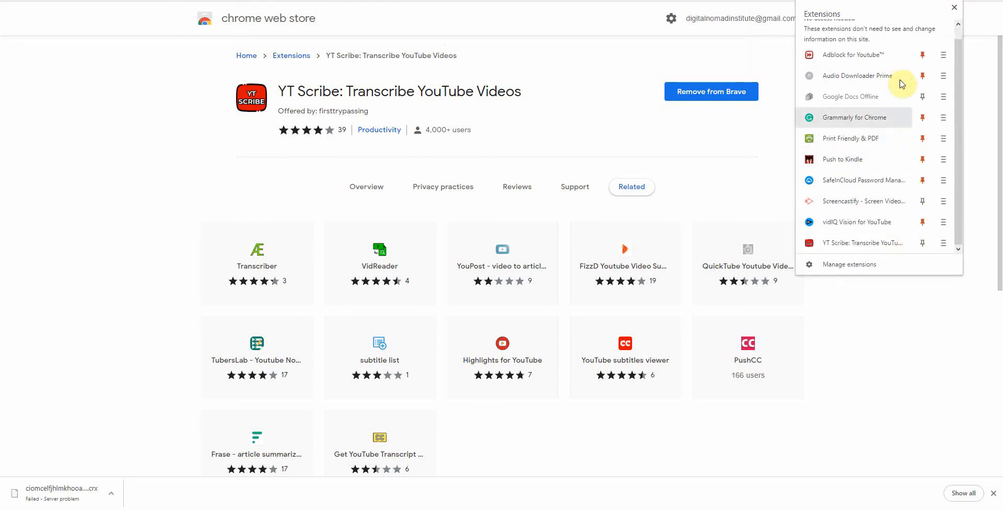
mouse_move(924, 4)
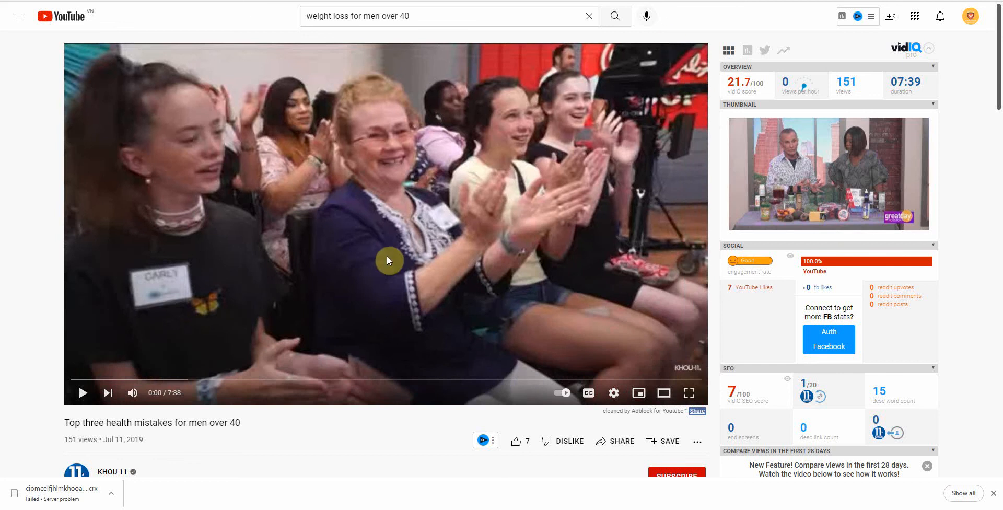
mouse_move(944, 5)
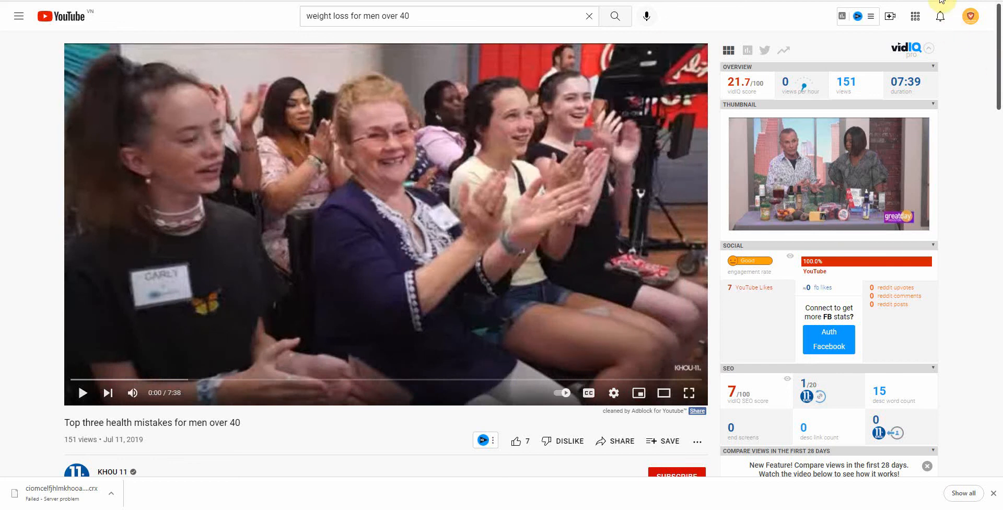
mouse_move(856, 15)
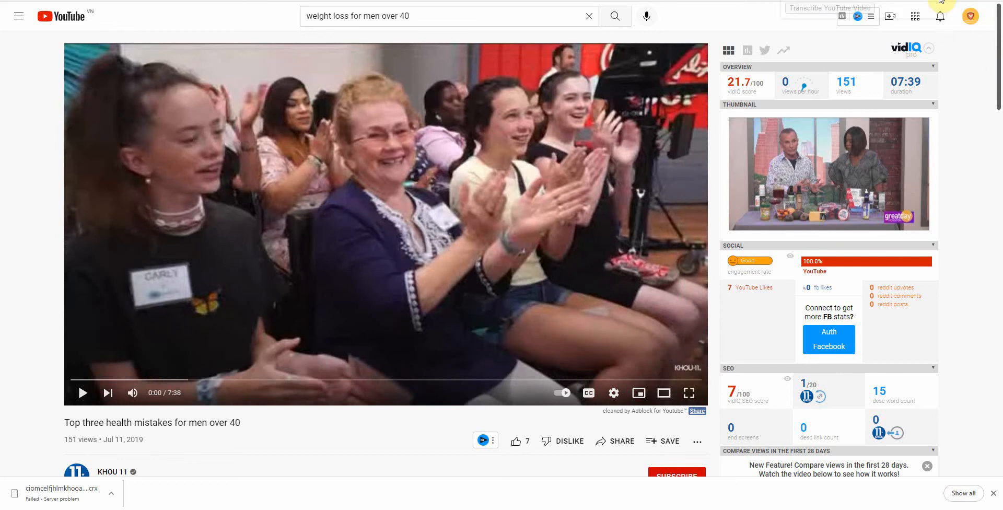
mouse_move(817, 14)
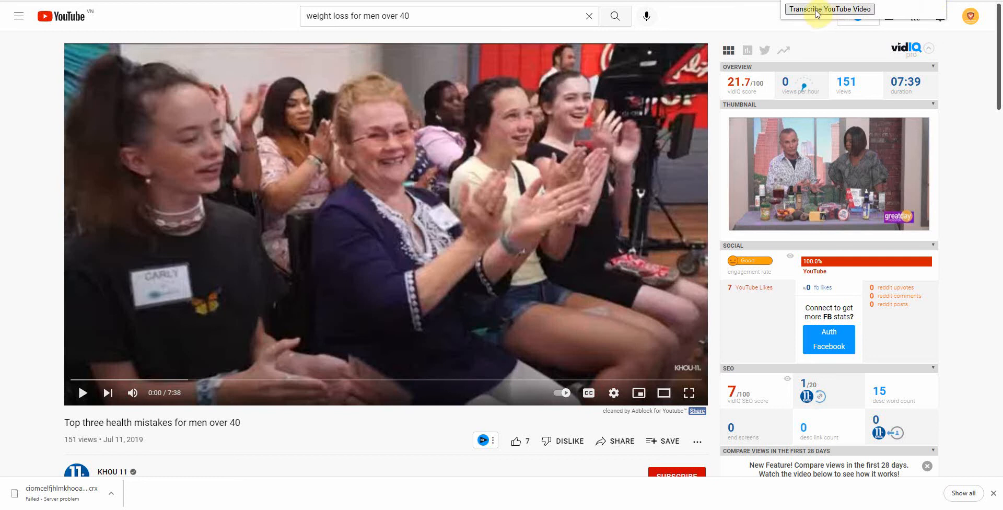
Step: Run YT Scribe's Transcribe YouTube Video on the current video page
left_click(829, 9)
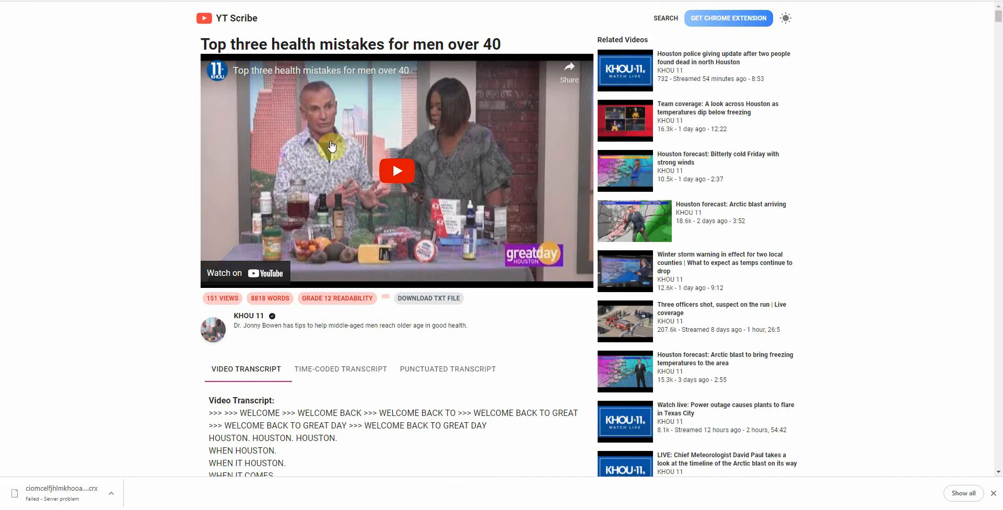
mouse_move(998, 39)
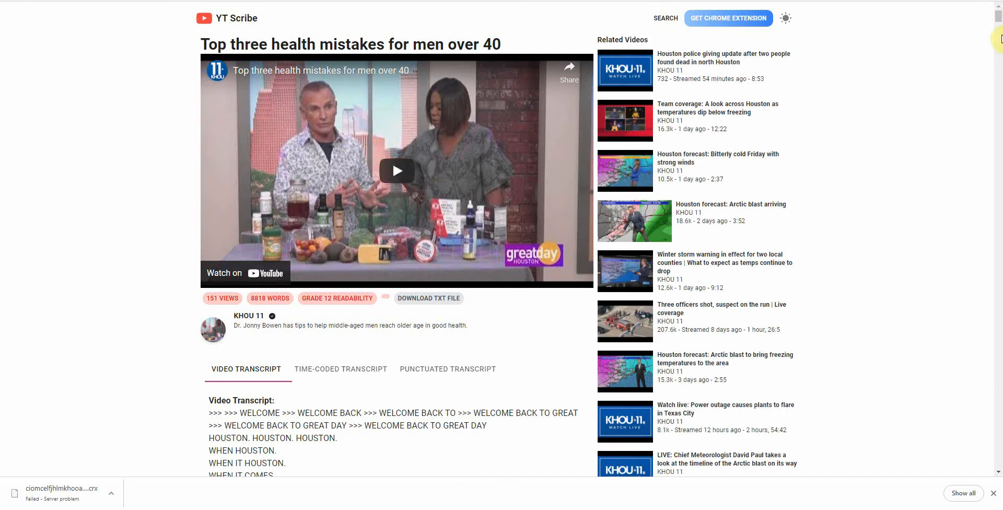
Step: Select the whole YT Scribe transcript from its opening lines to the end and copy it
scroll("down", 3)
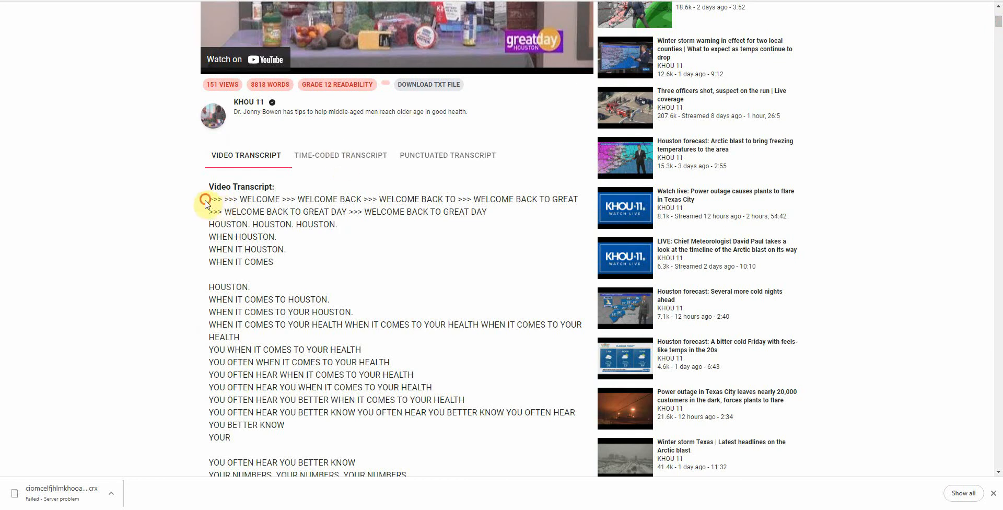
left_click_drag(206, 198, 284, 261)
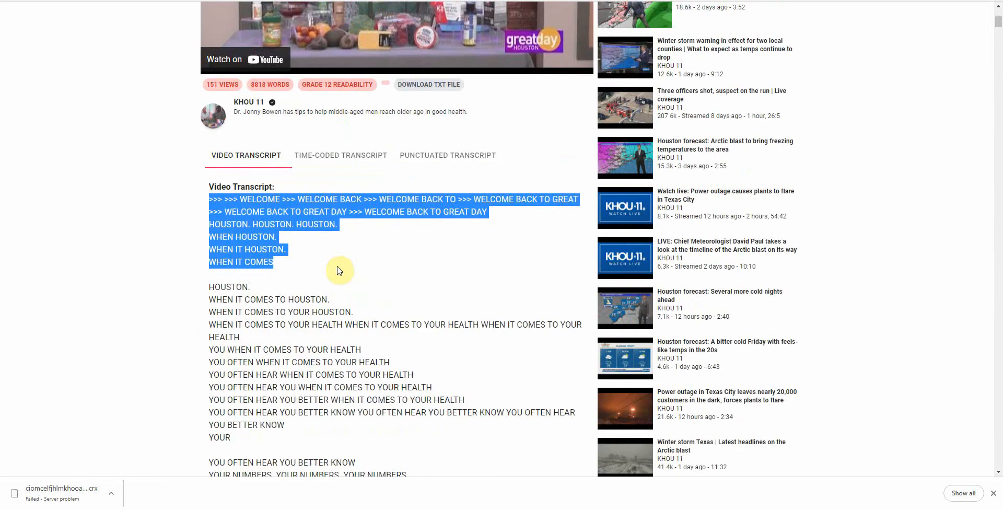
scroll("down", 3)
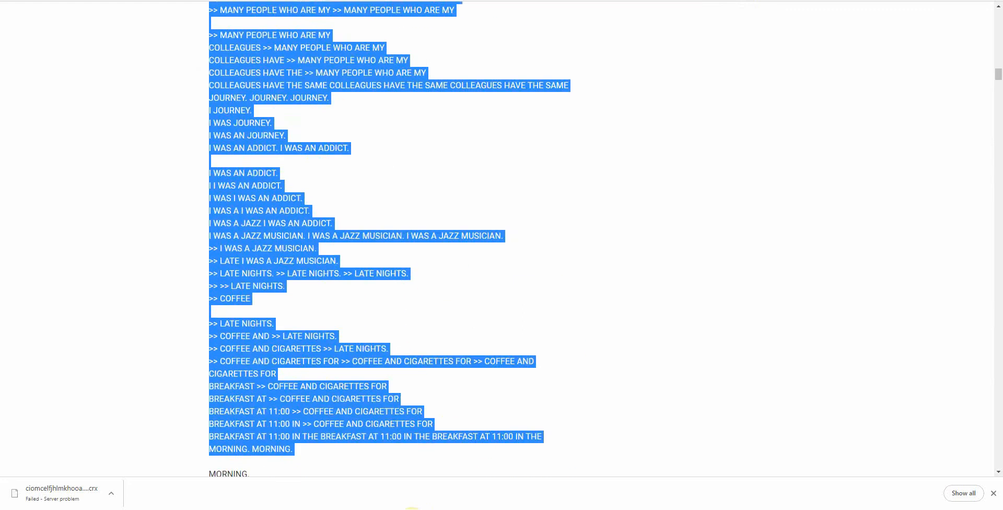
scroll("down", 3)
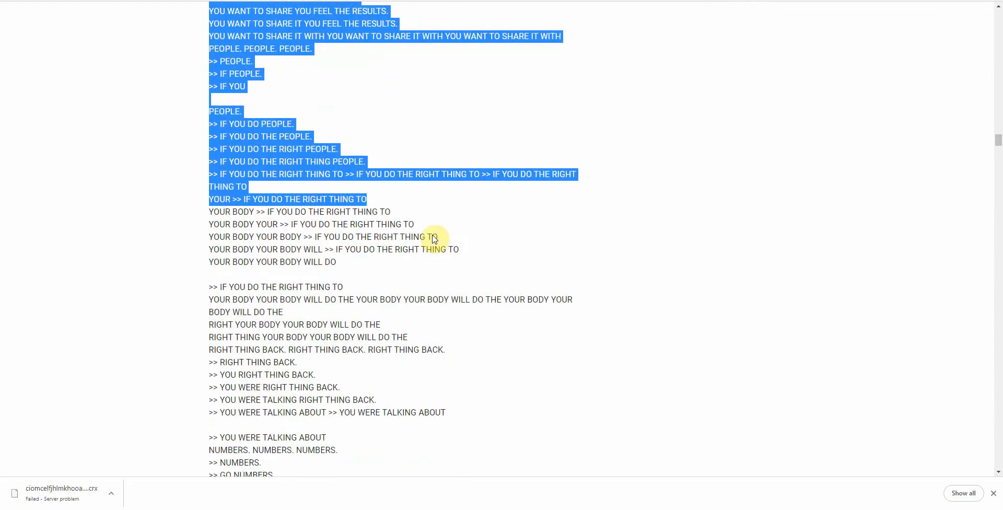
mouse_move(437, 205)
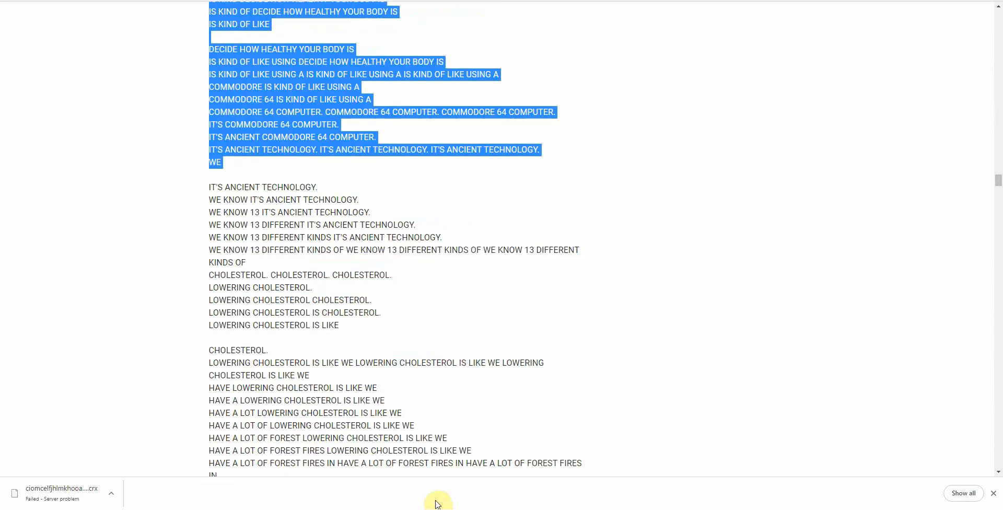
scroll("down", 3)
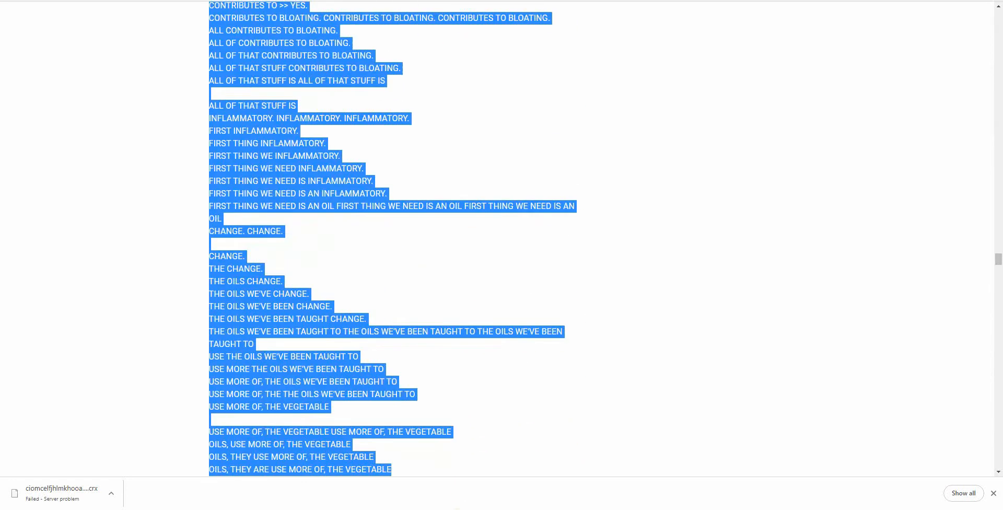
scroll("down", 3)
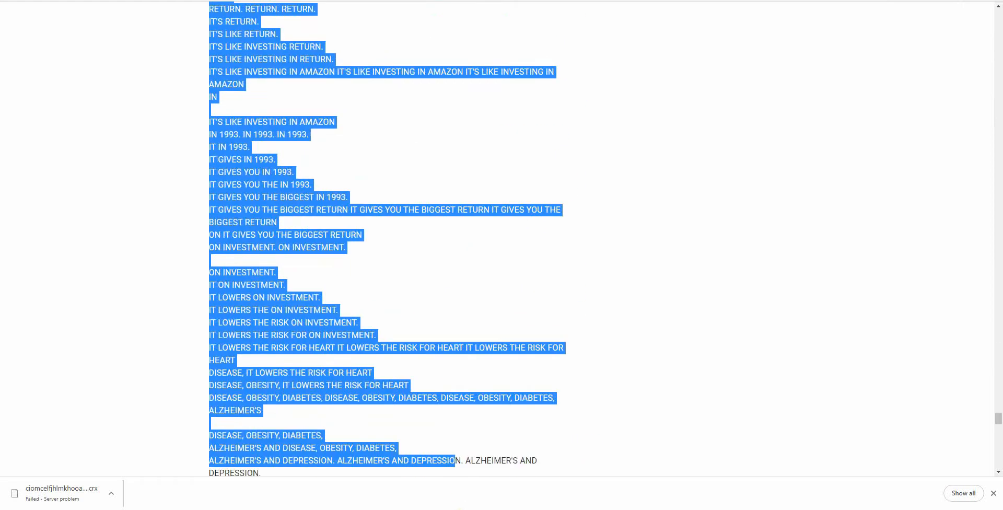
scroll("down", 3)
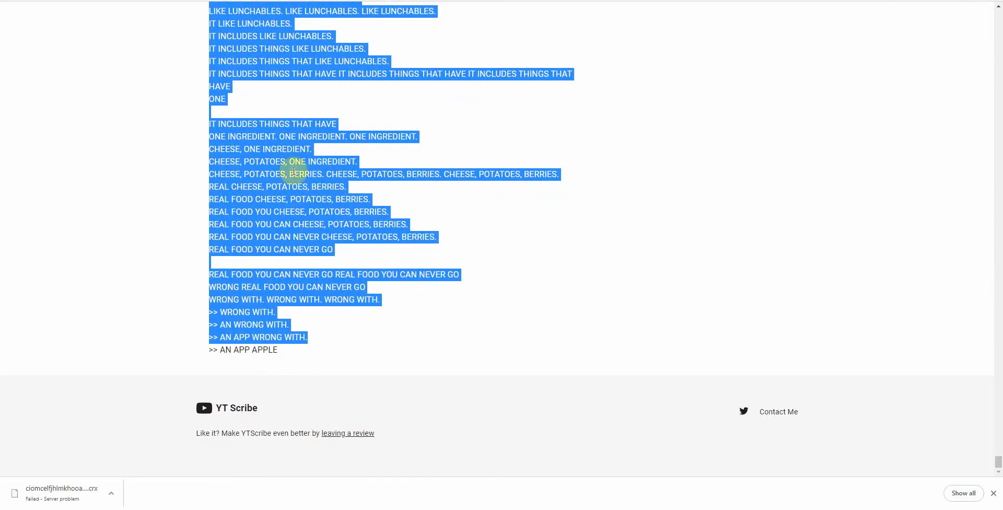
mouse_move(379, 163)
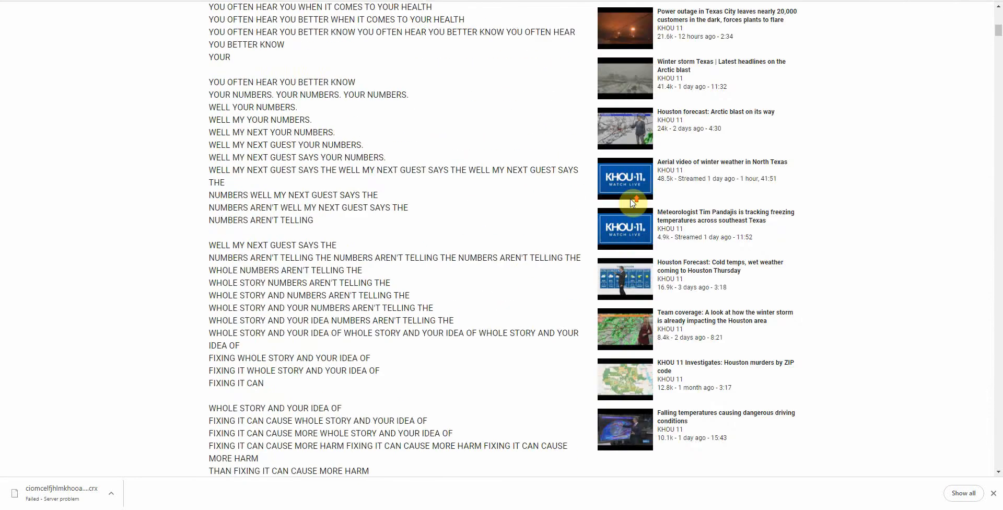
scroll("up", 3)
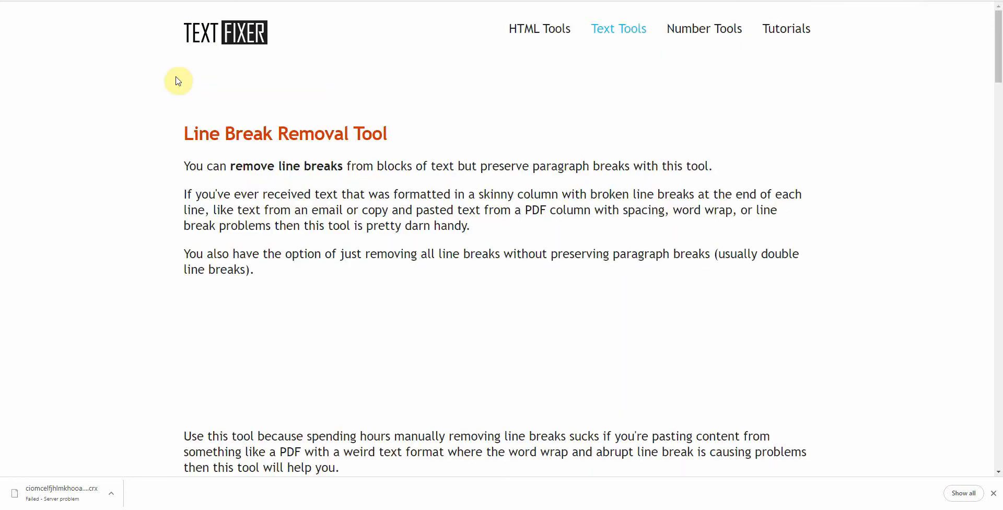
mouse_move(272, 68)
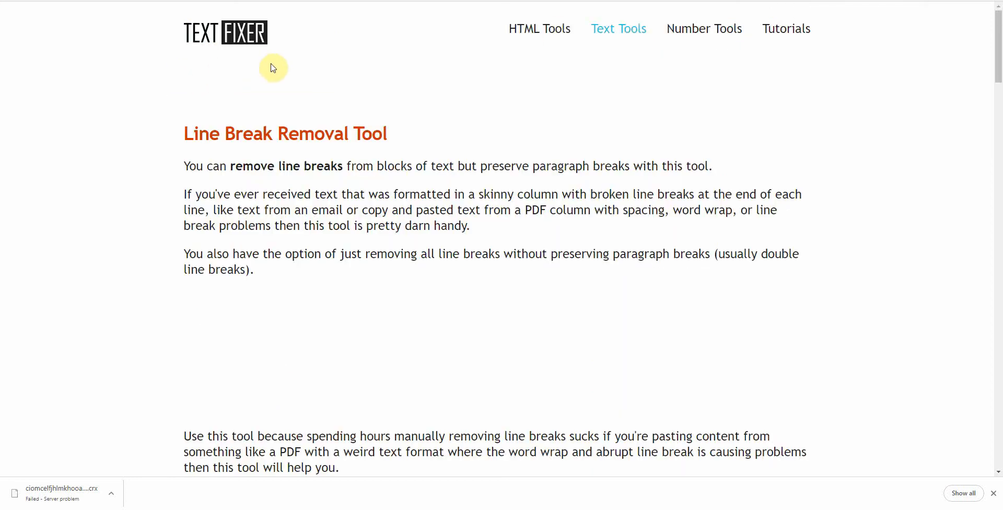
Step: Paste the transcript into the Line Break Removal input and run Remove Line Breaks
scroll("down", 3)
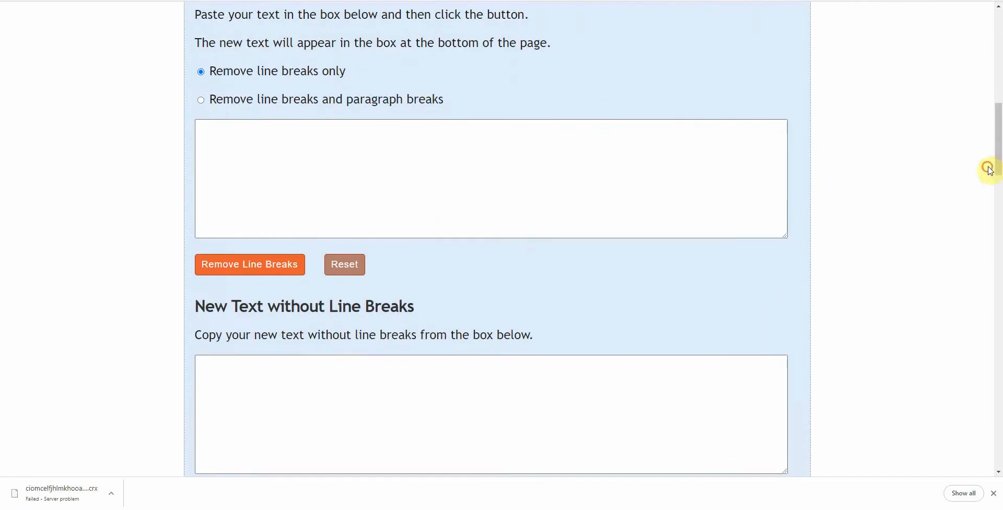
left_click(491, 179)
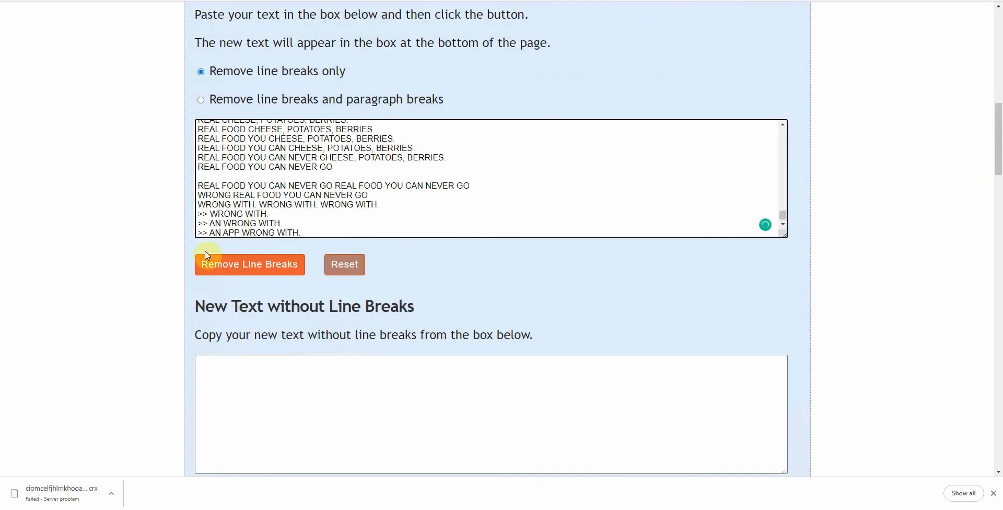
left_click(250, 264)
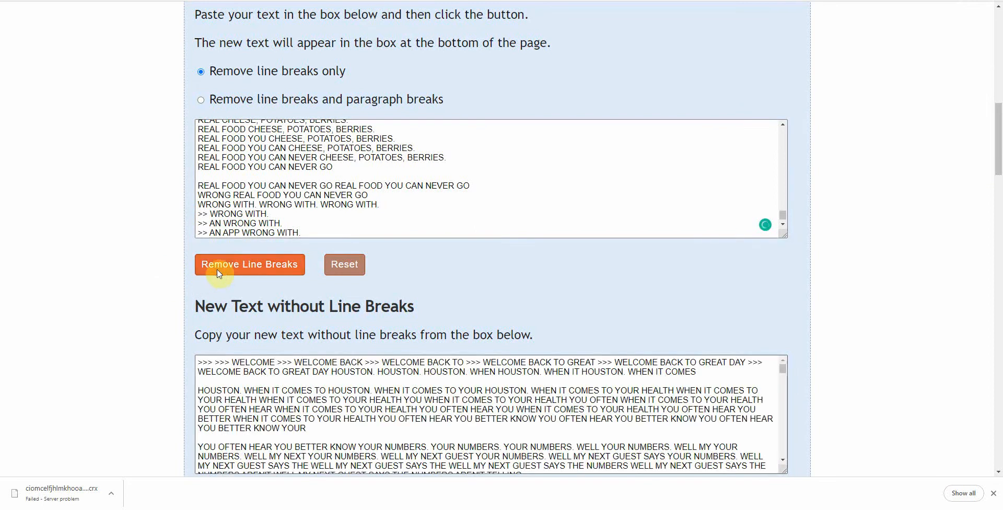
scroll("down", 3)
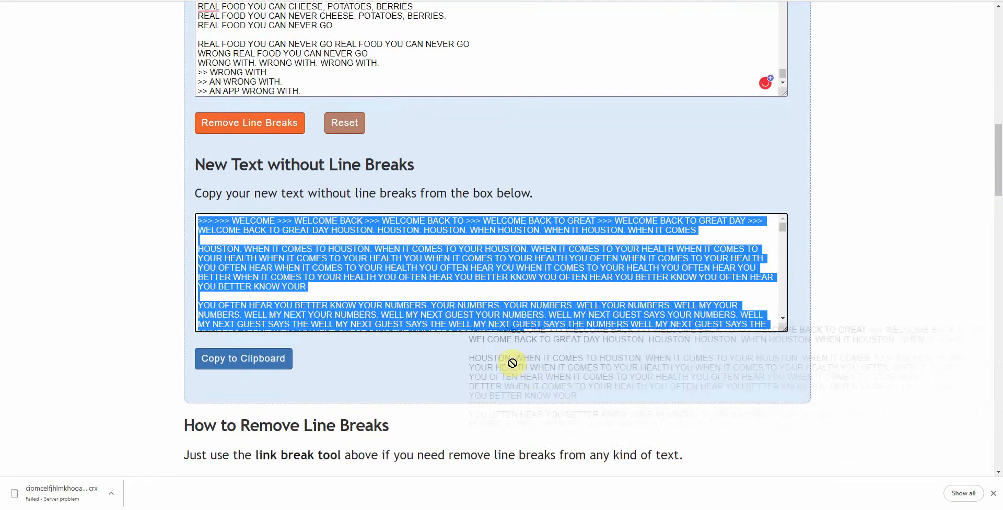
scroll("down", 3)
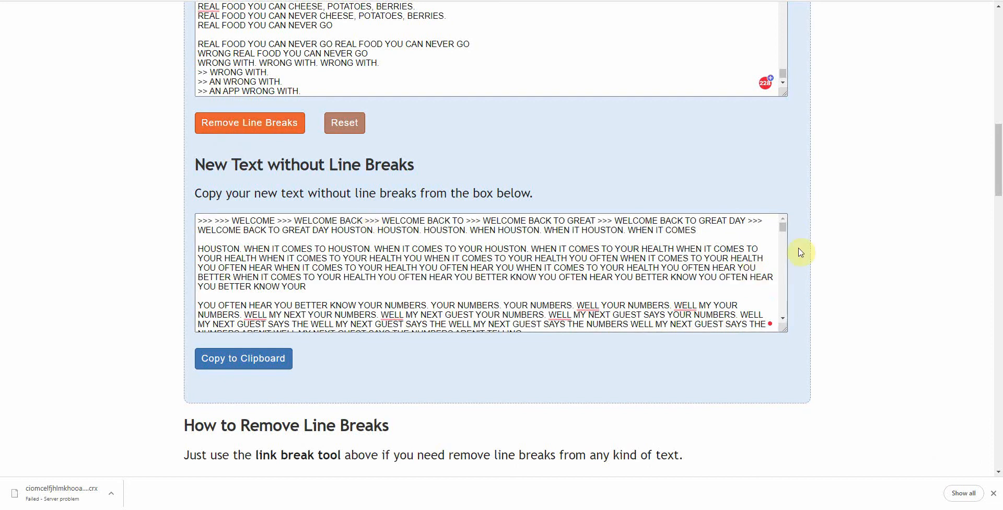
scroll("down", 3)
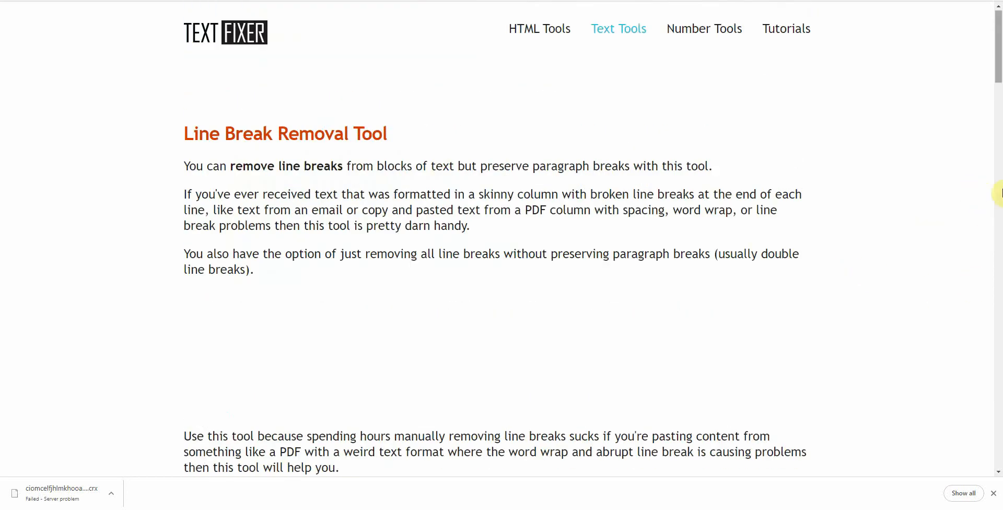
Step: Select and copy the line-break-free output, returning to the tool's top
scroll("down", 3)
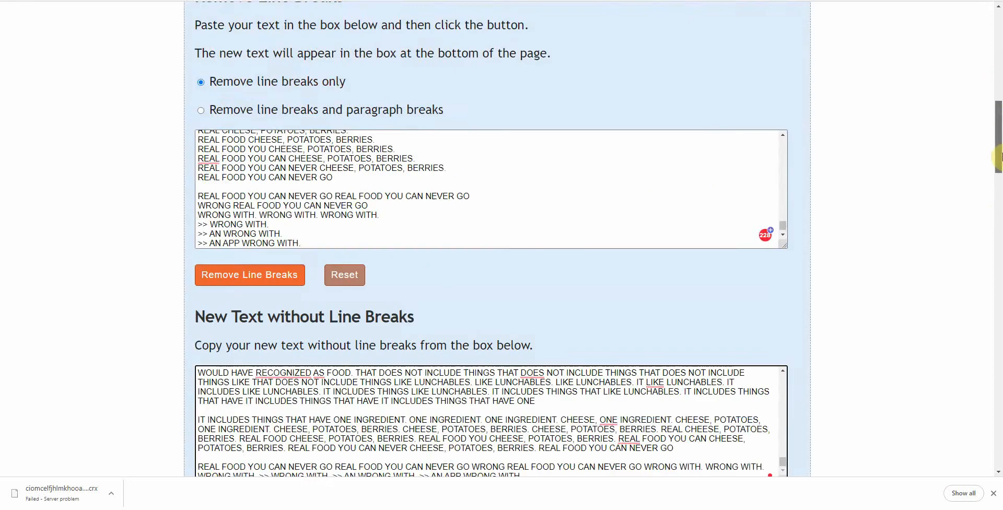
scroll("down", 3)
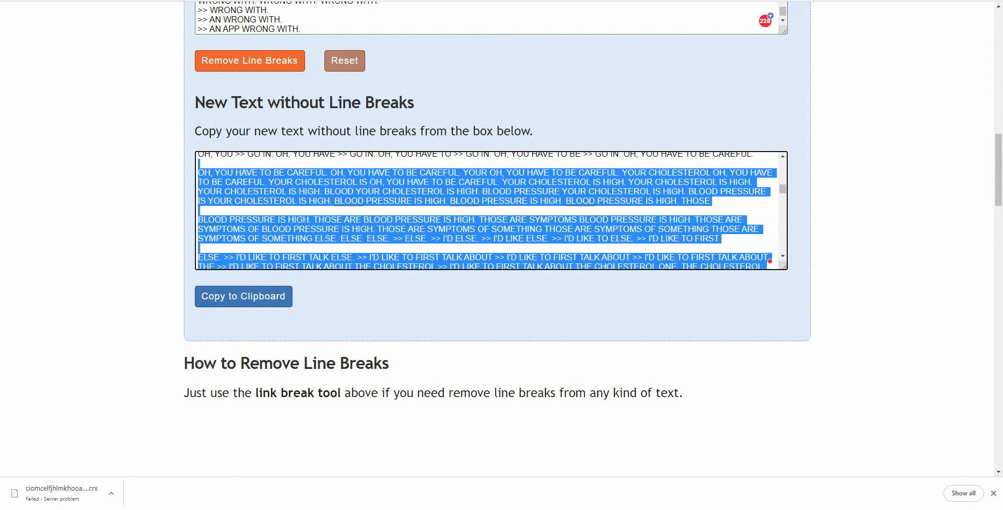
scroll("up", 3)
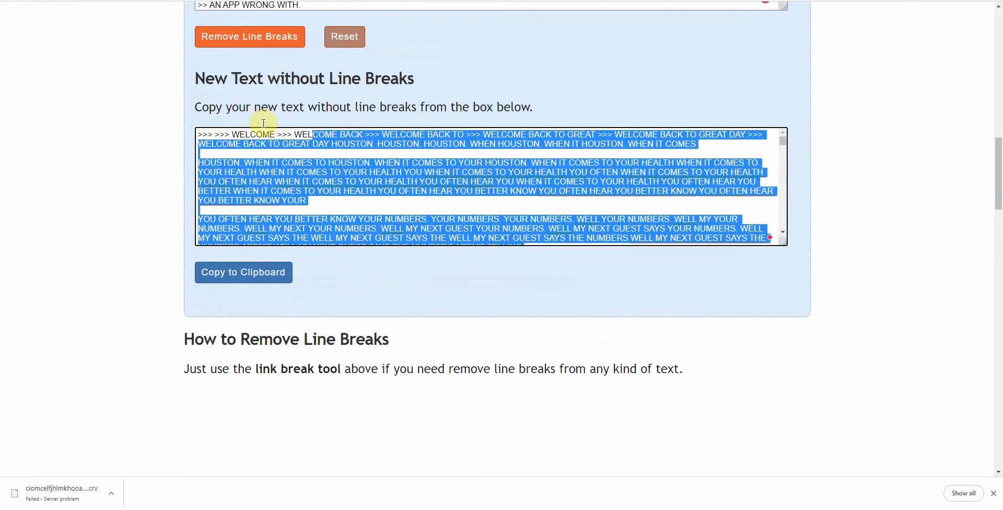
mouse_move(307, 147)
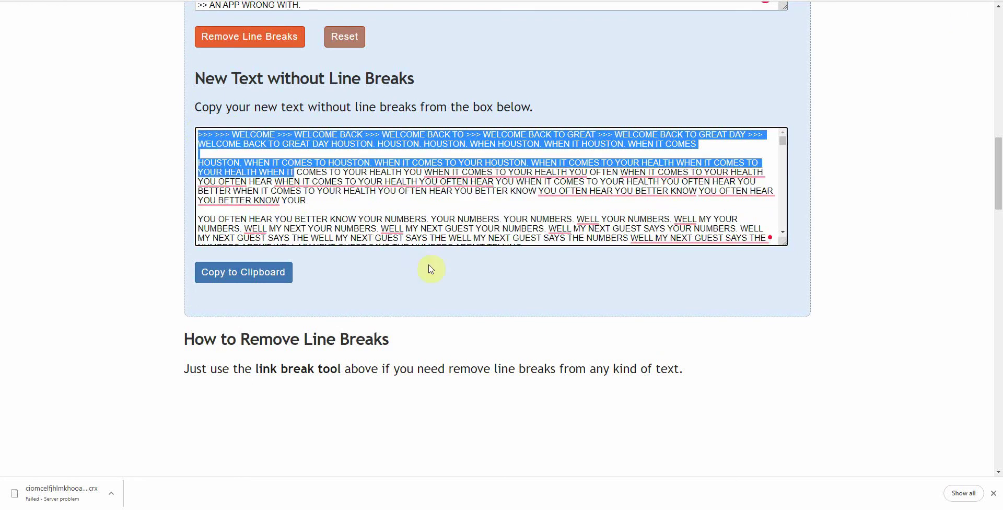
scroll("down", 3)
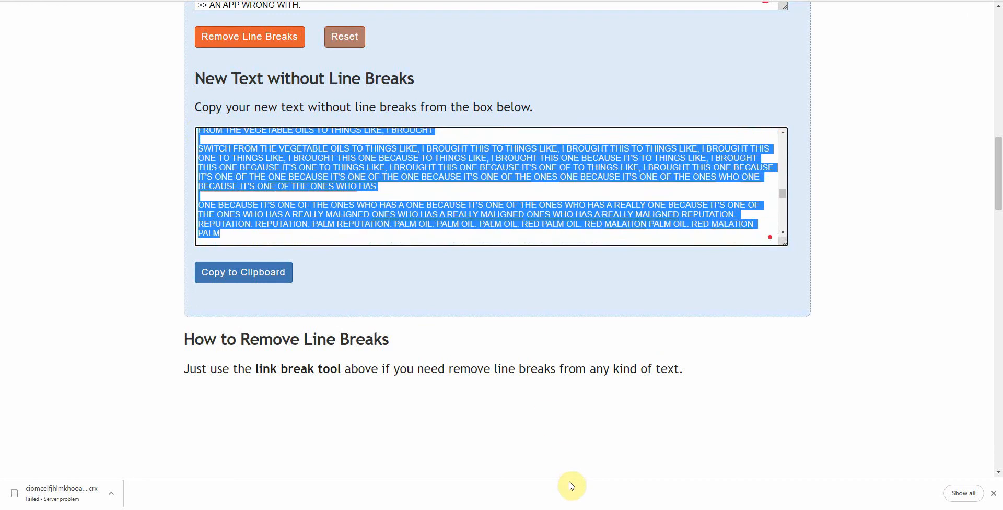
scroll("down", 3)
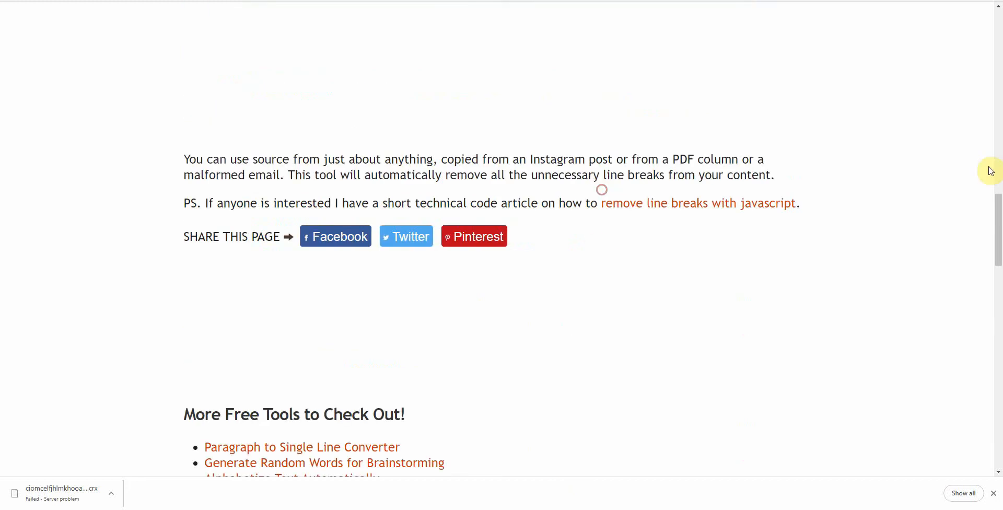
scroll("up", 3)
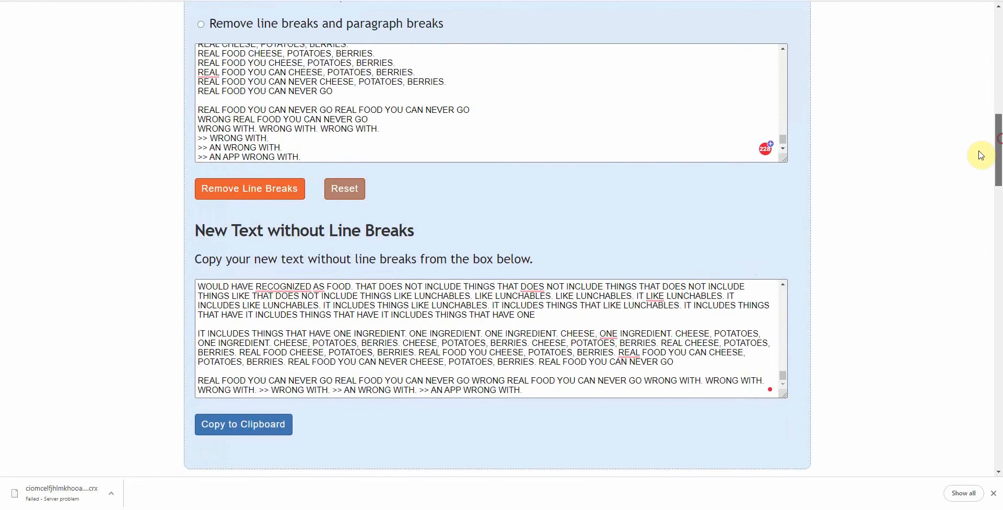
scroll("up", 3)
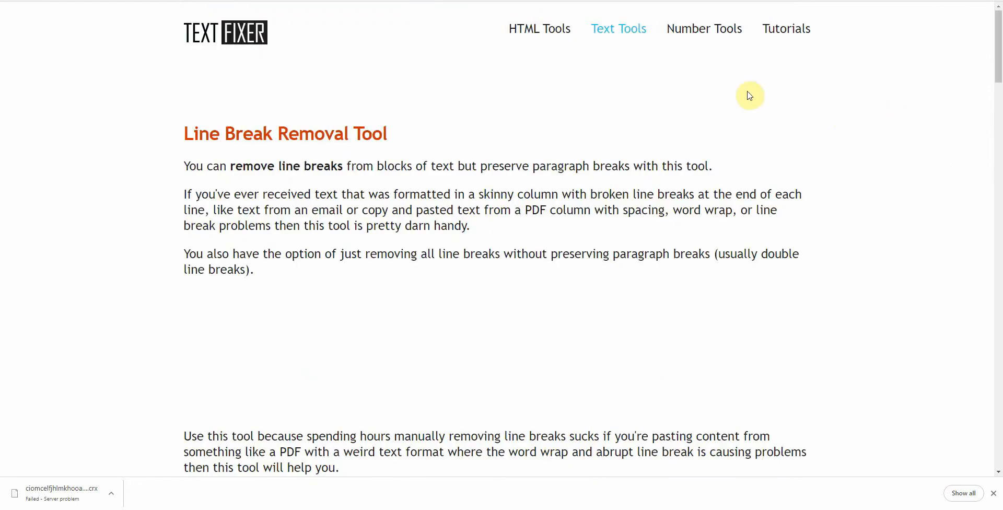
mouse_move(468, 27)
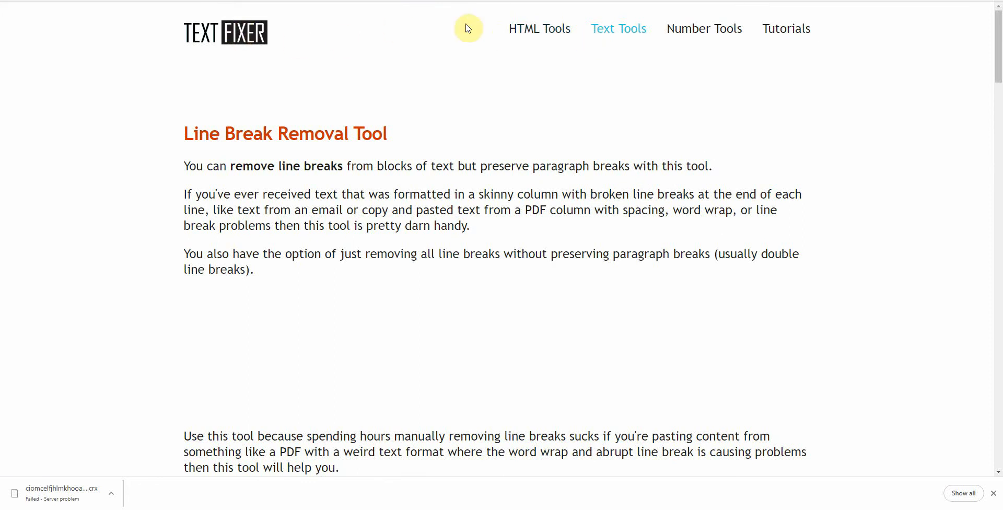
Step: From the TextFixer home page, locate the text case changing tool
left_click(226, 33)
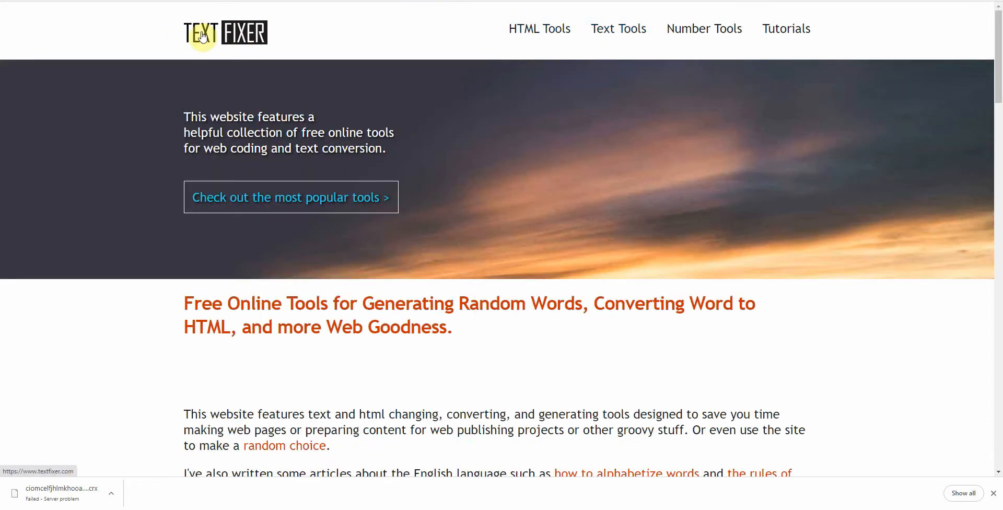
scroll("down", 3)
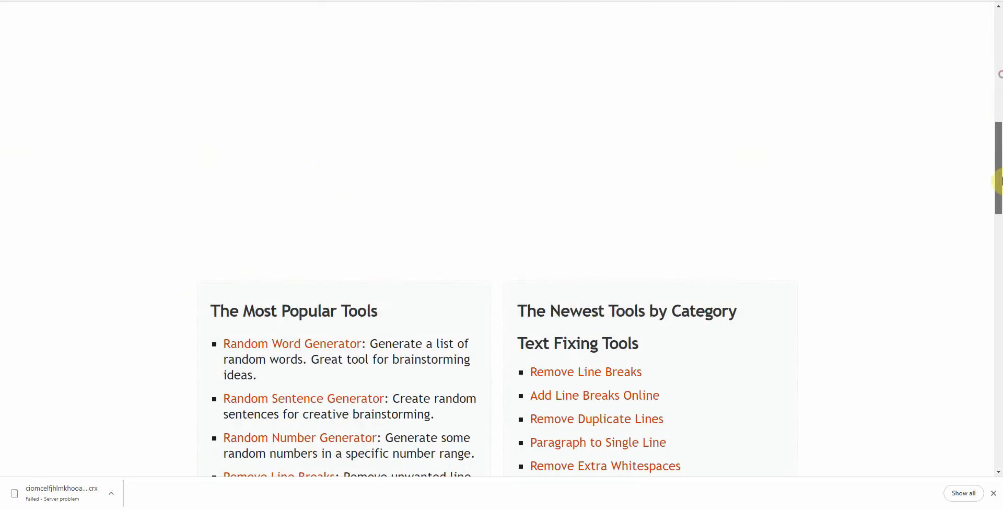
scroll("down", 3)
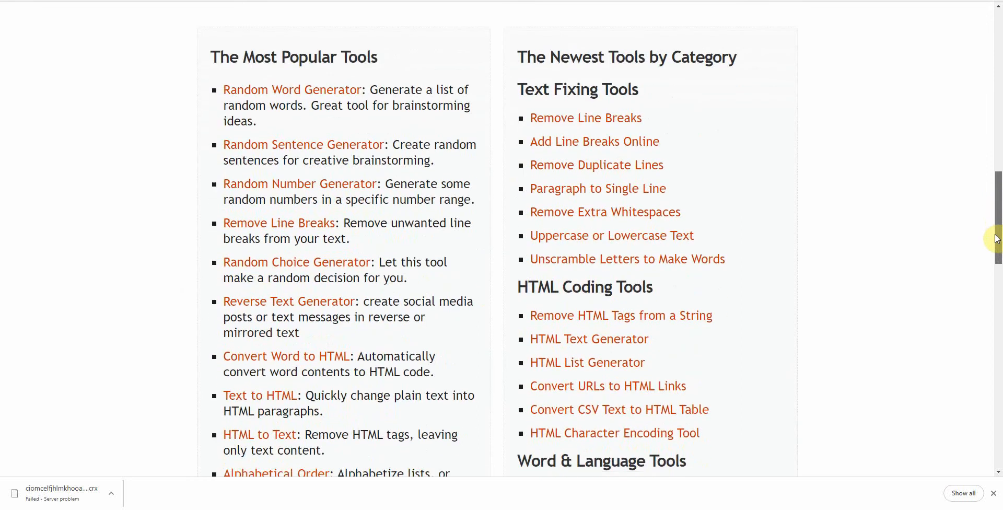
scroll("down", 3)
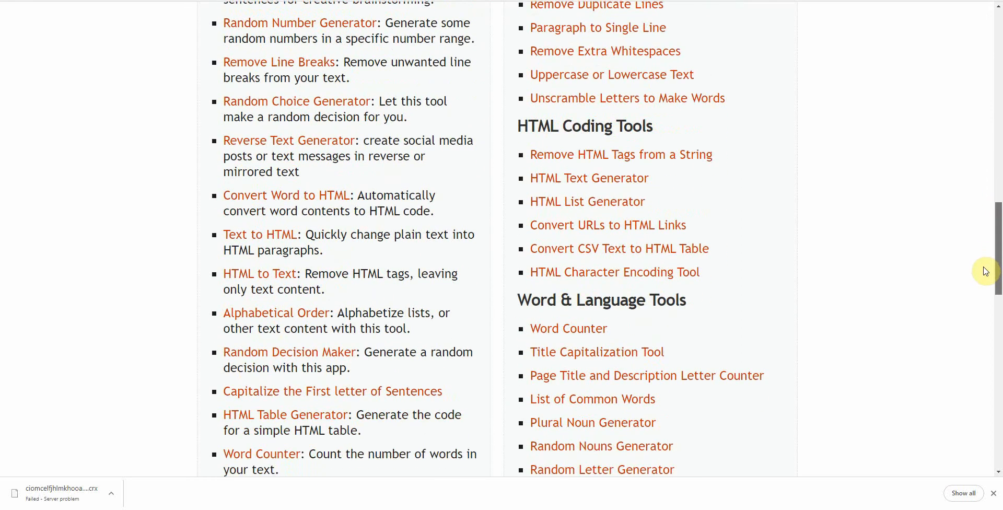
scroll("up", 3)
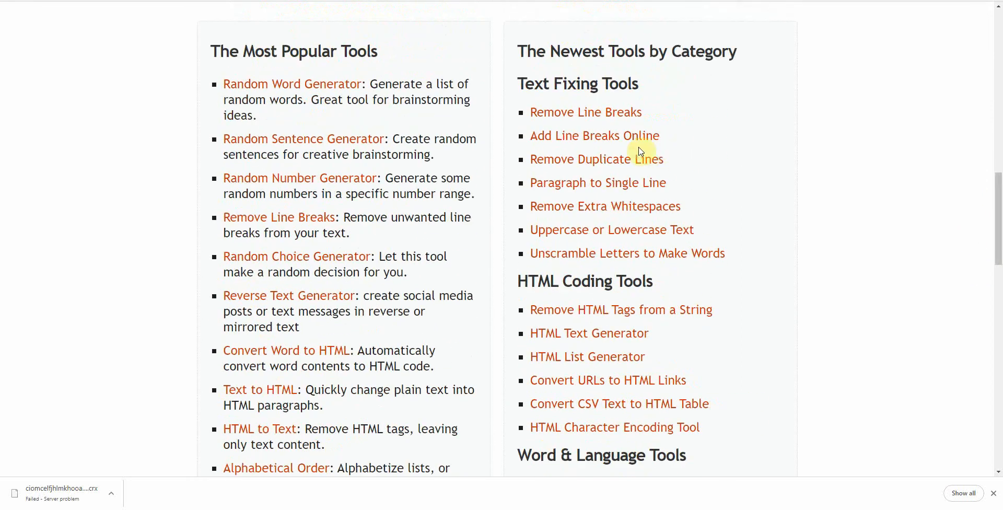
mouse_move(629, 154)
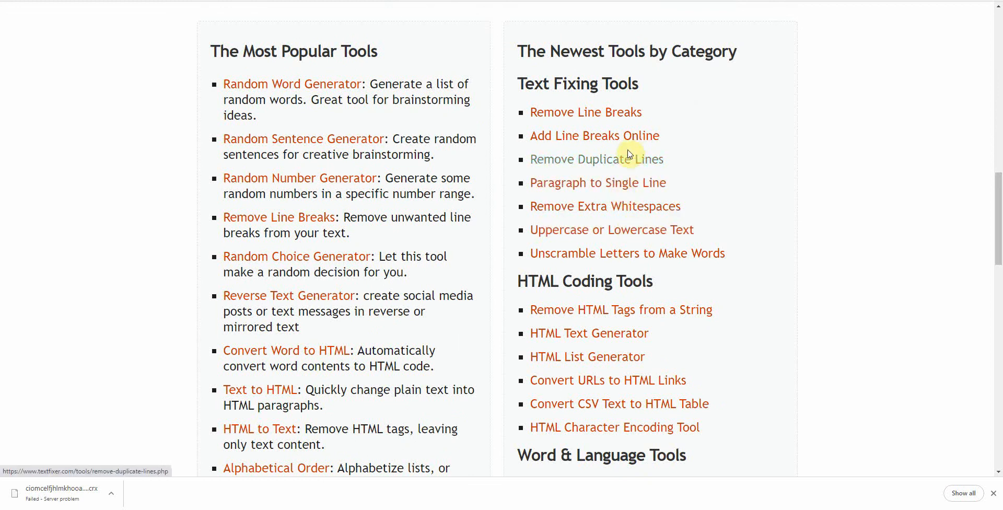
mouse_move(636, 154)
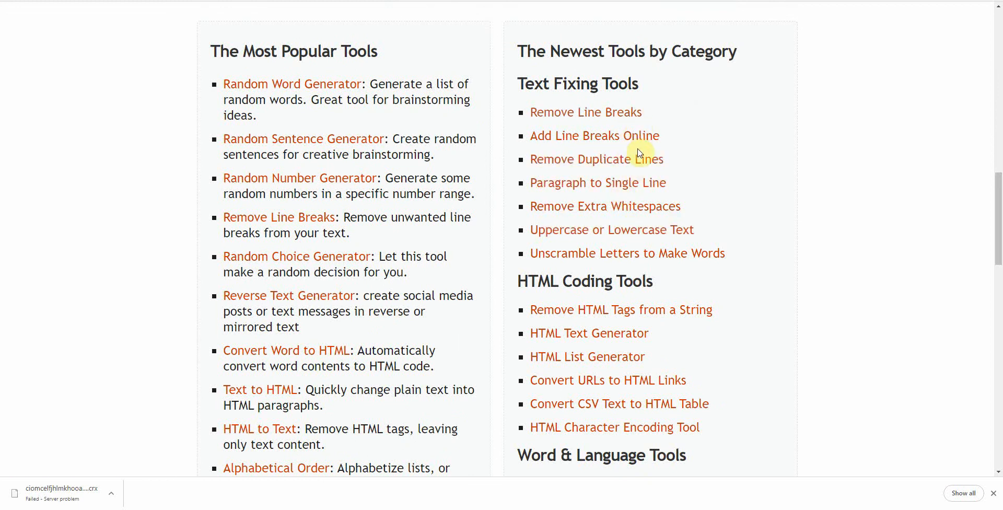
mouse_move(612, 229)
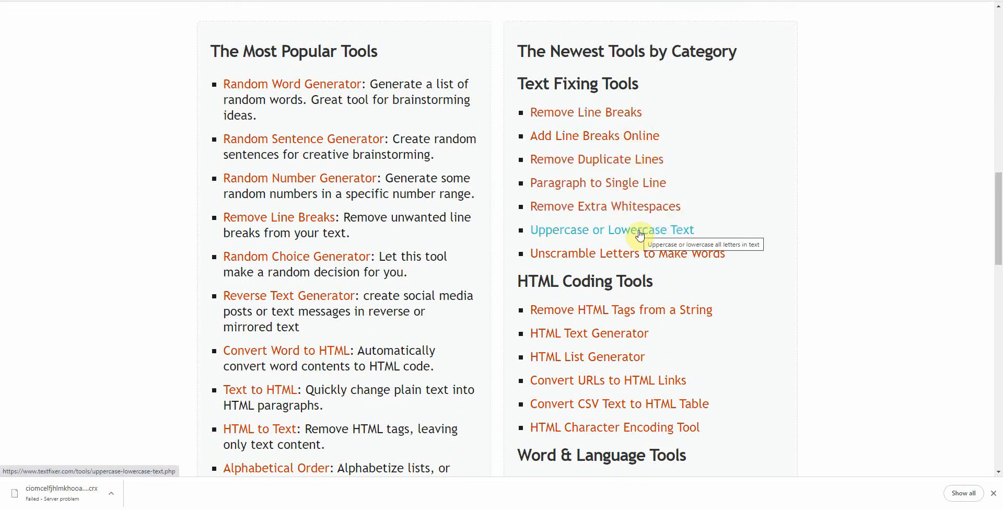
left_click(611, 230)
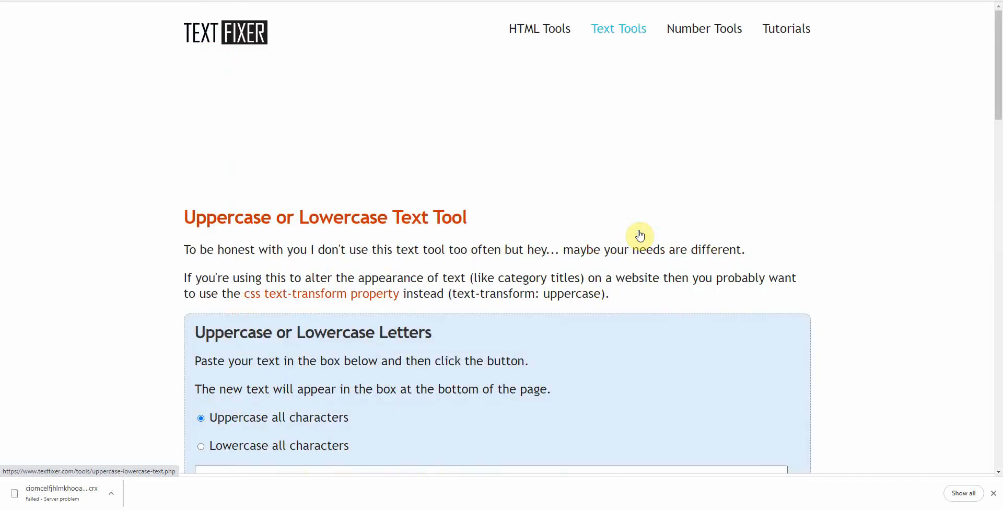
mouse_move(612, 250)
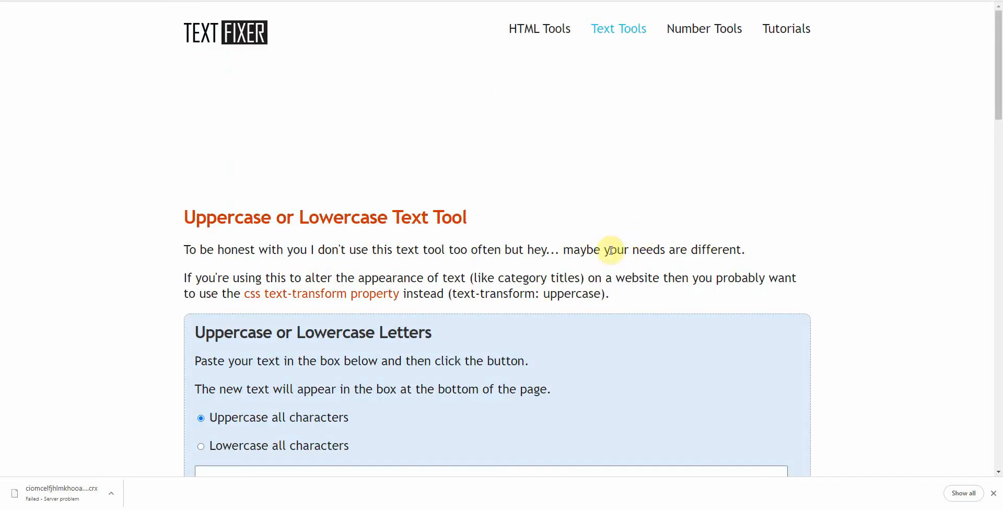
mouse_move(218, 457)
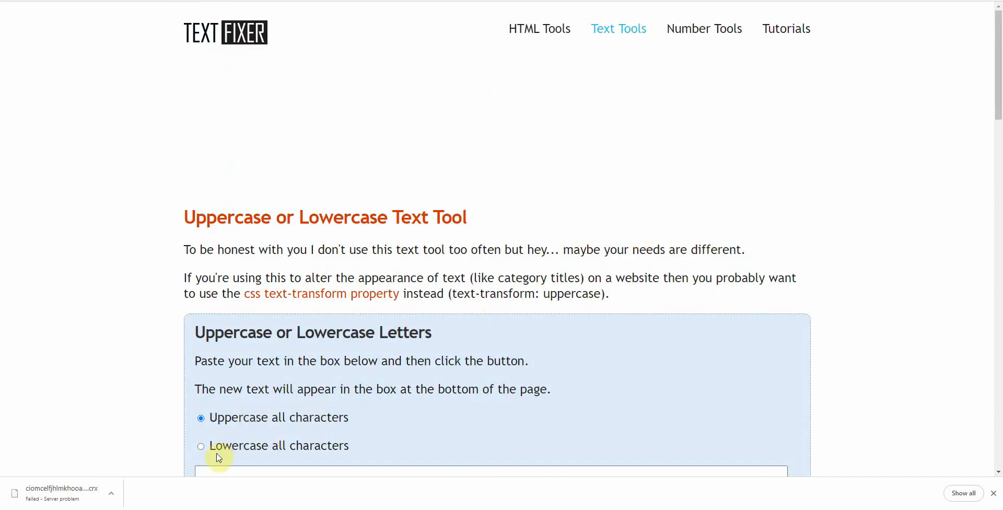
Step: Convert the pasted transcript with 'Lowercase all characters' and copy the result to the clipboard
left_click(200, 446)
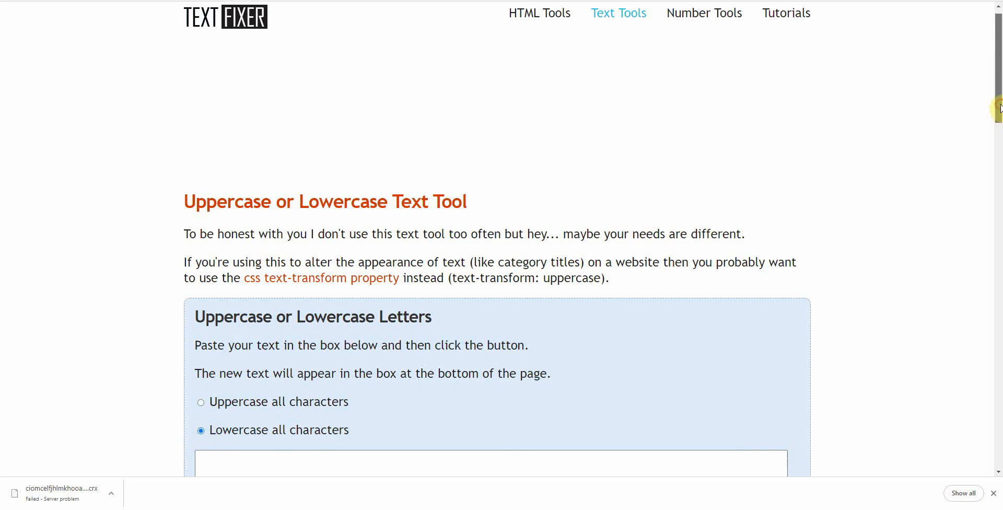
scroll("down", 3)
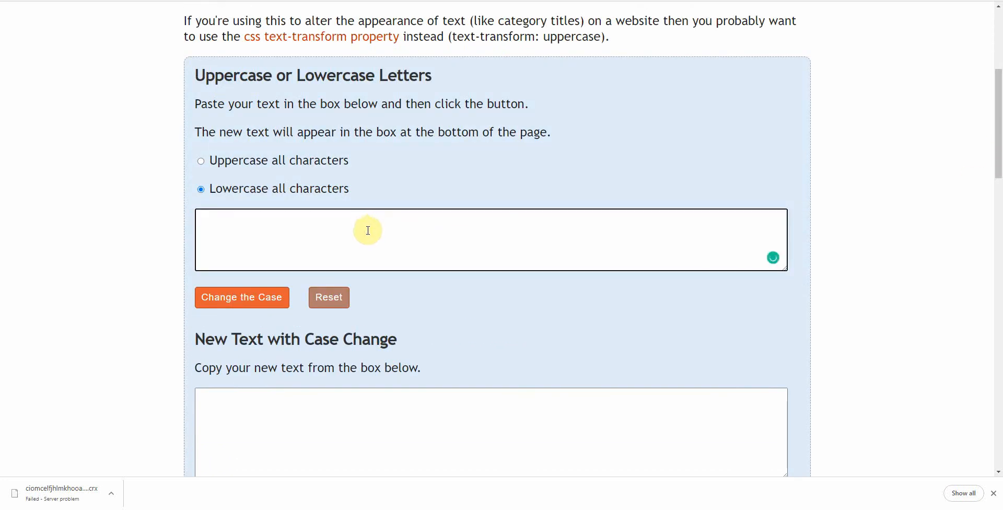
left_click(242, 297)
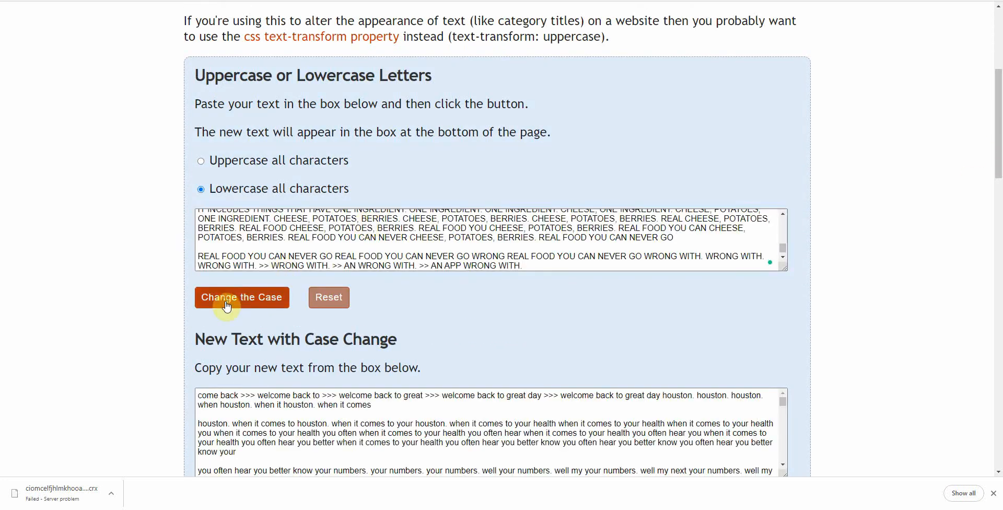
scroll("down", 3)
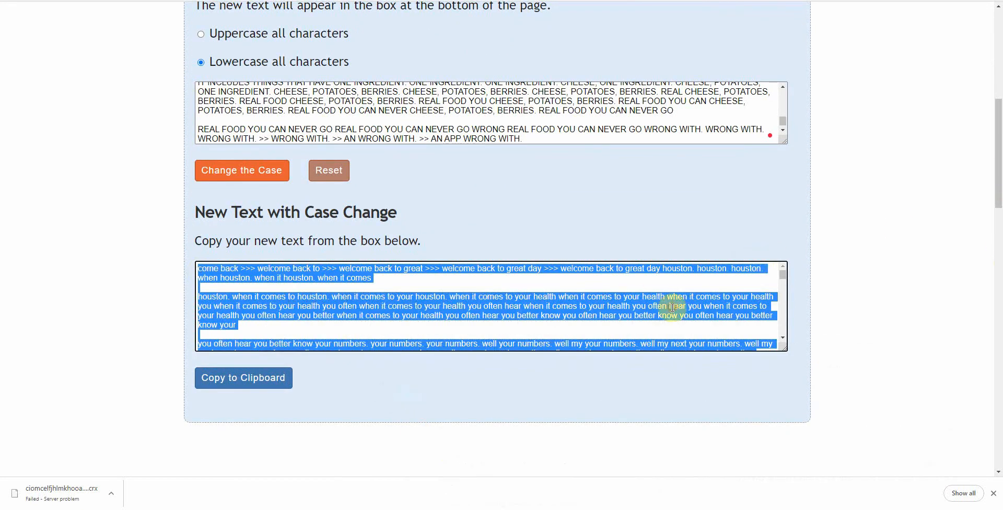
left_click(242, 377)
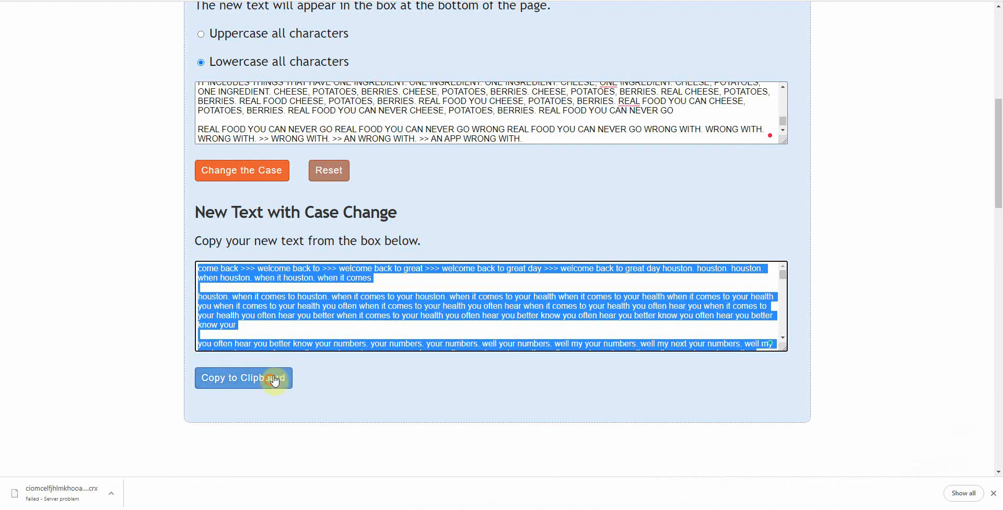
left_click(243, 377)
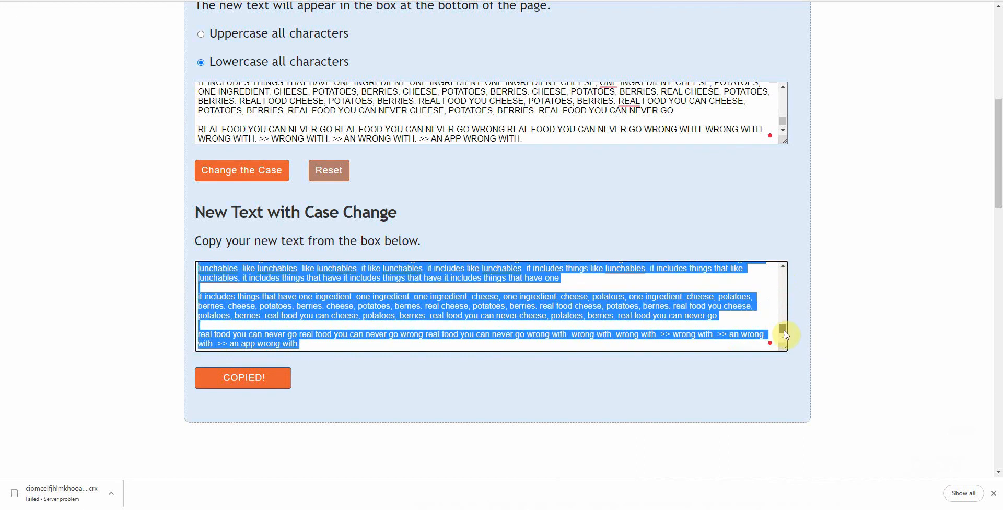
mouse_move(824, 107)
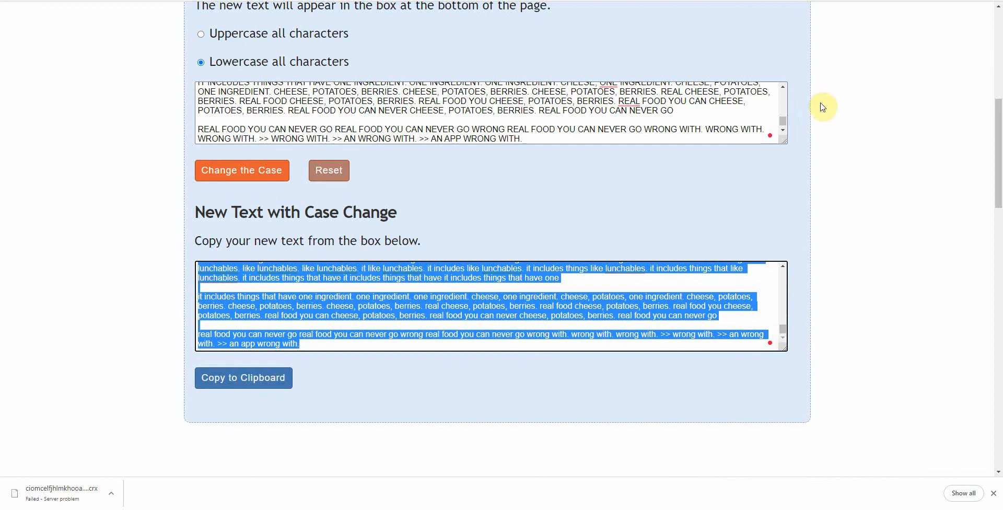
scroll("up", 3)
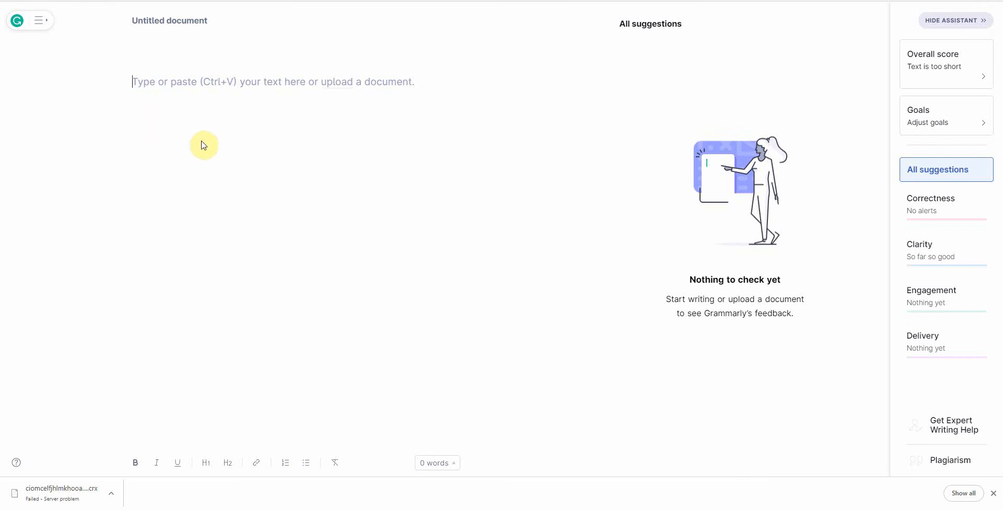
mouse_move(529, 192)
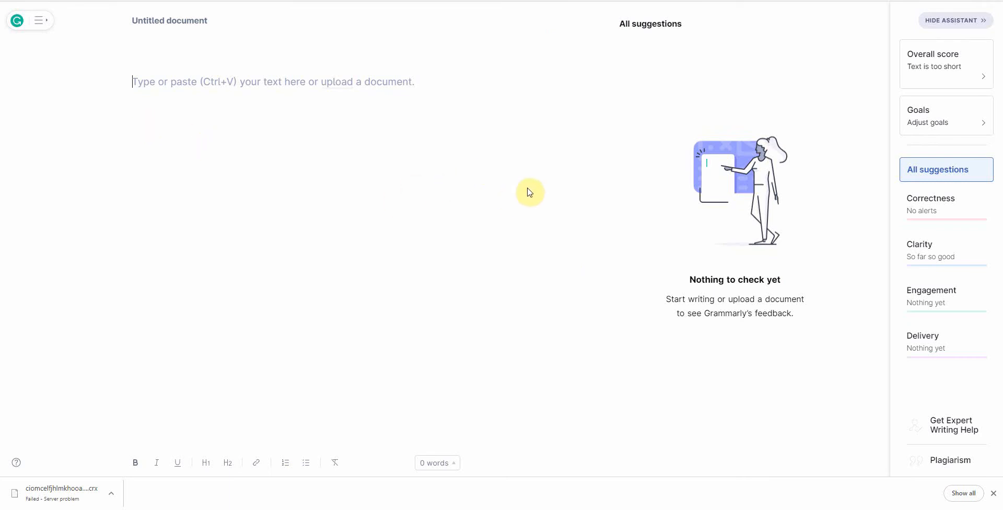
mouse_move(441, 157)
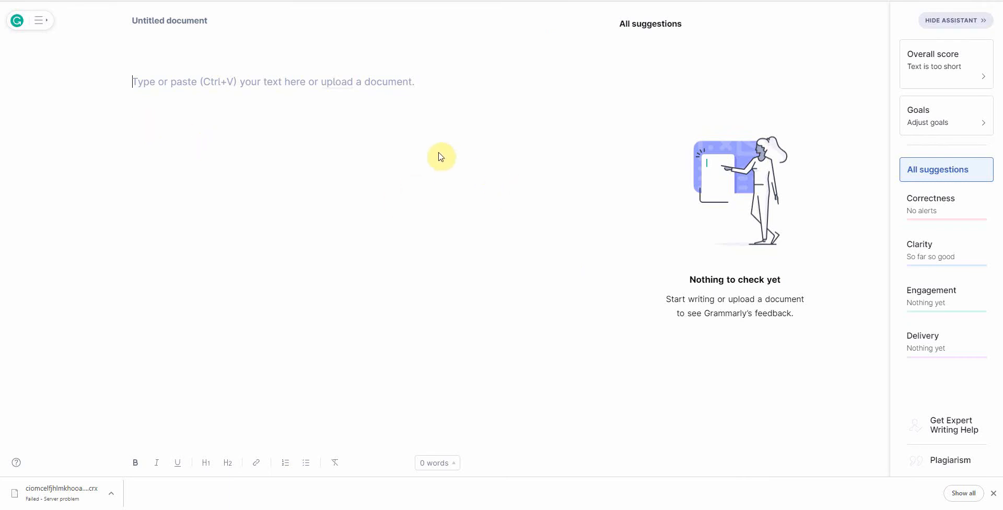
mouse_move(391, 136)
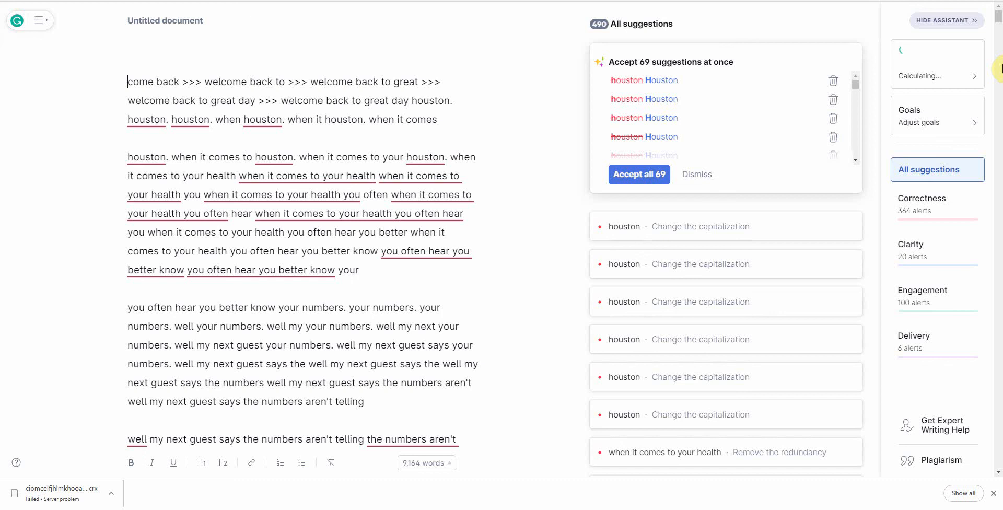
mouse_move(951, 159)
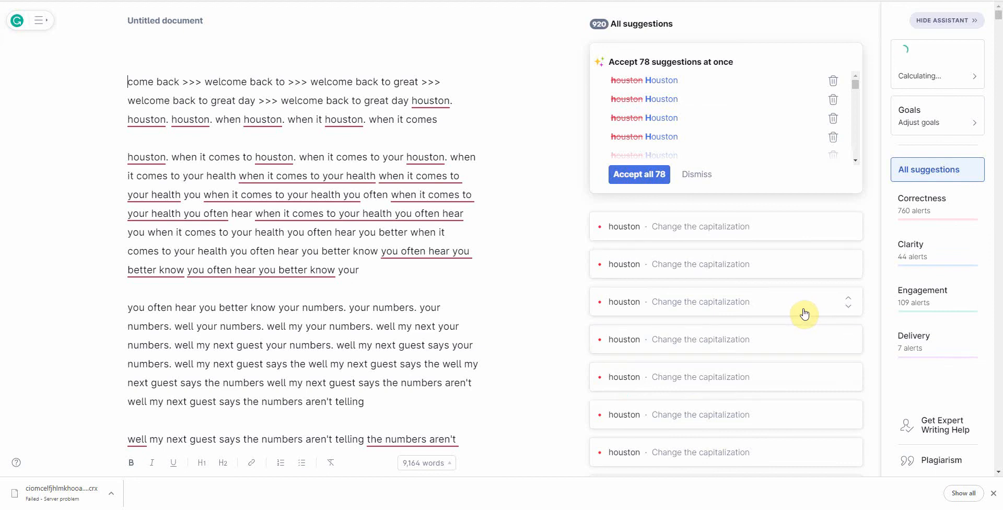
mouse_move(646, 137)
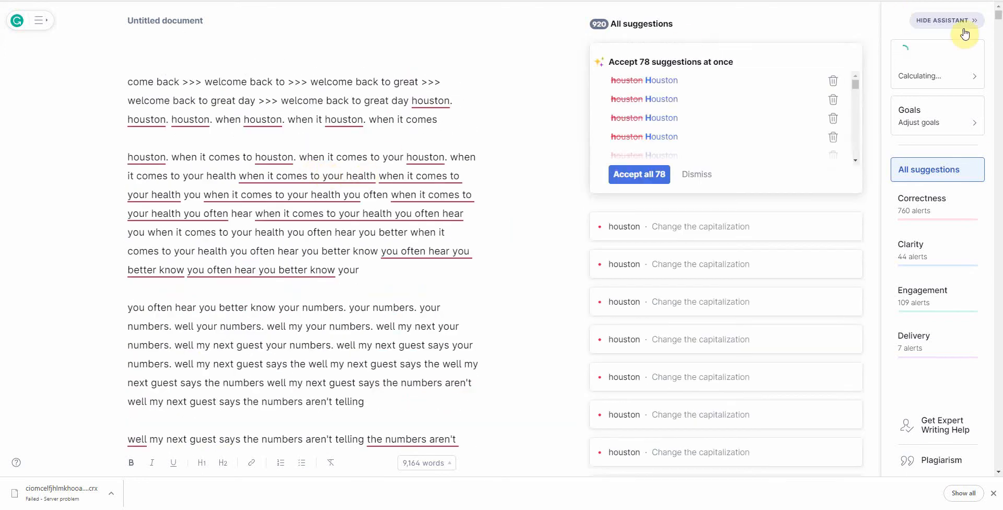
mouse_move(393, 191)
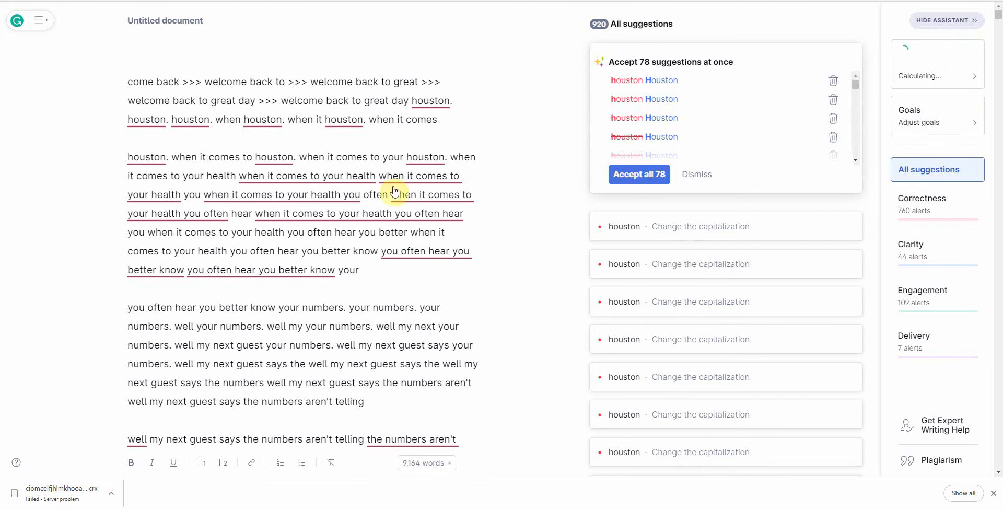
mouse_move(390, 129)
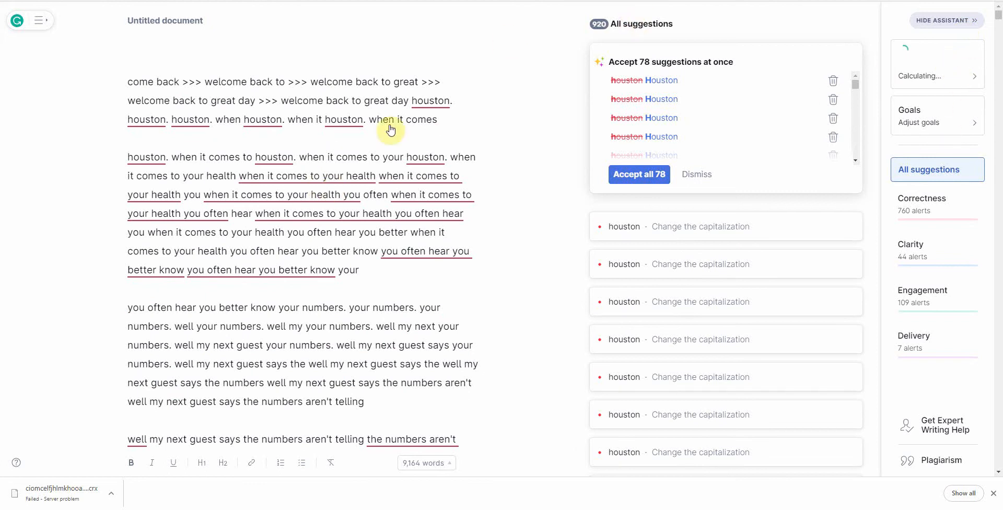
mouse_move(542, 359)
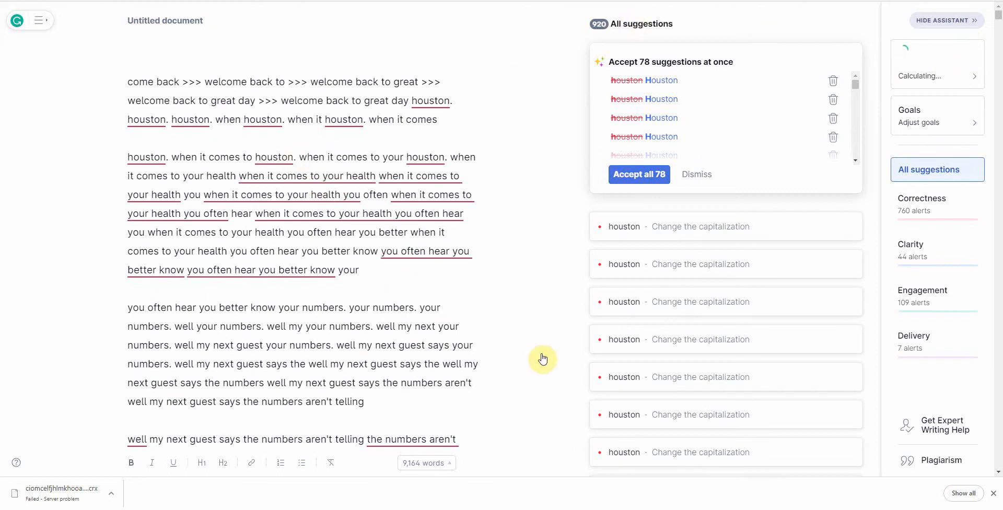
mouse_move(403, 269)
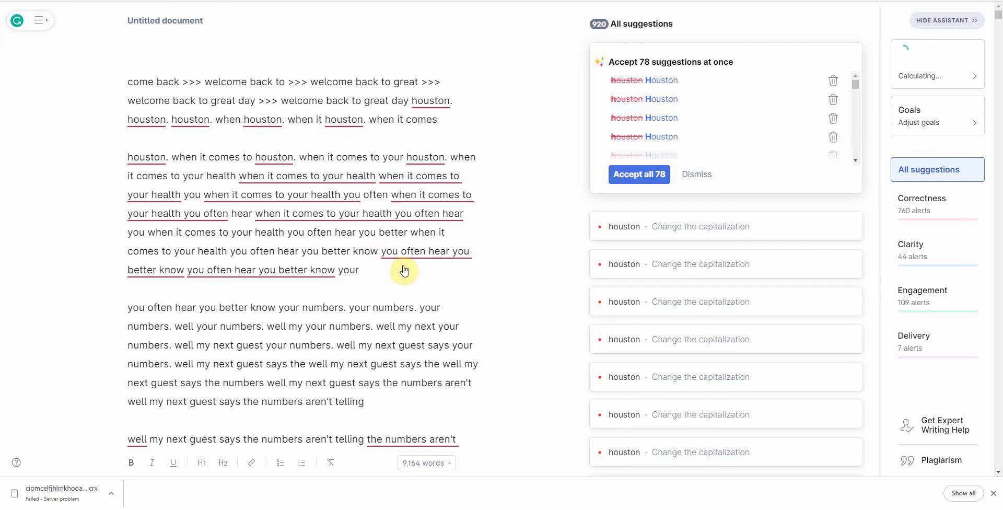
mouse_move(404, 270)
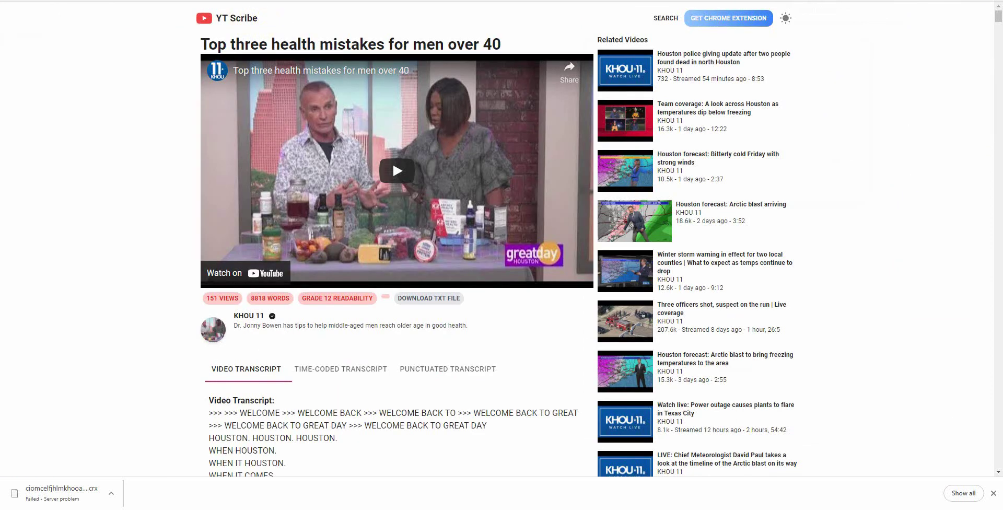
Step: Switch back to the YT Scribe transcript page for the men-over-40 health video
left_click(728, 18)
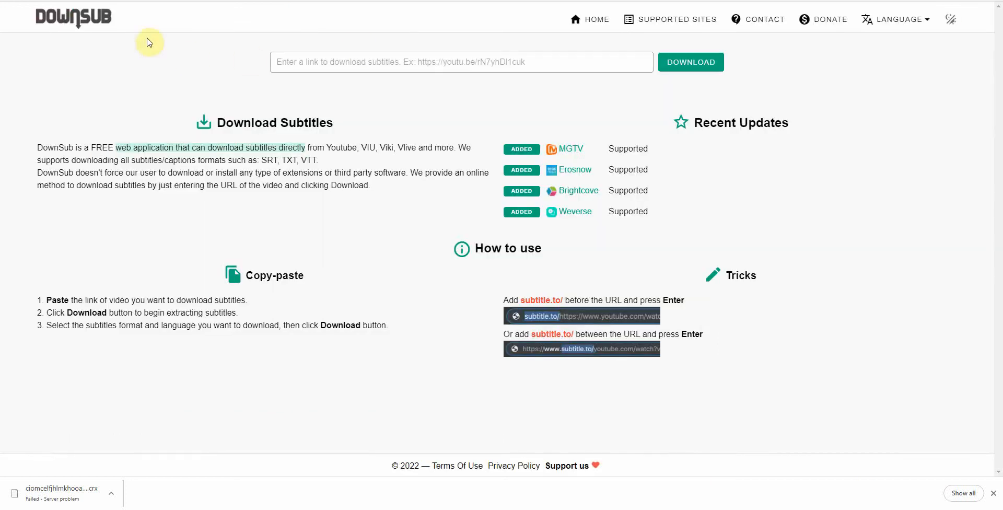
type("https://www.youtube.com/watch?v=NAfXGlwgKEU")
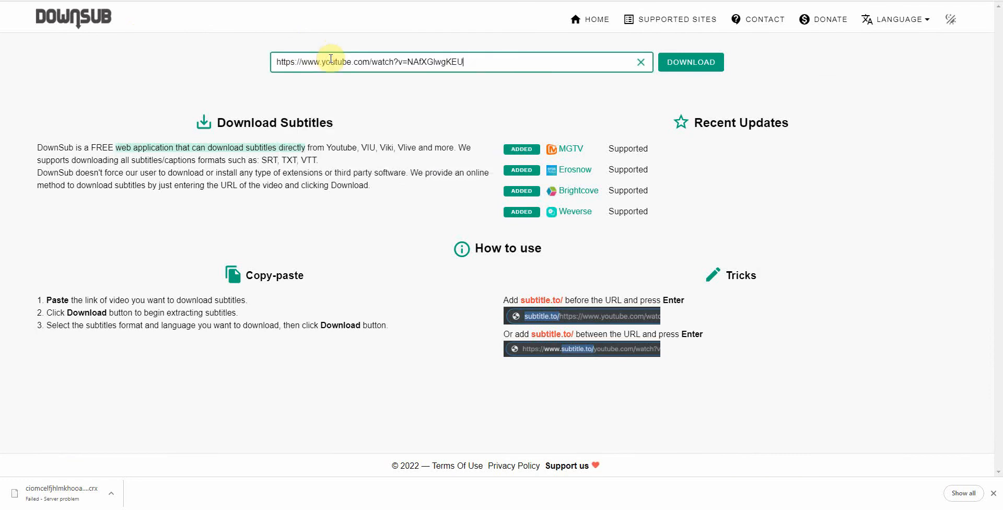
left_click(691, 62)
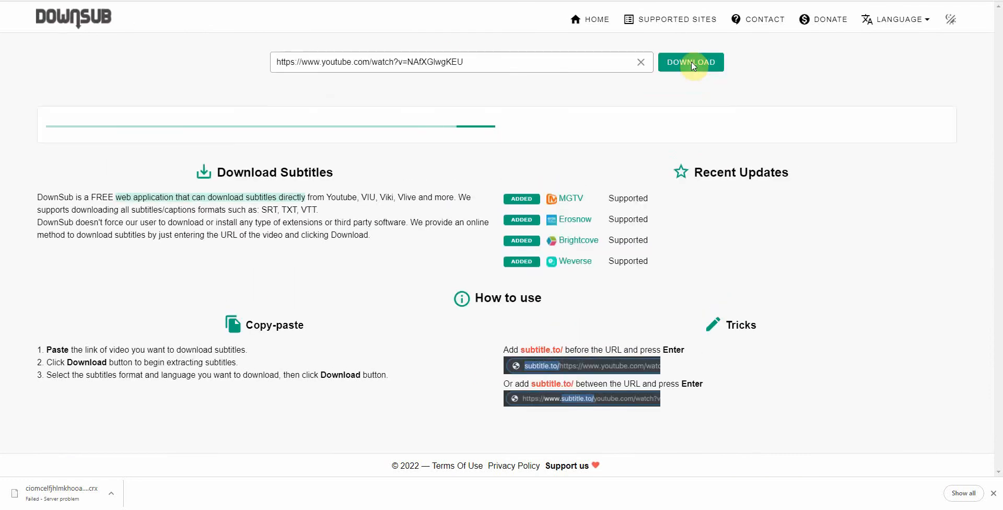
left_click(691, 62)
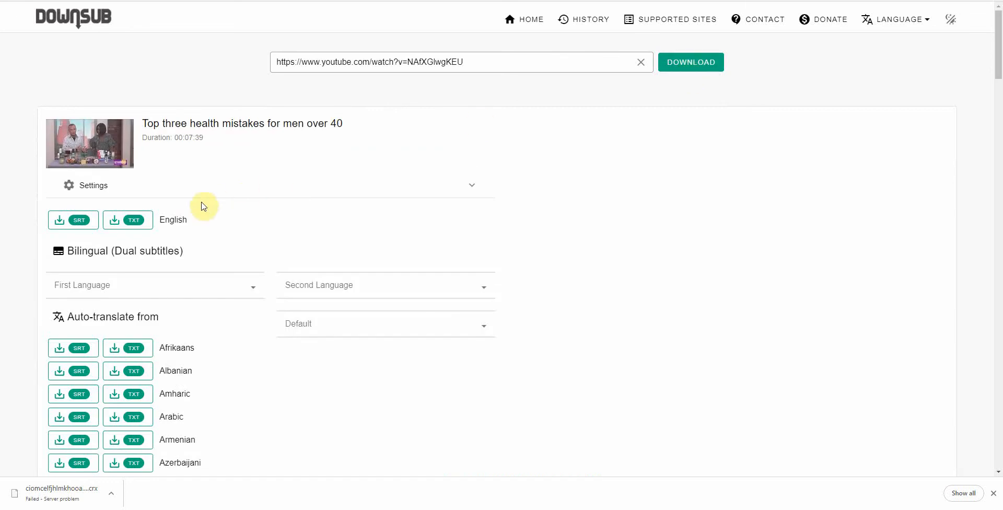
mouse_move(106, 203)
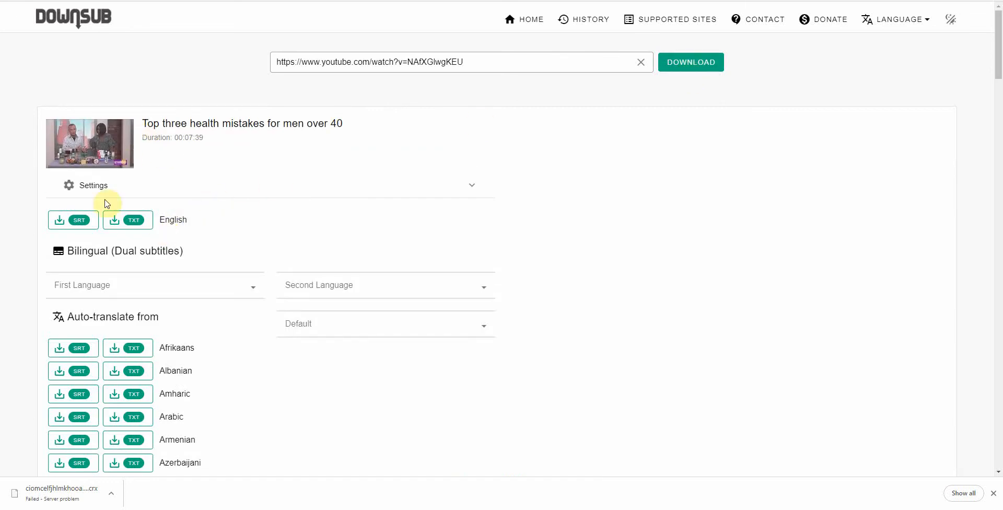
Step: Download the English subtitles as a TXT file and view the downloaded file
left_click(126, 220)
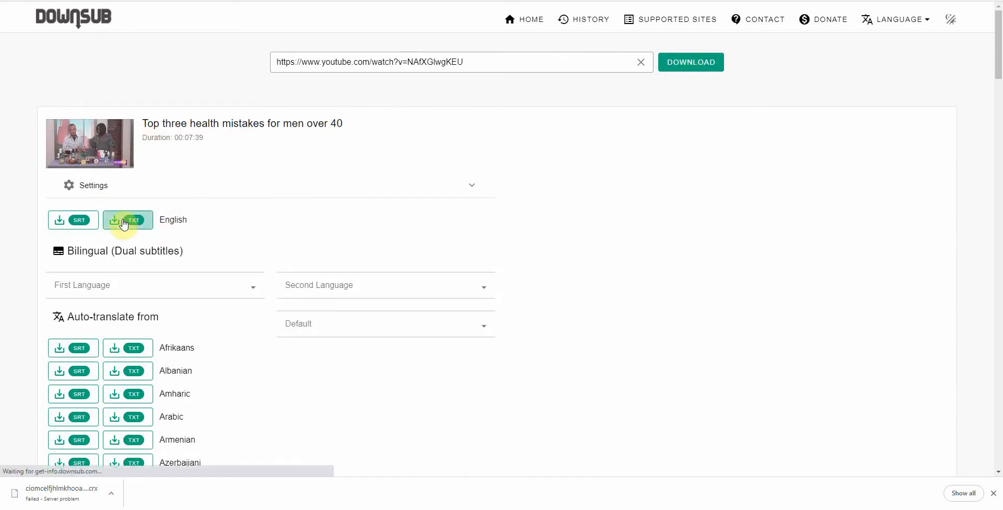
left_click(128, 219)
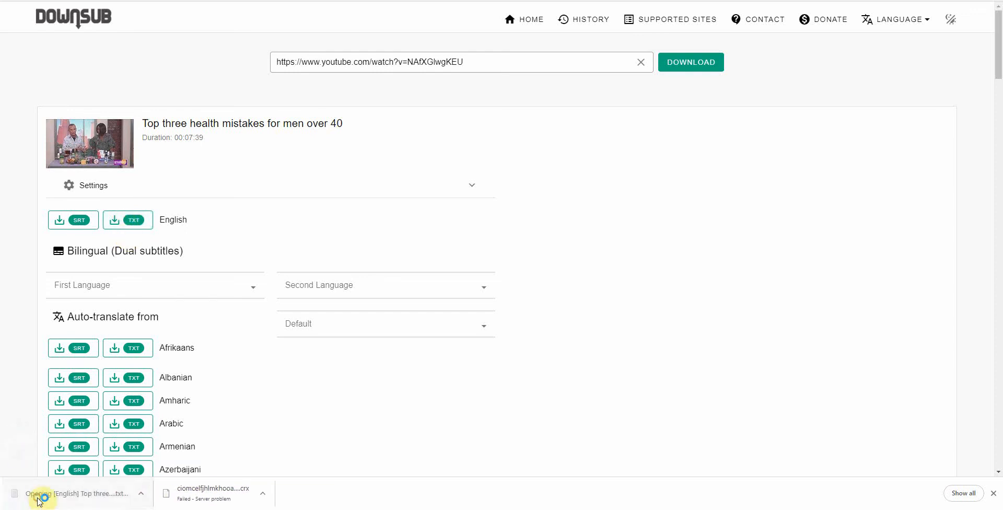
left_click(40, 493)
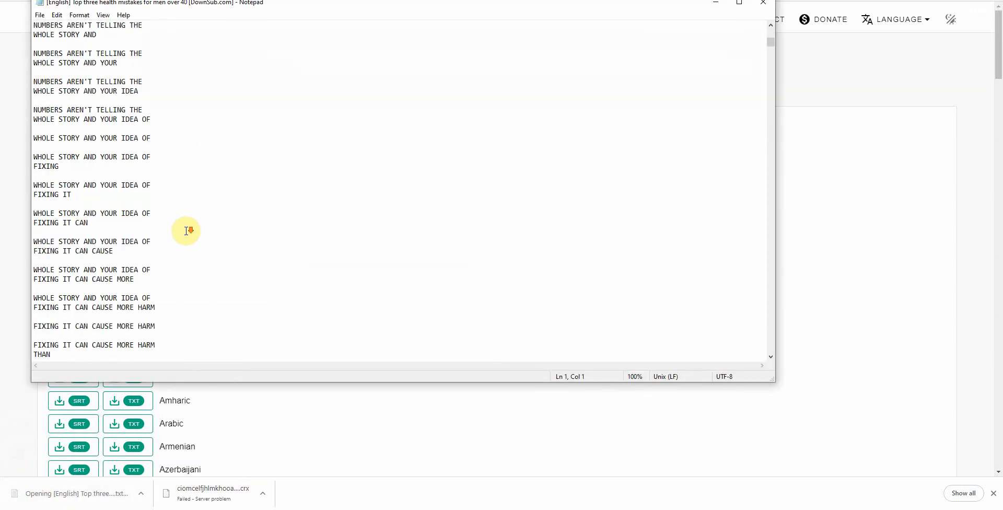
scroll("down", 3)
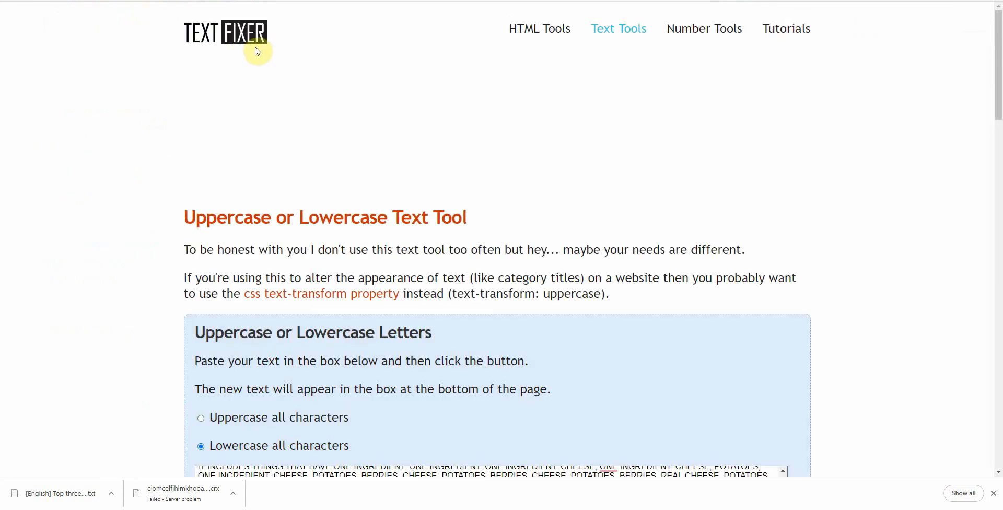
mouse_move(295, 280)
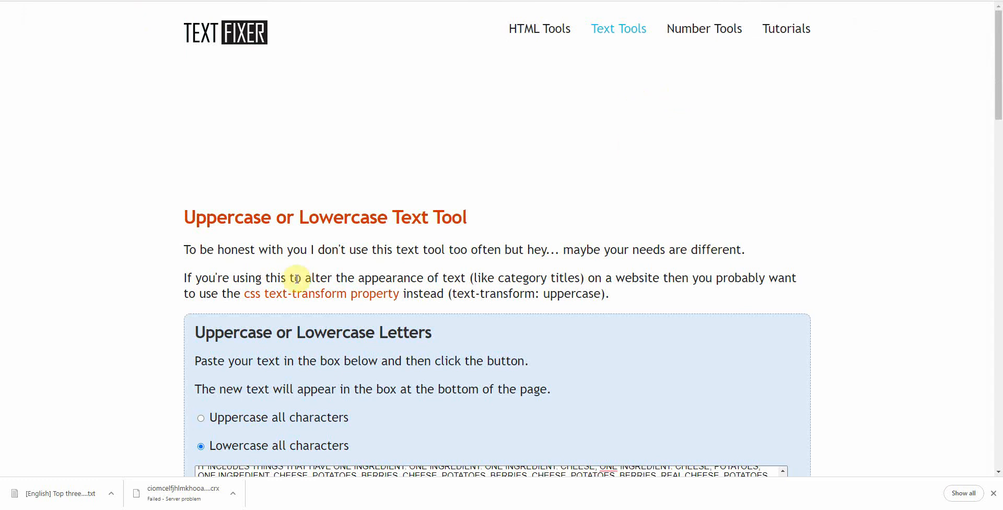
mouse_move(566, 107)
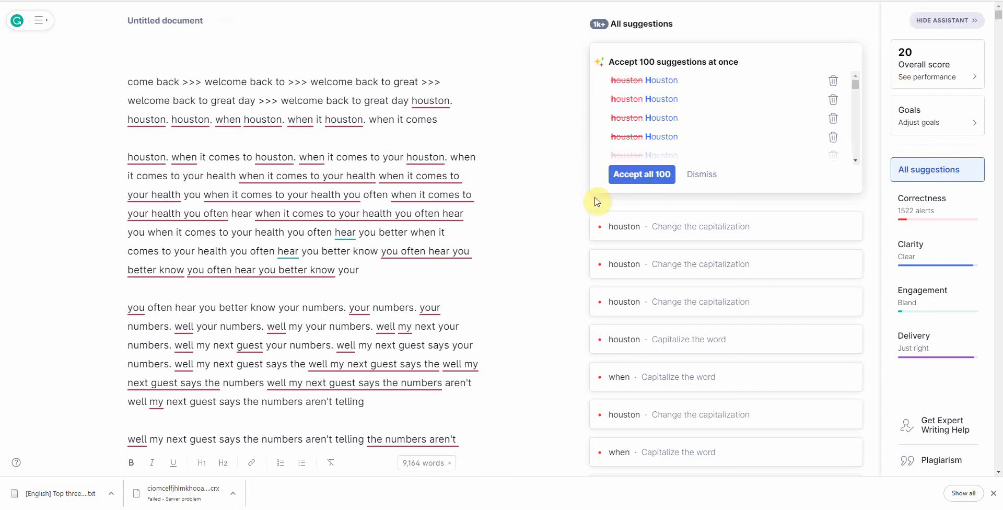
mouse_move(963, 101)
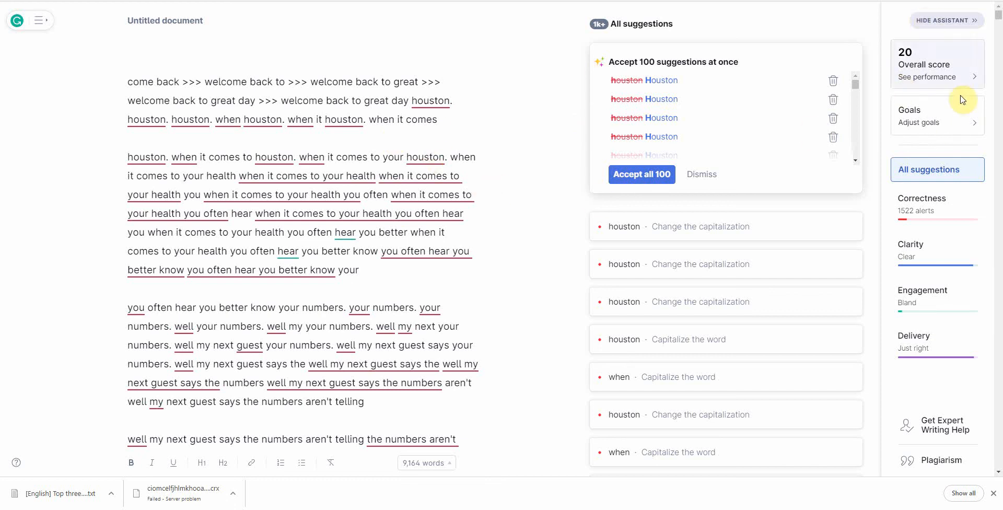
mouse_move(947, 81)
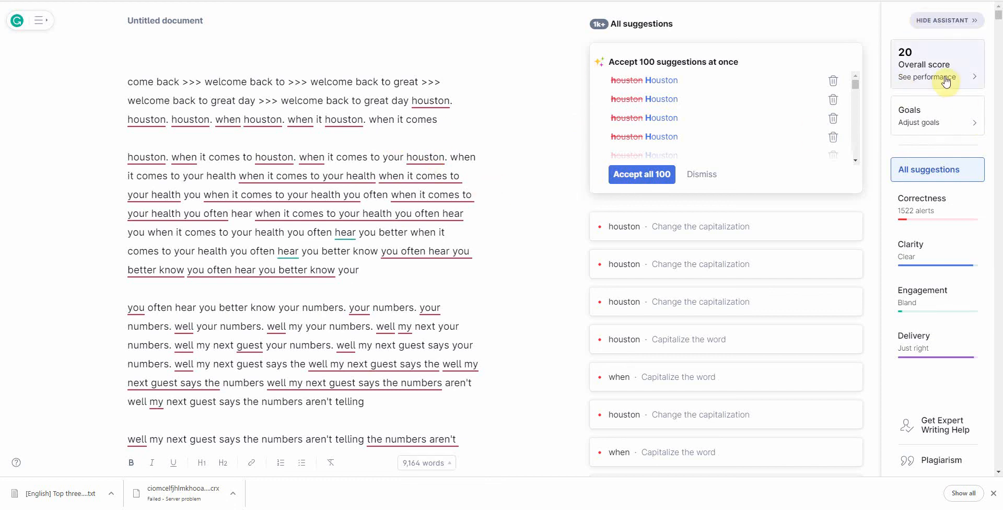
mouse_move(947, 76)
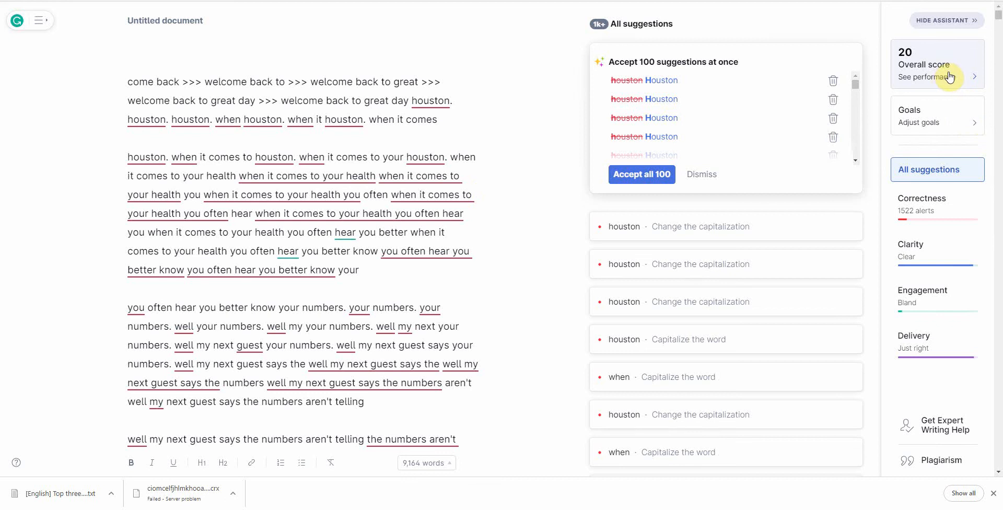
mouse_move(923, 289)
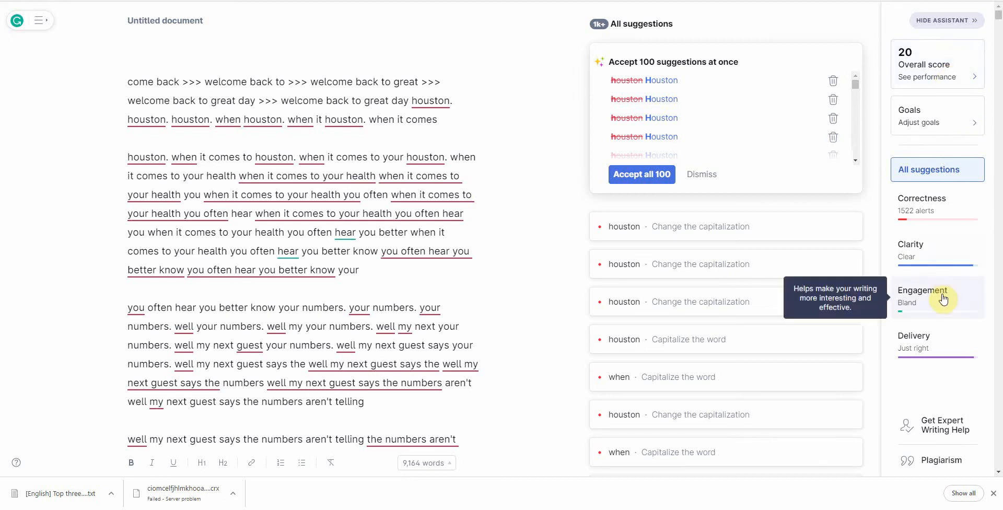
mouse_move(938, 220)
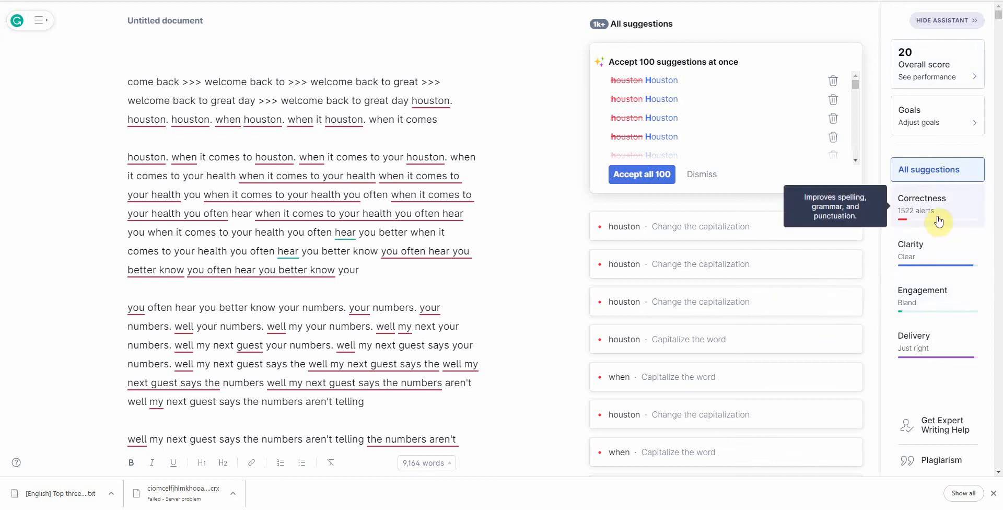
mouse_move(941, 220)
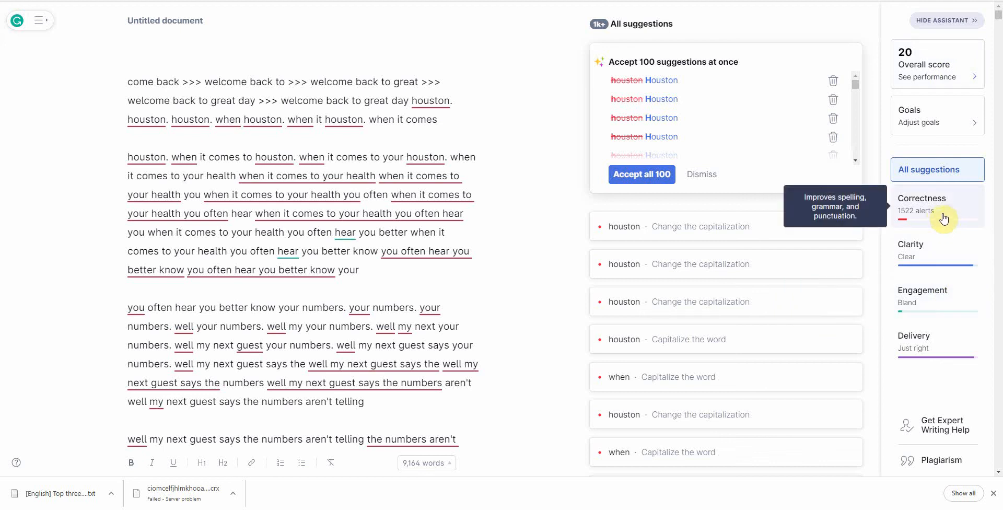
mouse_move(953, 478)
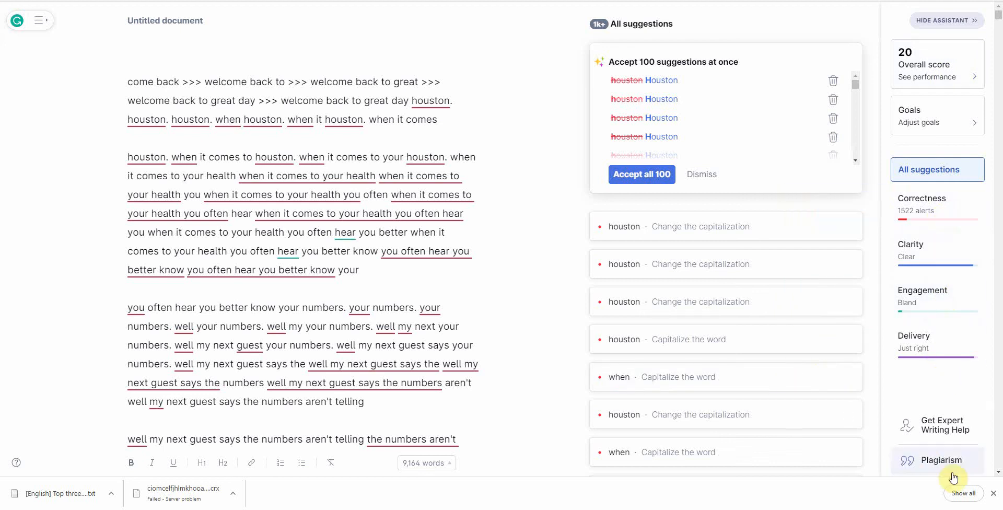
Step: Run Grammarly's plagiarism check on the transcript text
left_click(940, 459)
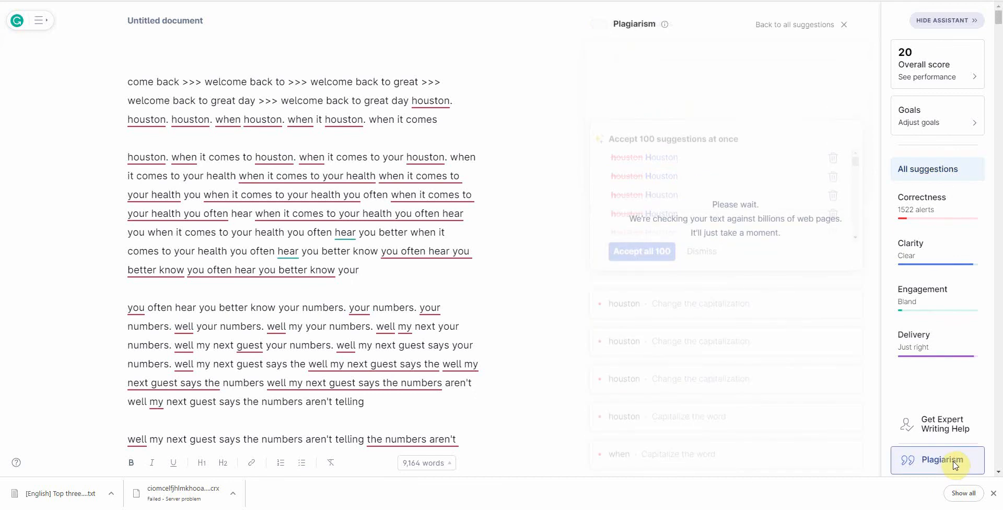
mouse_move(902, 425)
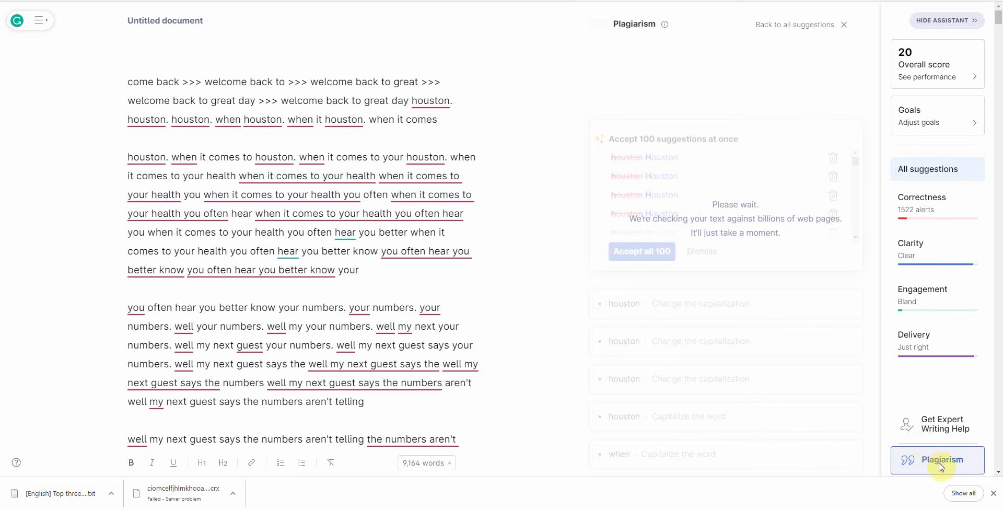
mouse_move(738, 233)
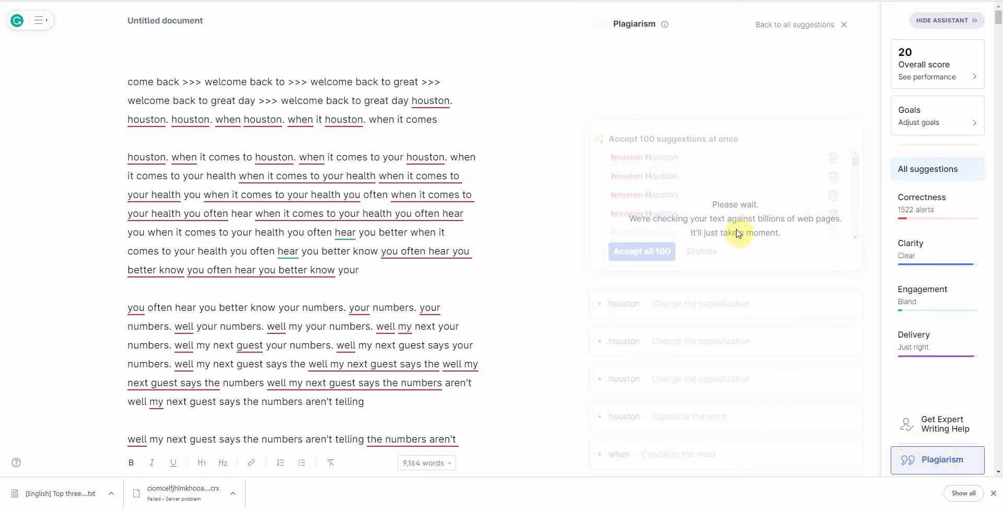
mouse_move(817, 300)
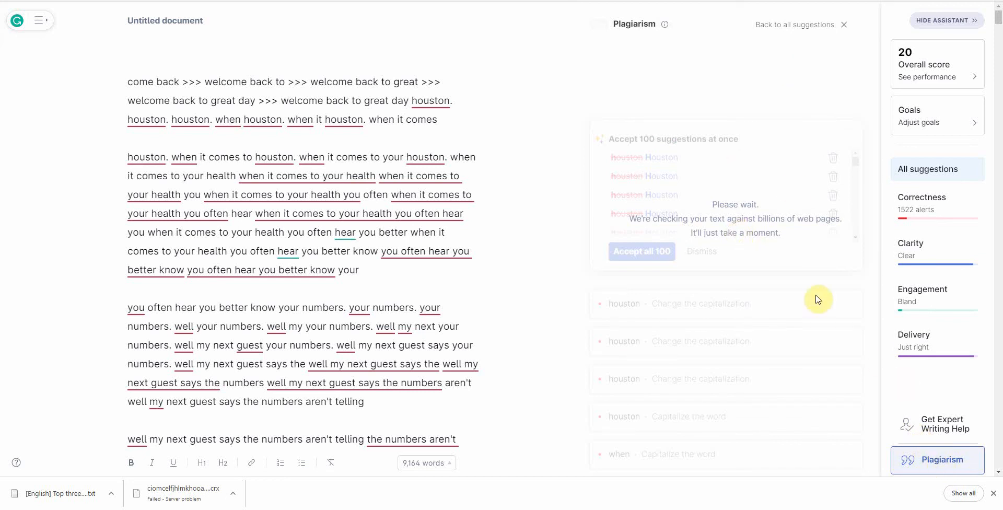
mouse_move(817, 300)
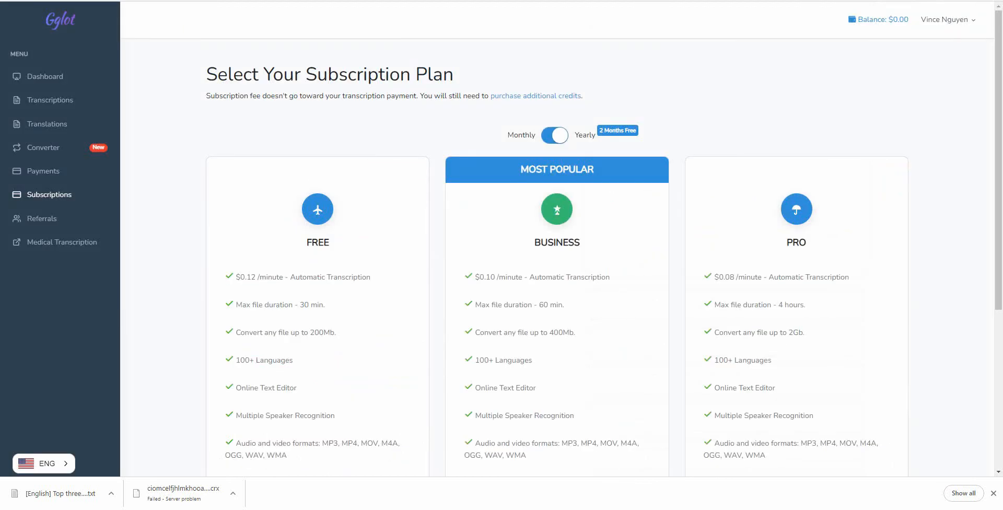
mouse_move(45, 76)
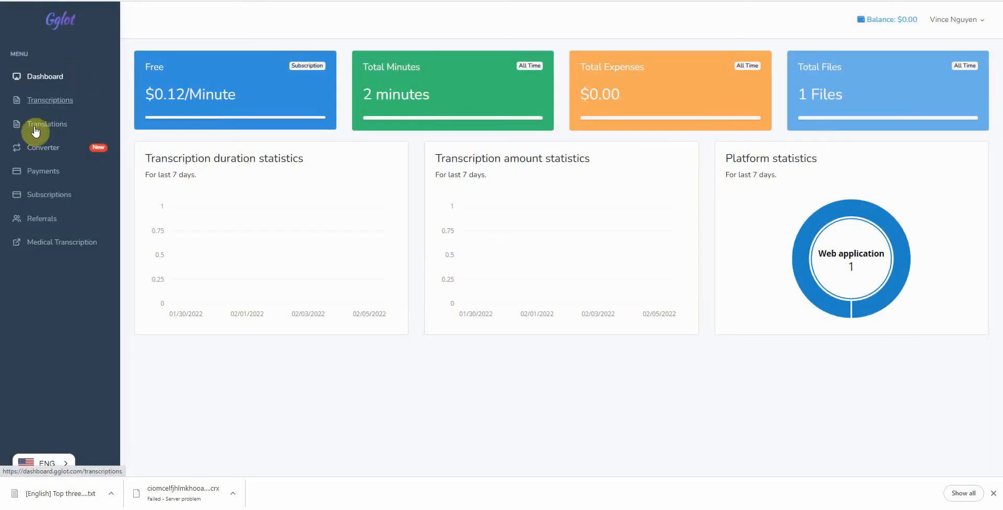
left_click(47, 125)
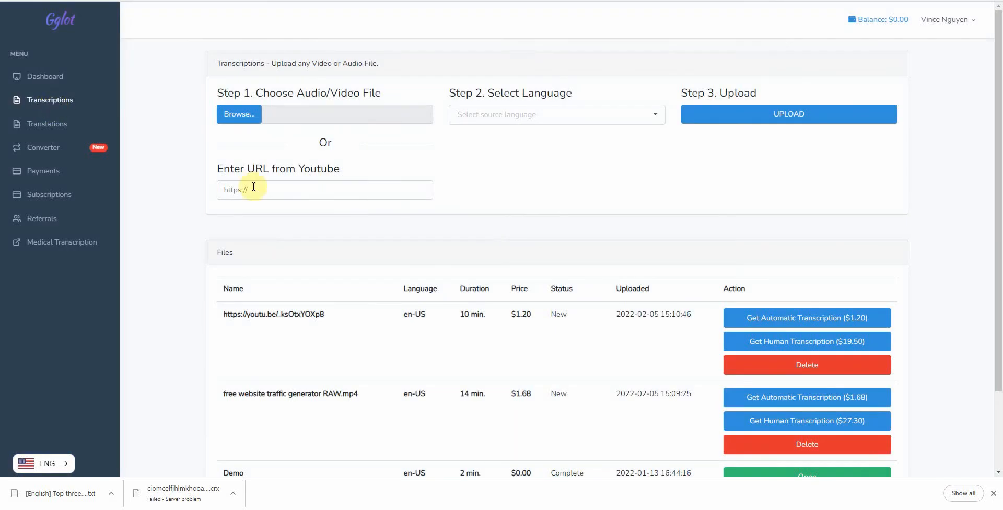
scroll("down", 3)
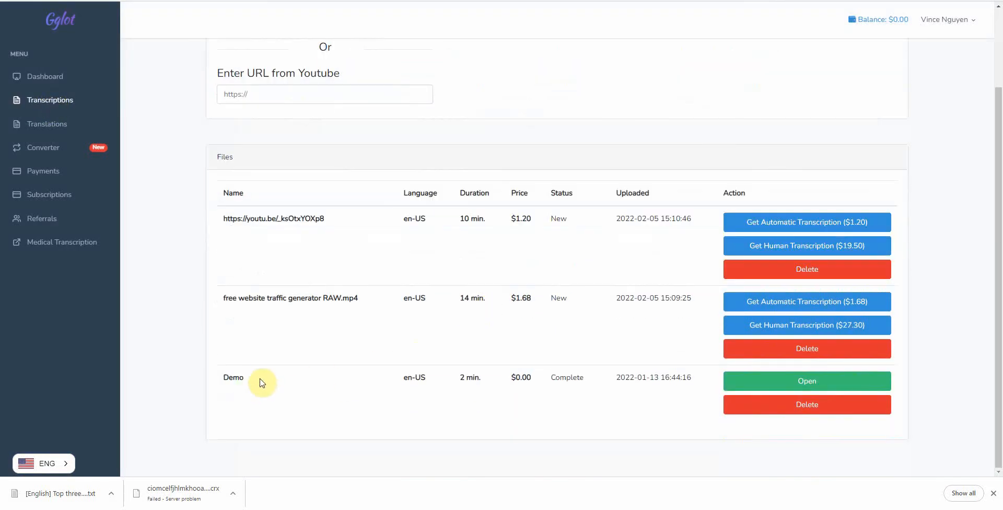
scroll("up", 3)
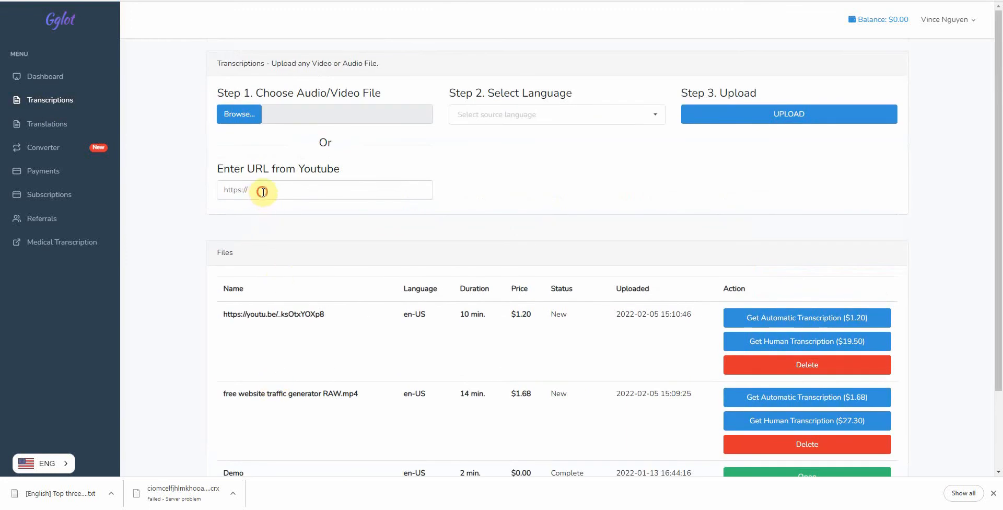
type("https://www.youtube.com/watch?v=NAfXGlwgKEU")
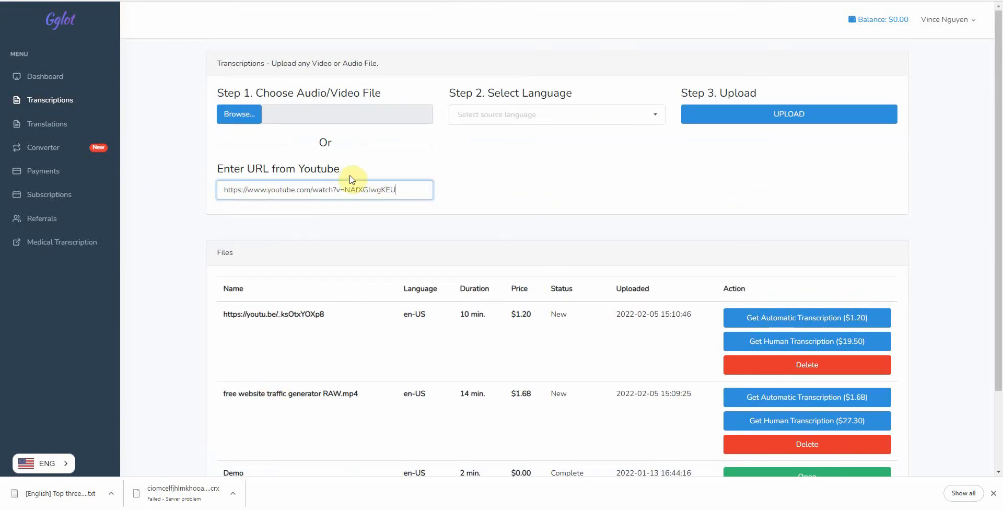
mouse_move(238, 114)
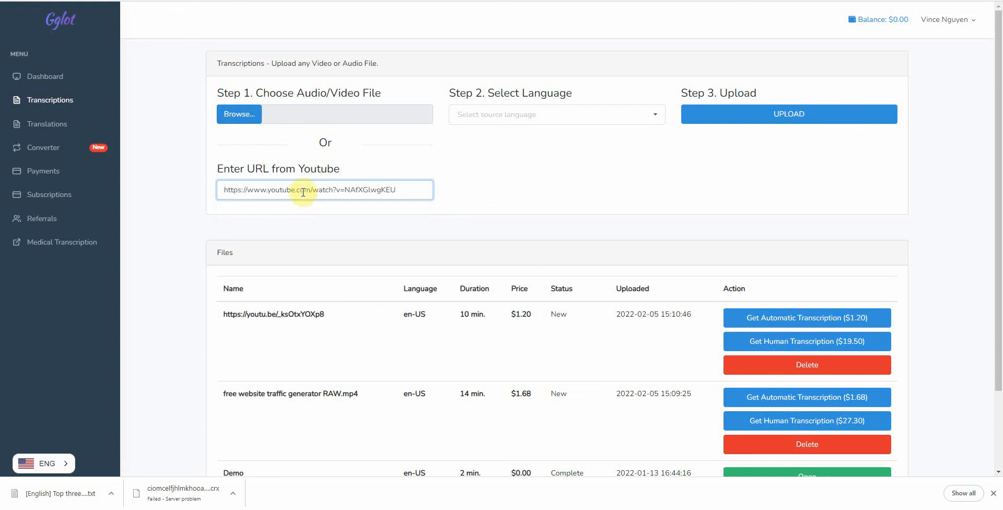
mouse_move(685, 114)
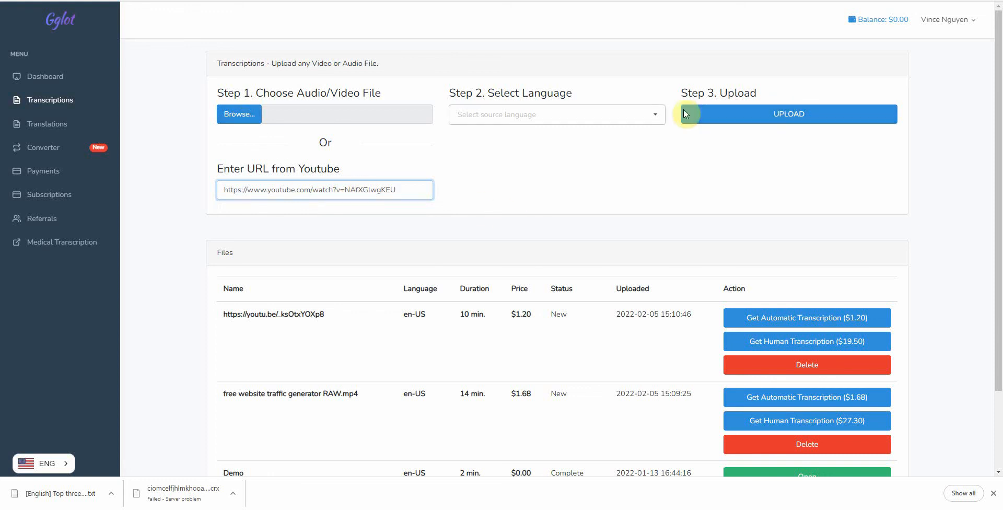
Step: Browse the Select Language list without choosing a source language
left_click(557, 114)
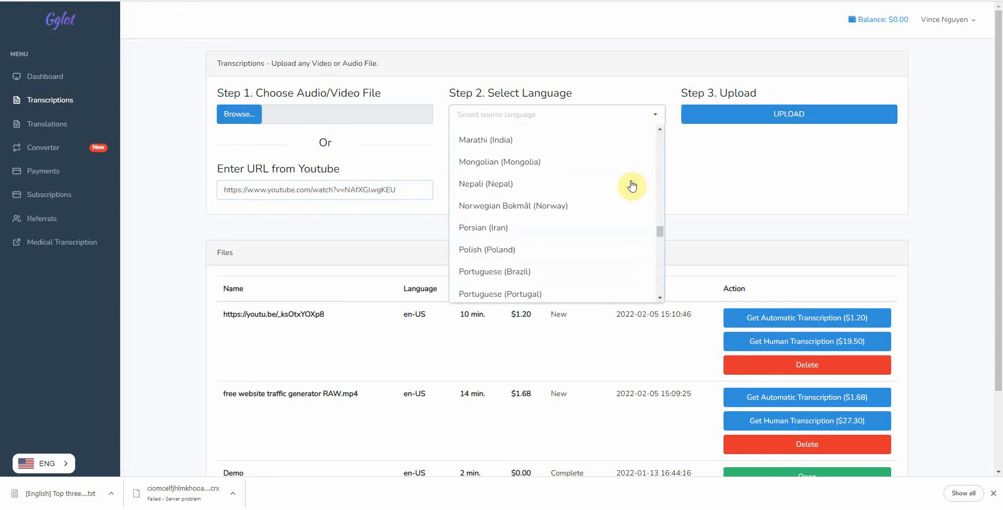
scroll("up", 3)
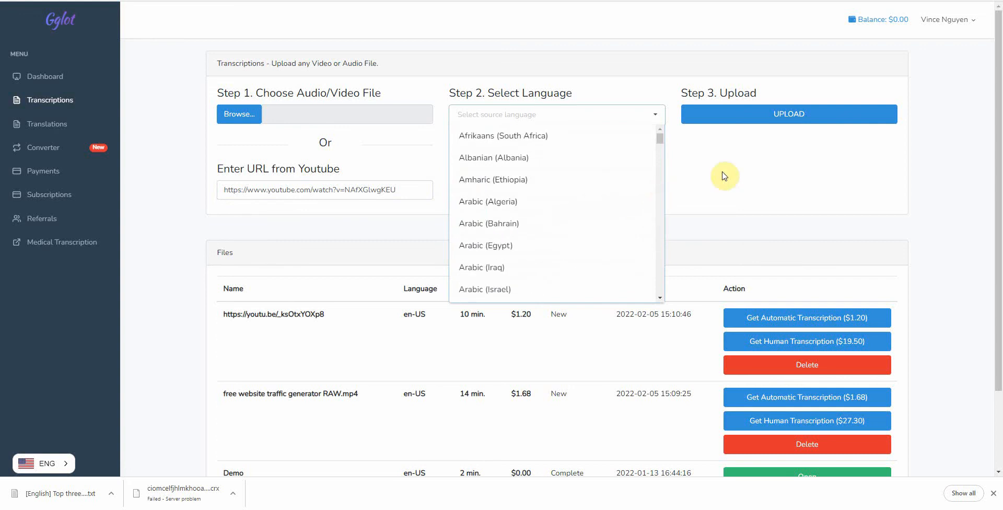
scroll("down", 3)
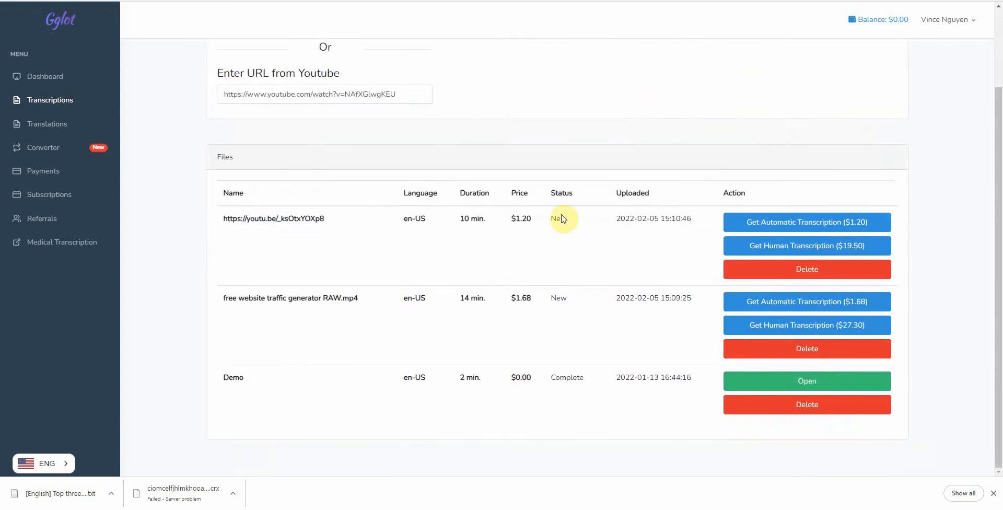
mouse_move(806, 380)
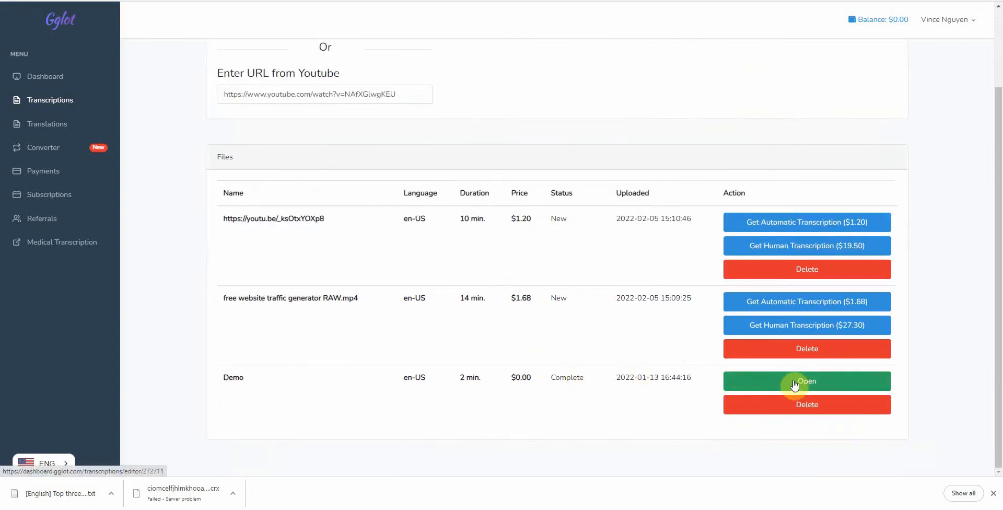
left_click(805, 381)
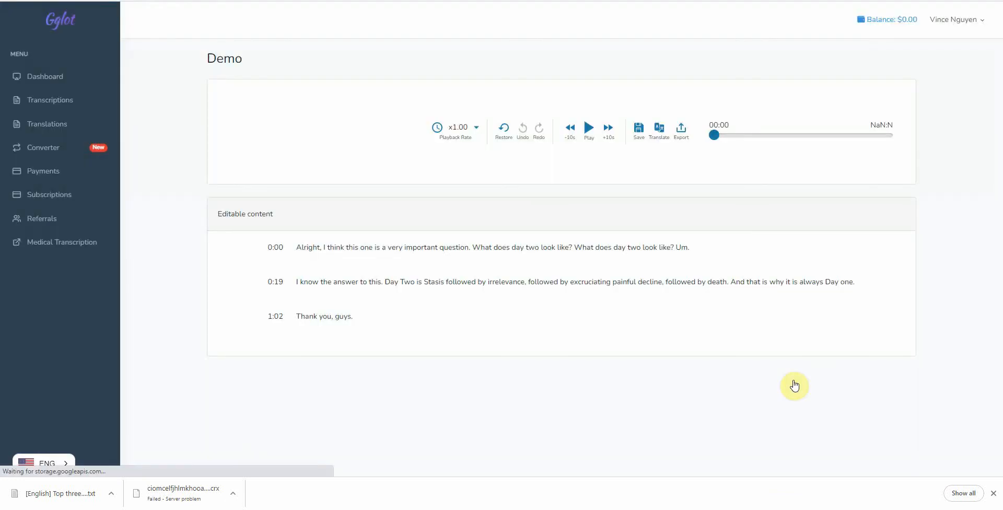
mouse_move(591, 237)
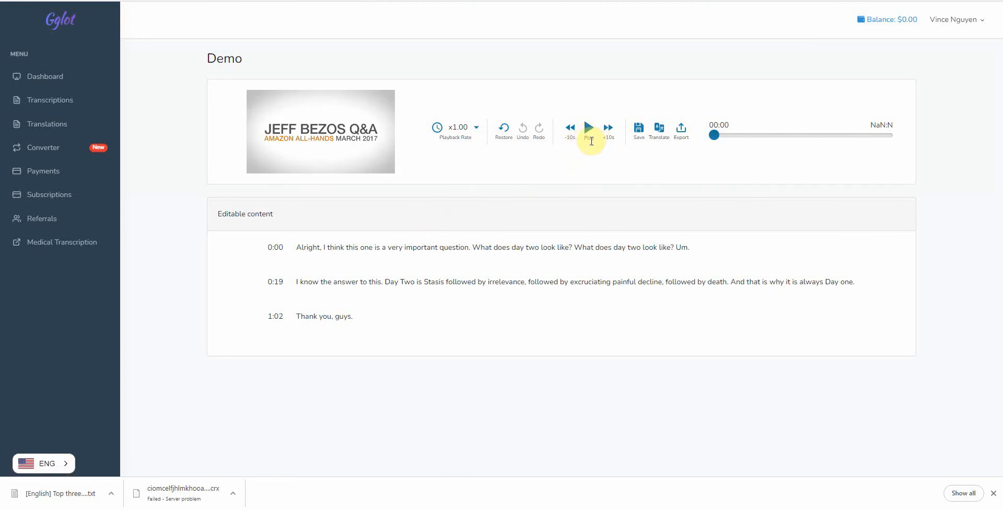
mouse_move(587, 130)
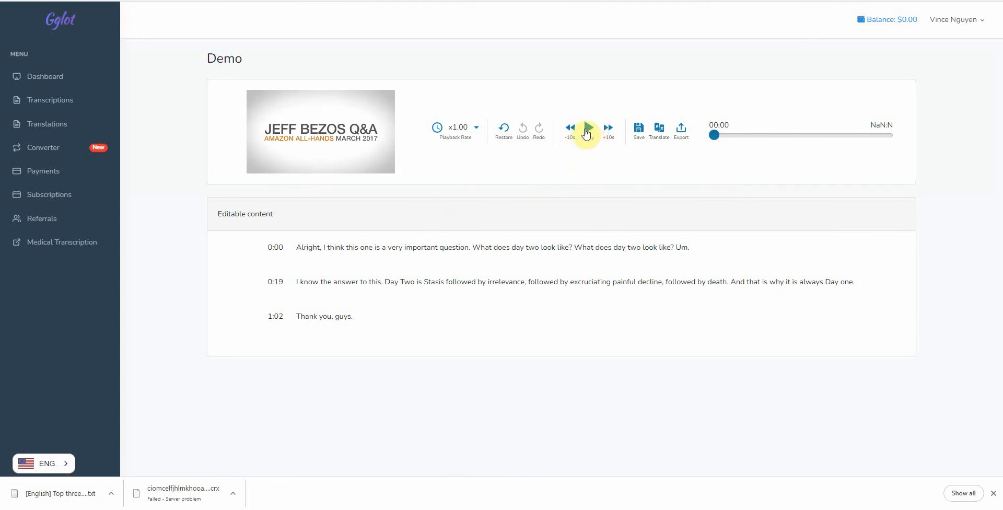
left_click(586, 128)
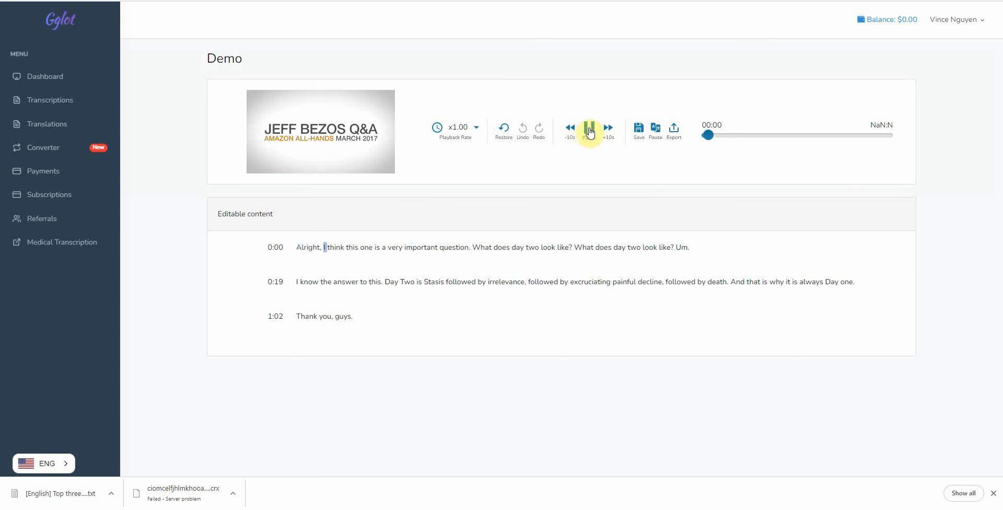
left_click(587, 128)
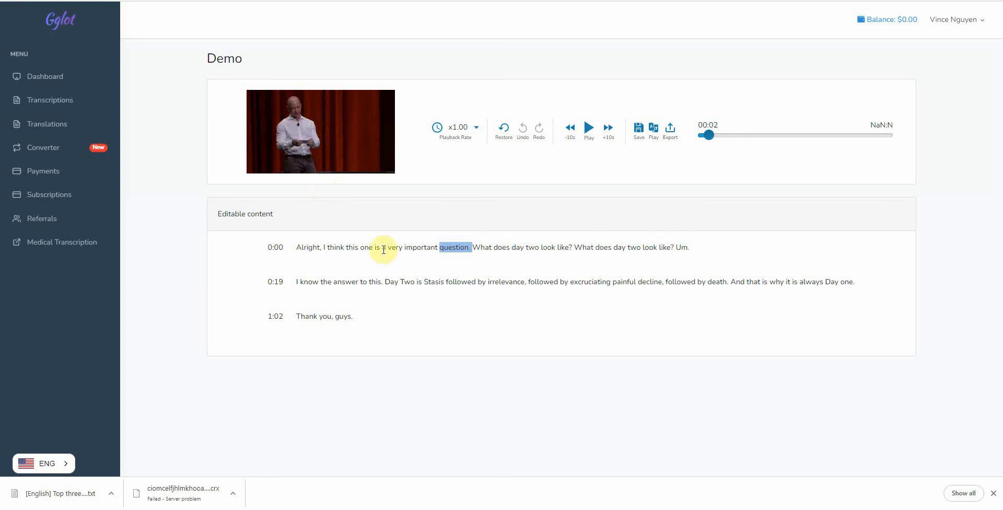
mouse_move(329, 248)
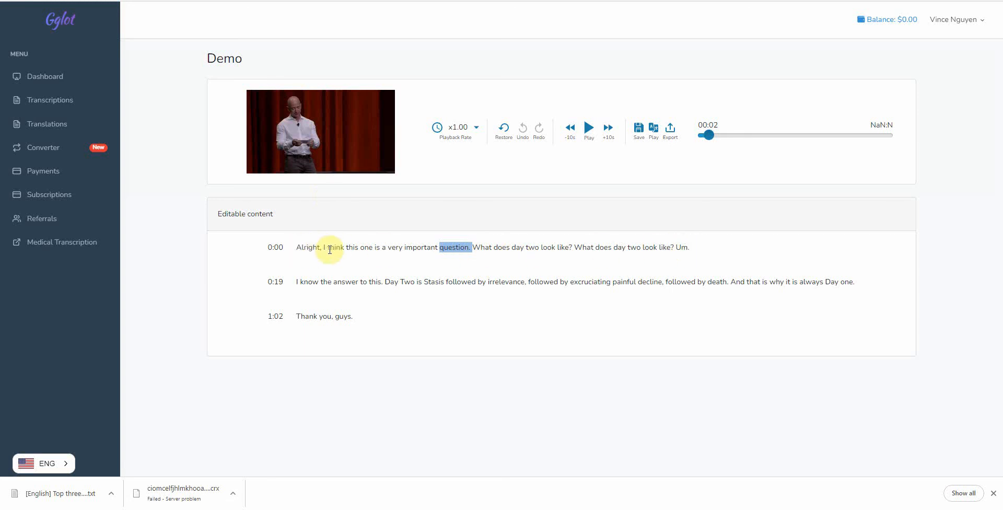
mouse_move(676, 249)
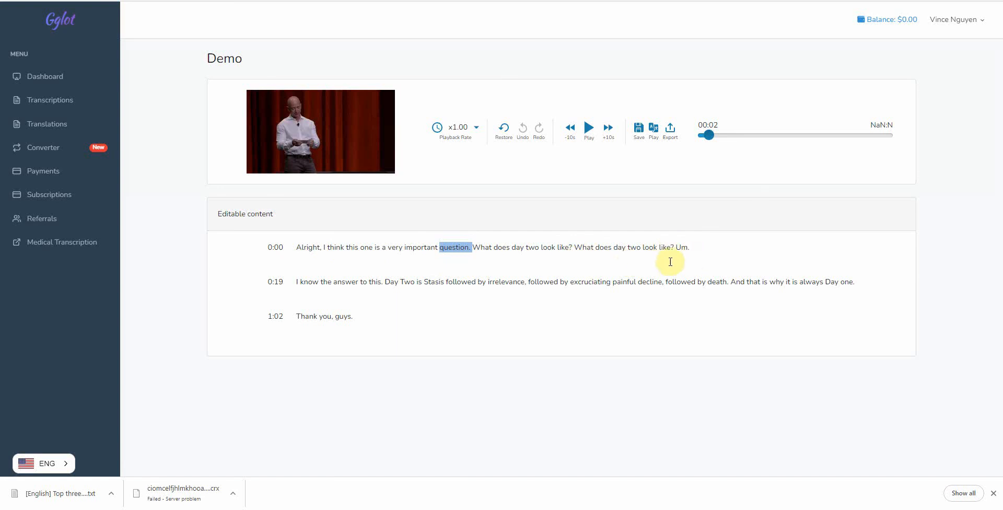
mouse_move(834, 282)
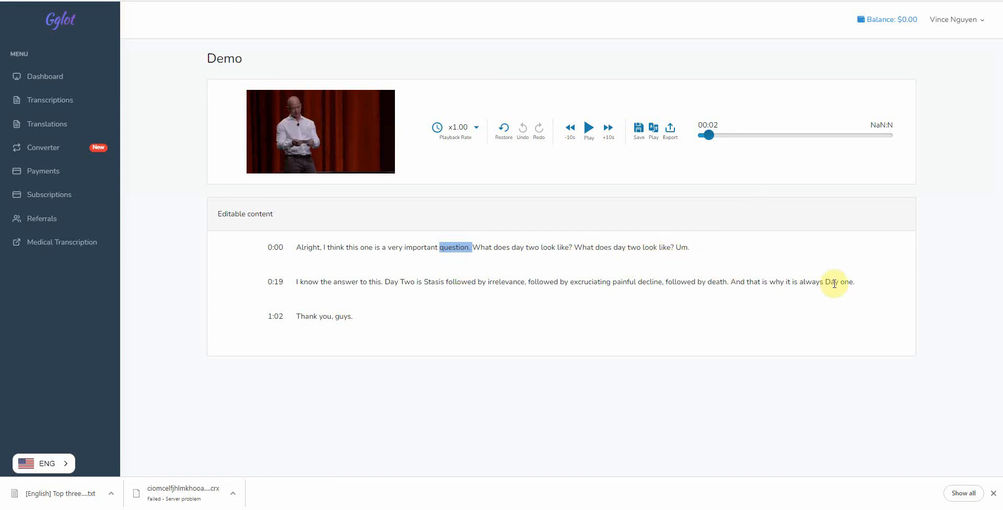
mouse_move(602, 288)
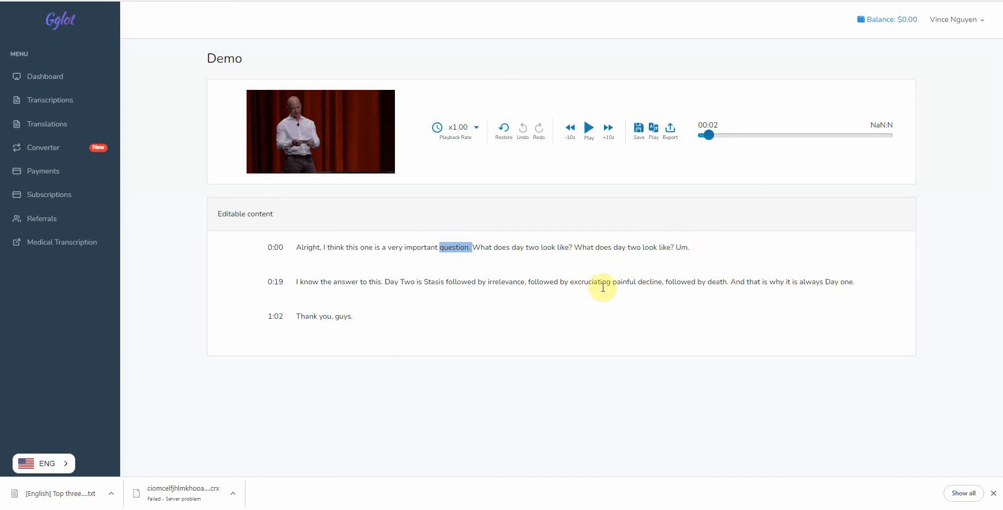
mouse_move(770, 281)
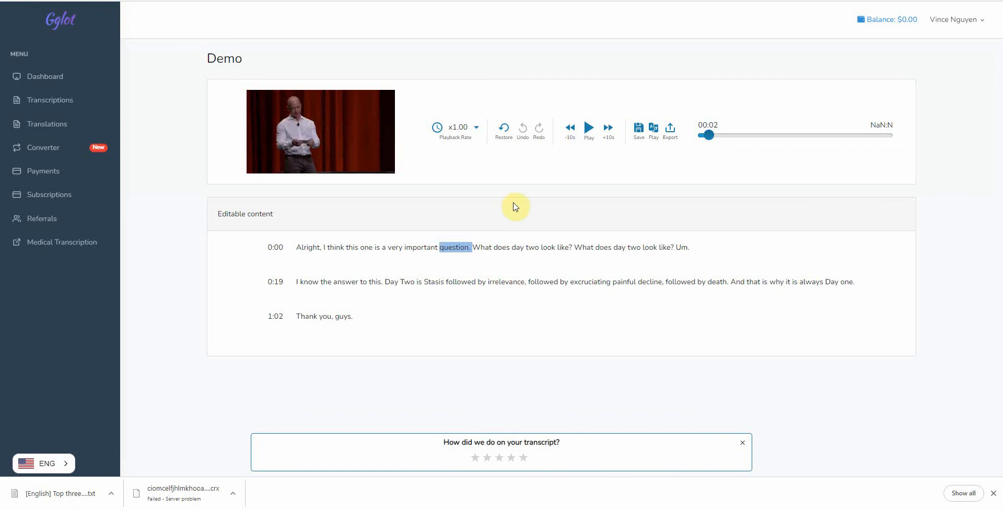
mouse_move(508, 210)
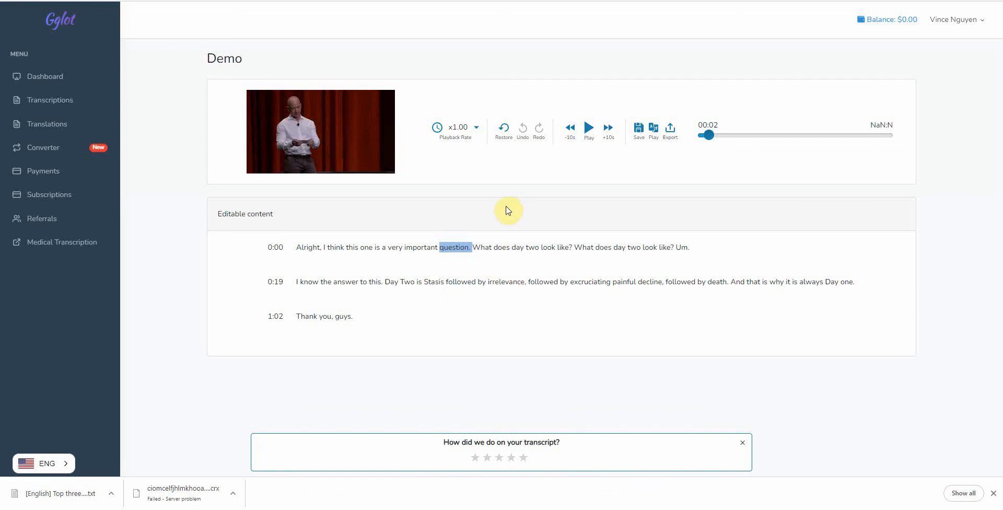
mouse_move(494, 211)
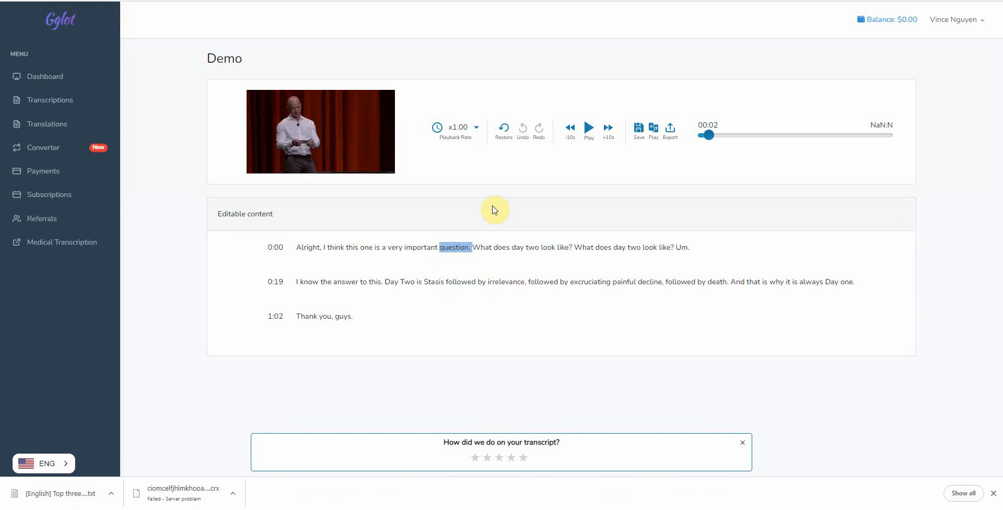
mouse_move(496, 205)
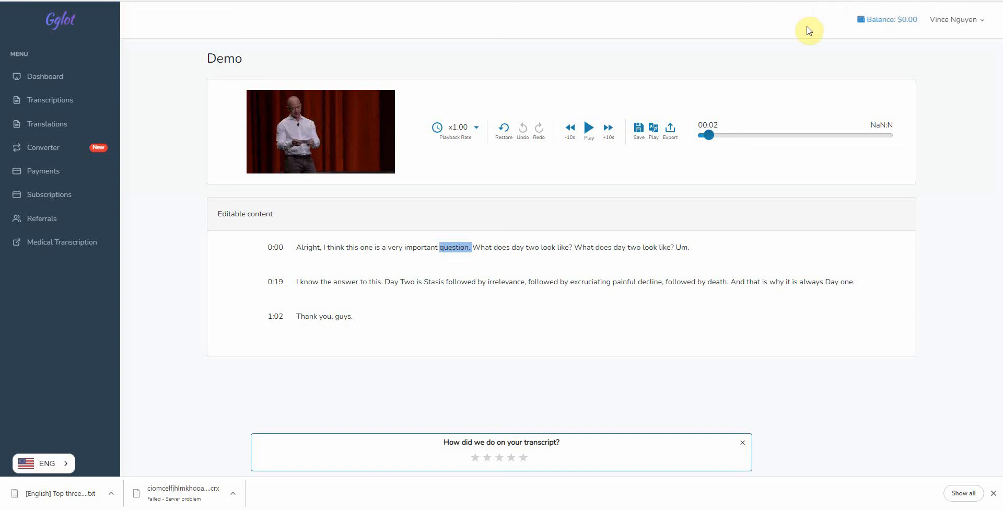
mouse_move(770, 75)
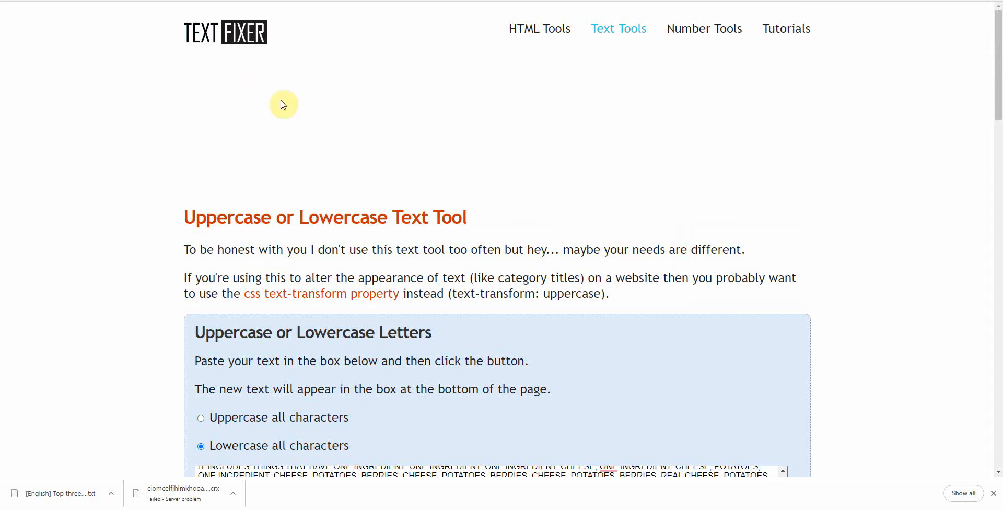
mouse_move(248, 43)
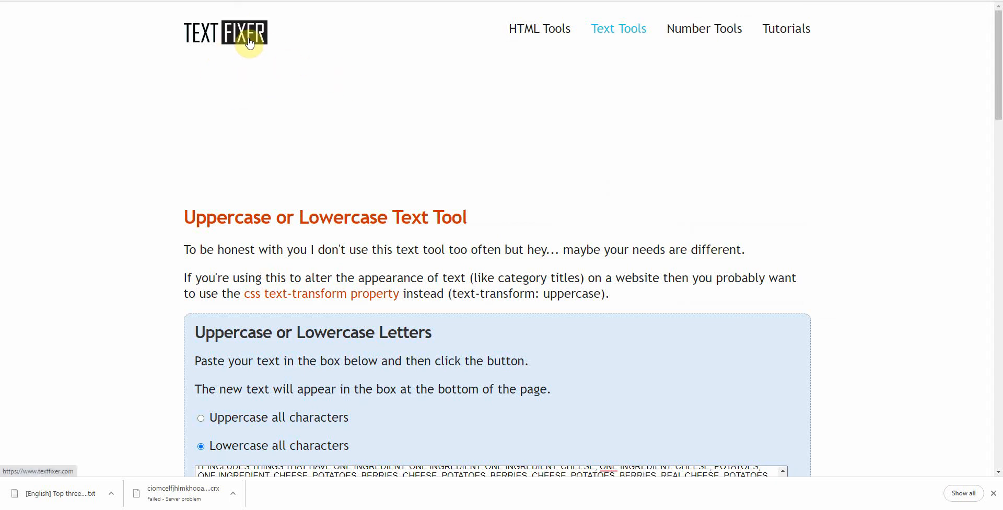
Step: Reach the Remove Line Breaks tool from the TextFixer home page
left_click(224, 33)
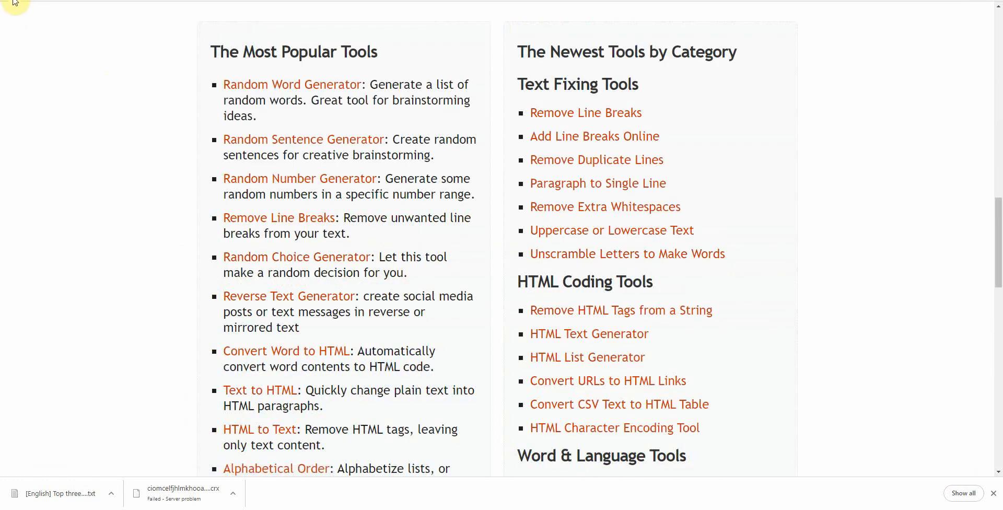
left_click(585, 113)
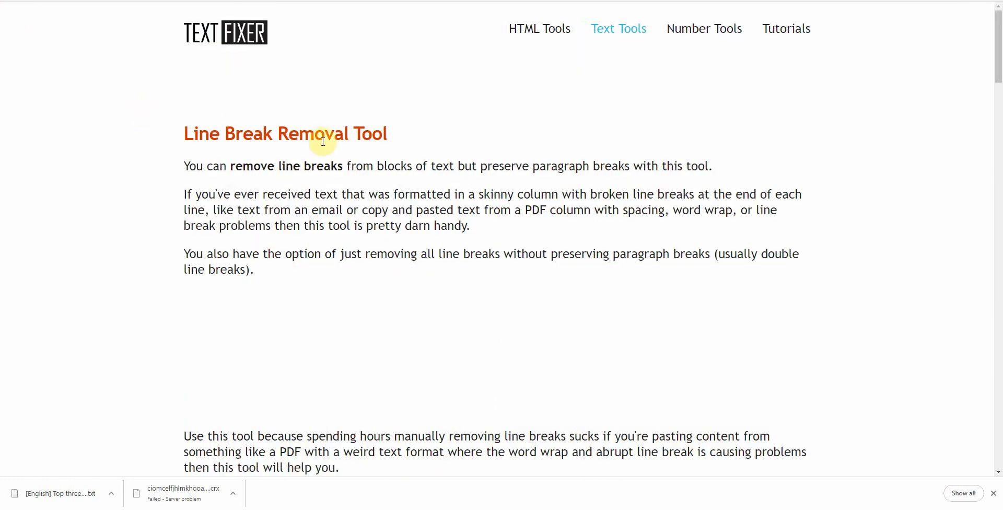
mouse_move(256, 49)
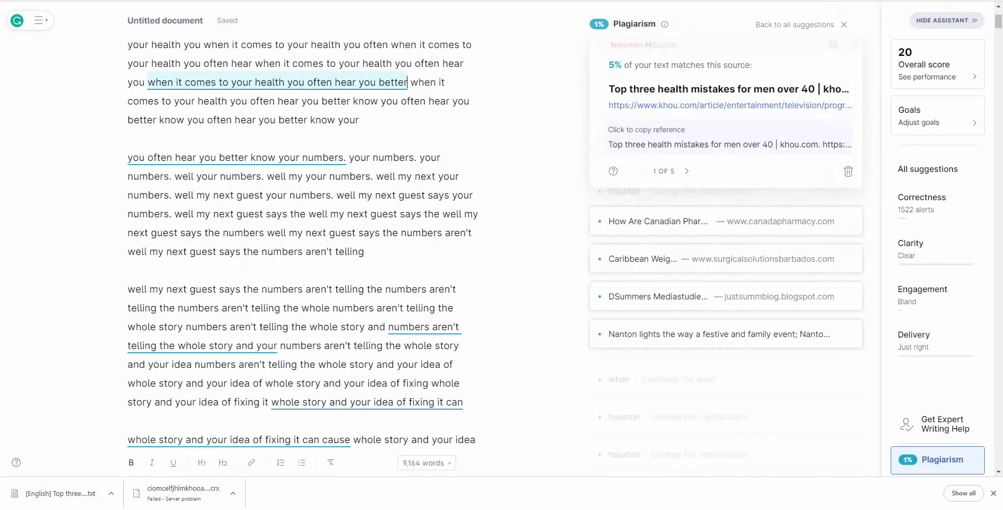
mouse_move(445, 166)
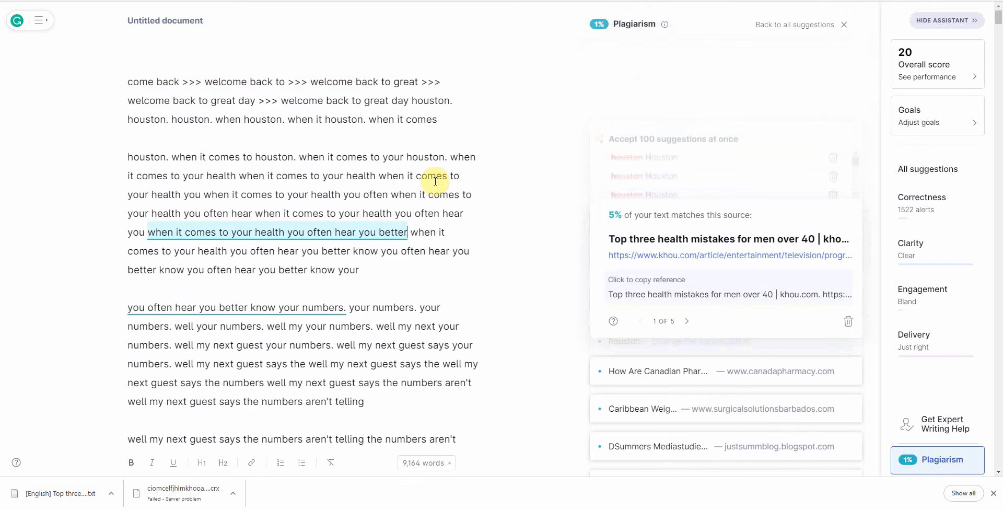
mouse_move(192, 58)
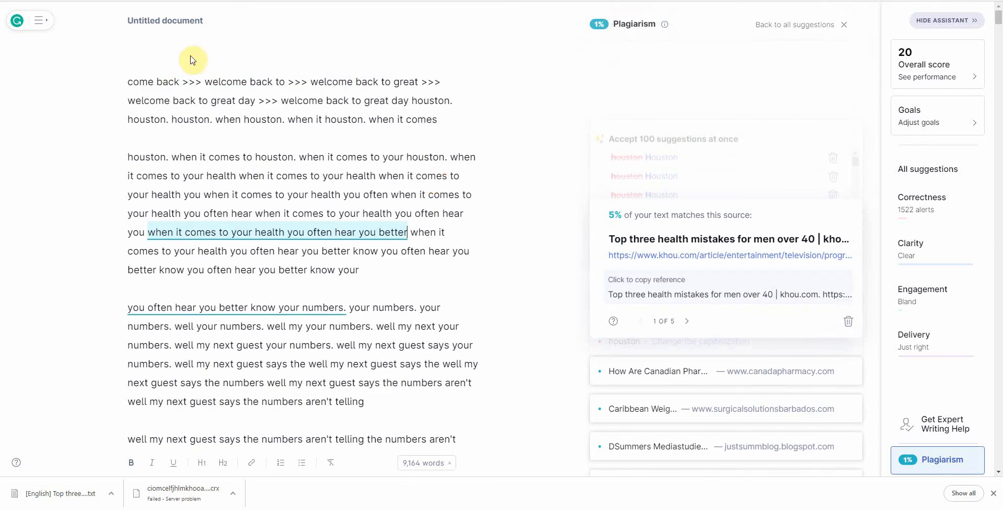
mouse_move(472, 63)
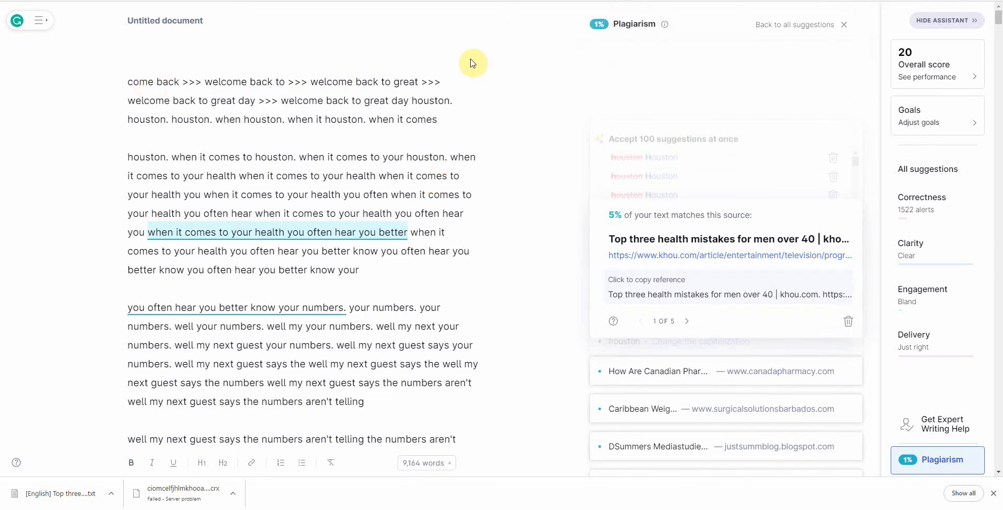
mouse_move(886, 64)
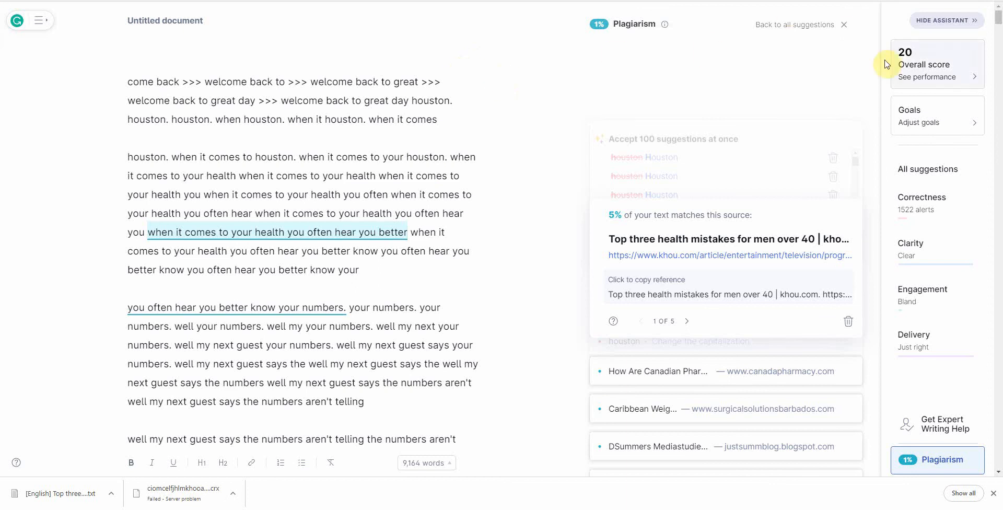
scroll("down", 3)
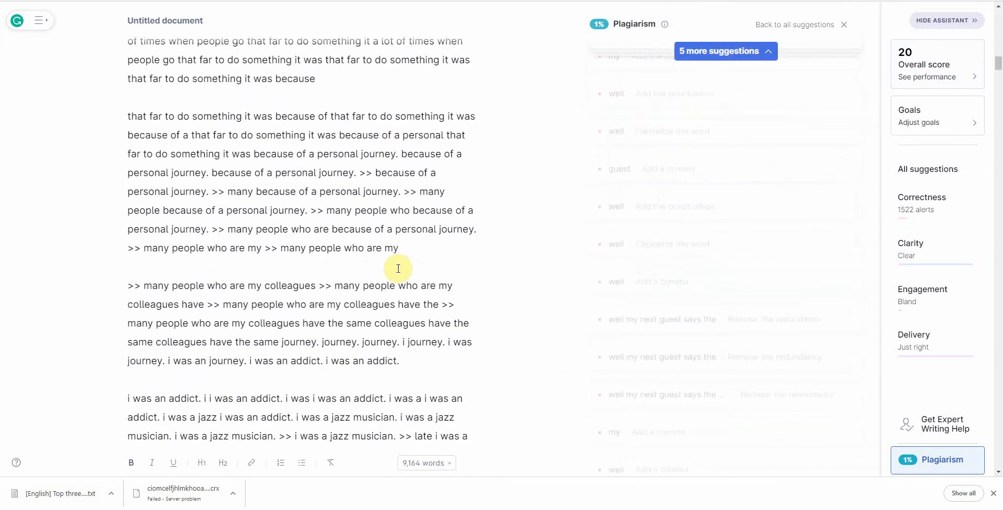
scroll("down", 3)
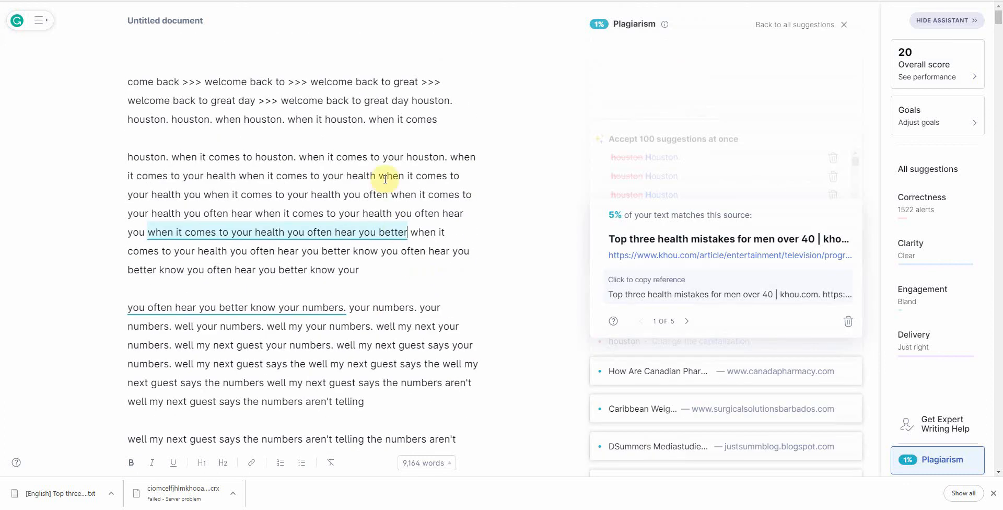
mouse_move(363, 93)
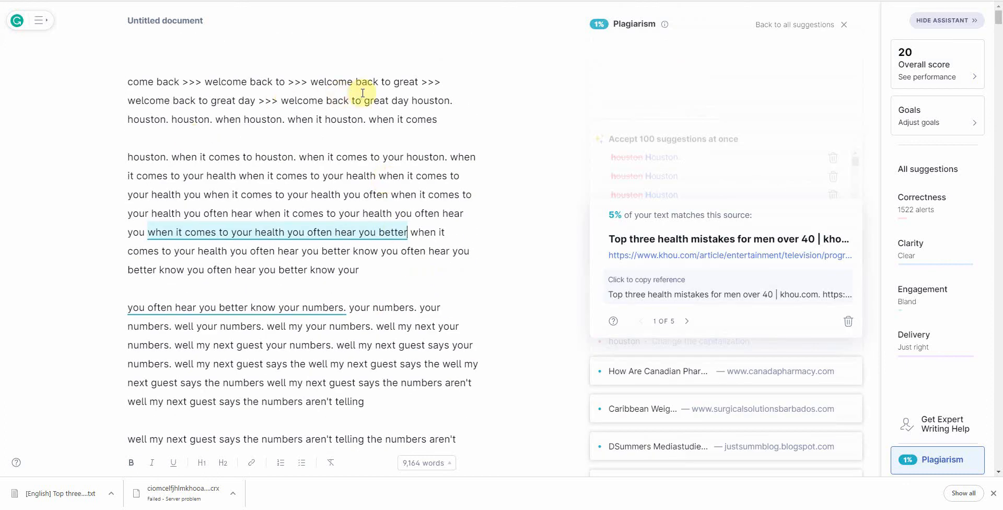
mouse_move(362, 92)
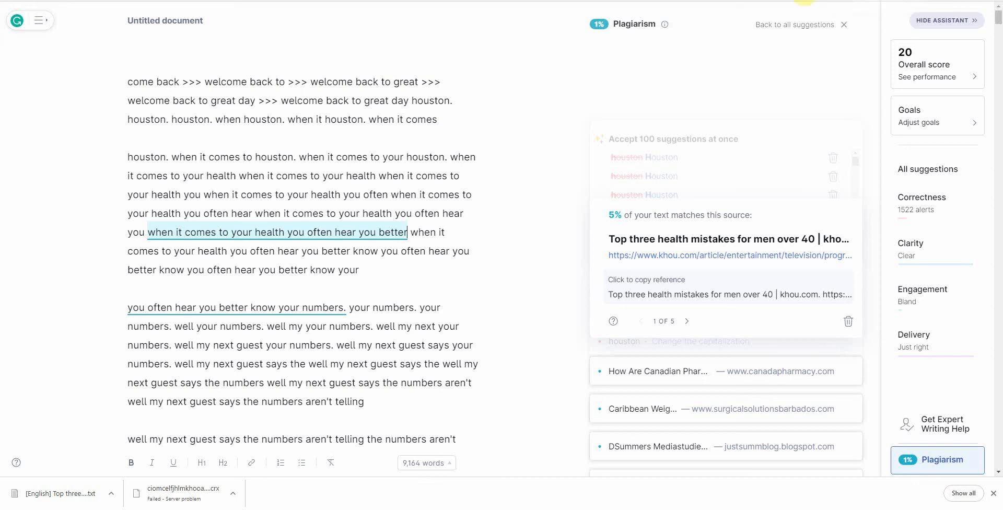
mouse_move(795, 10)
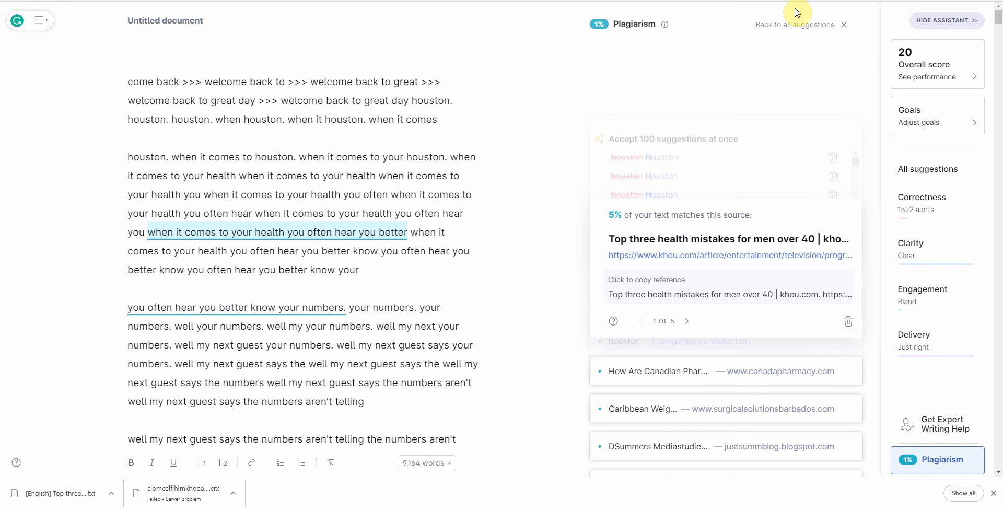
mouse_move(795, 17)
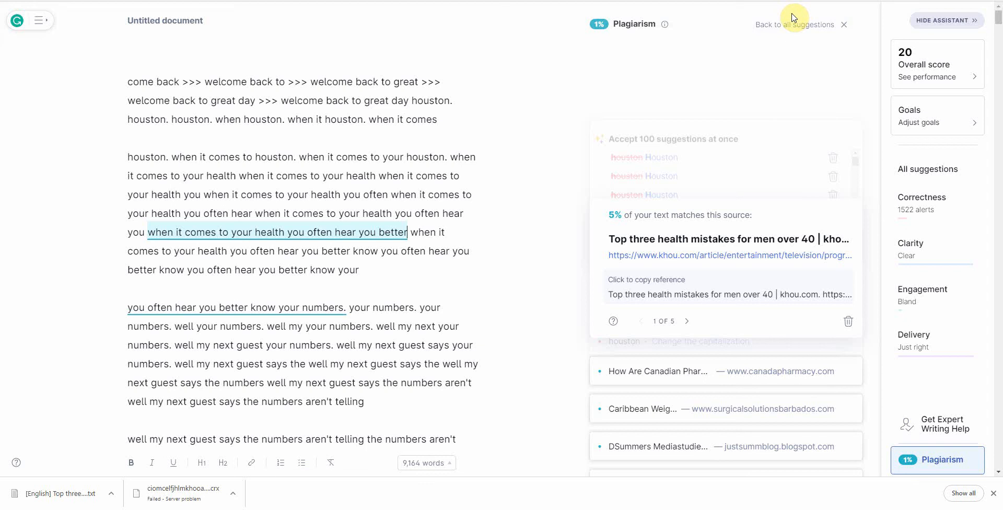
mouse_move(789, 14)
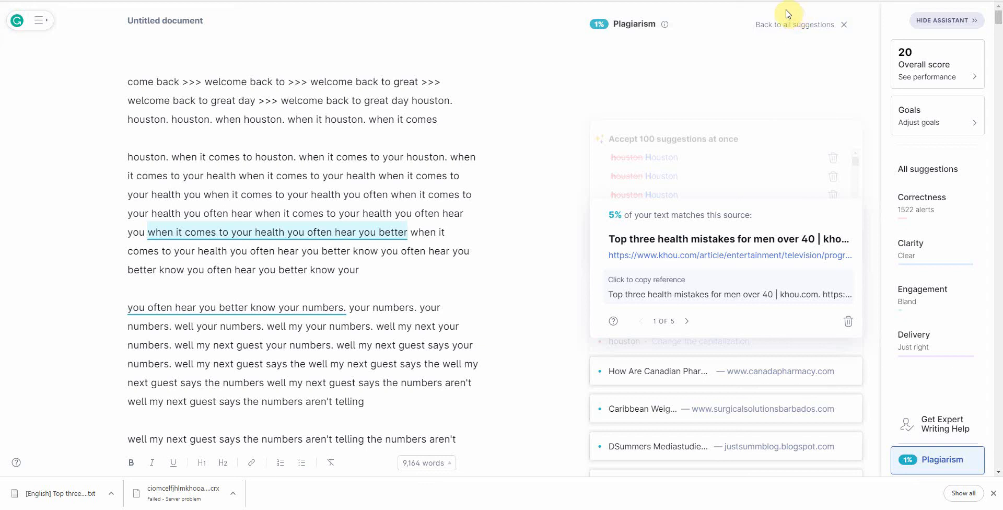